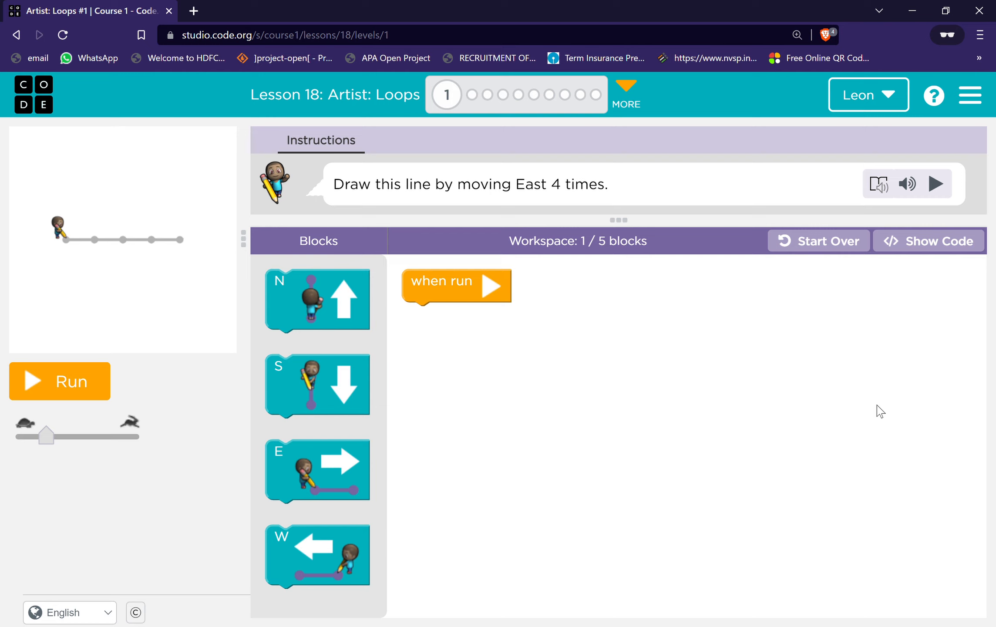
{"action": "mouse_move", "coordinate": [287, 156]}
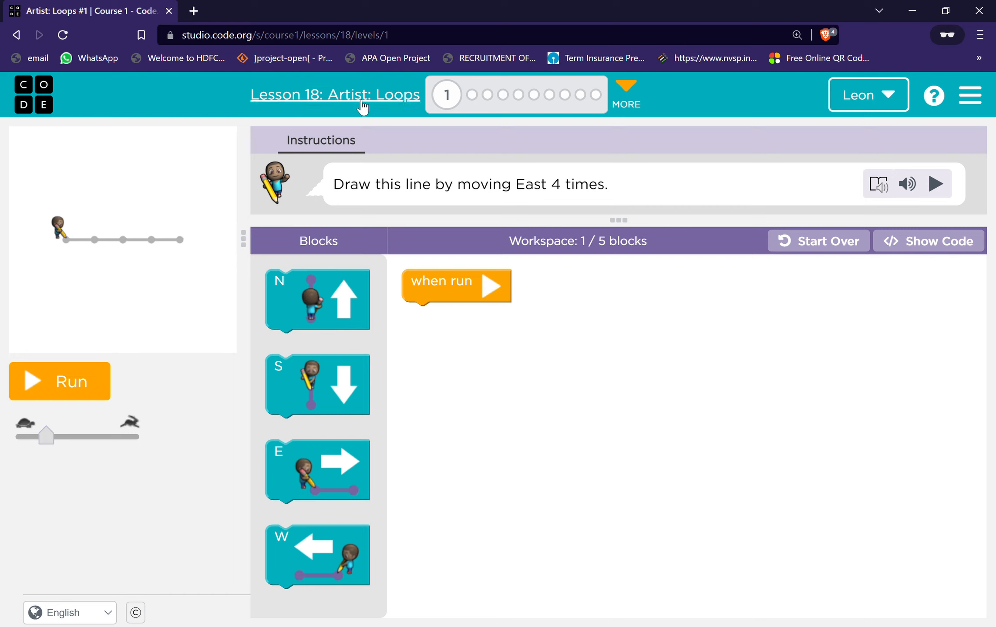
{"action": "mouse_move", "coordinate": [518, 286]}
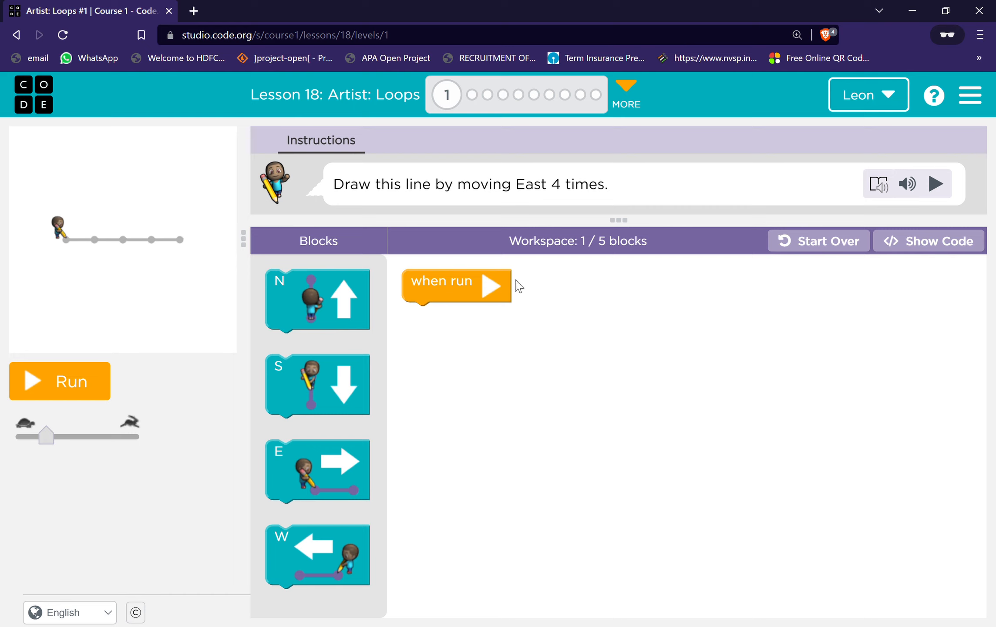
{"action": "mouse_move", "coordinate": [494, 192]}
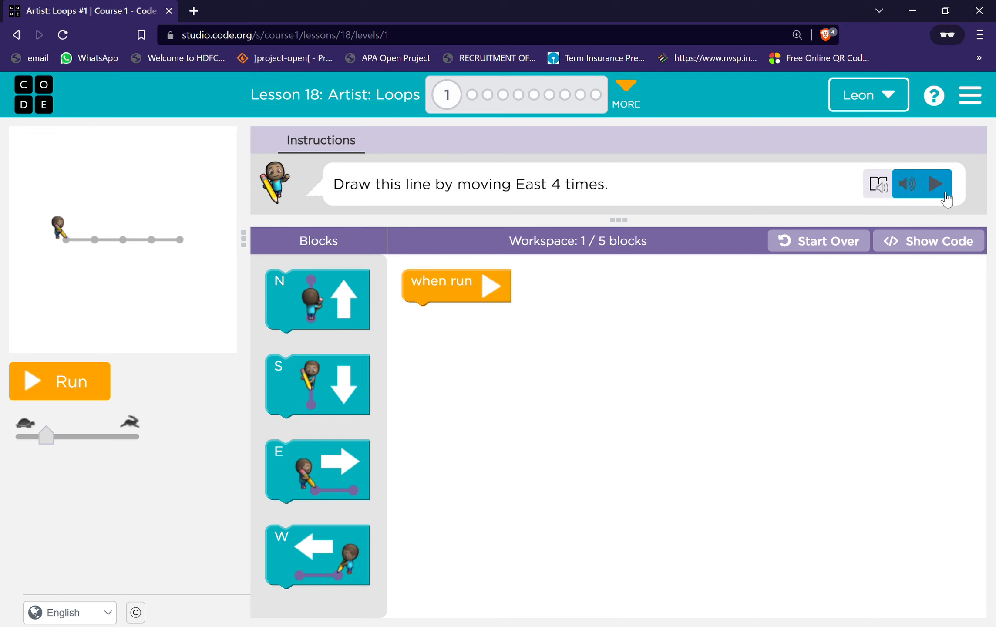
- Run four East moves to draw puzzle 1's line and continue to puzzle 2
{"action": "left_click", "coordinate": [937, 184]}
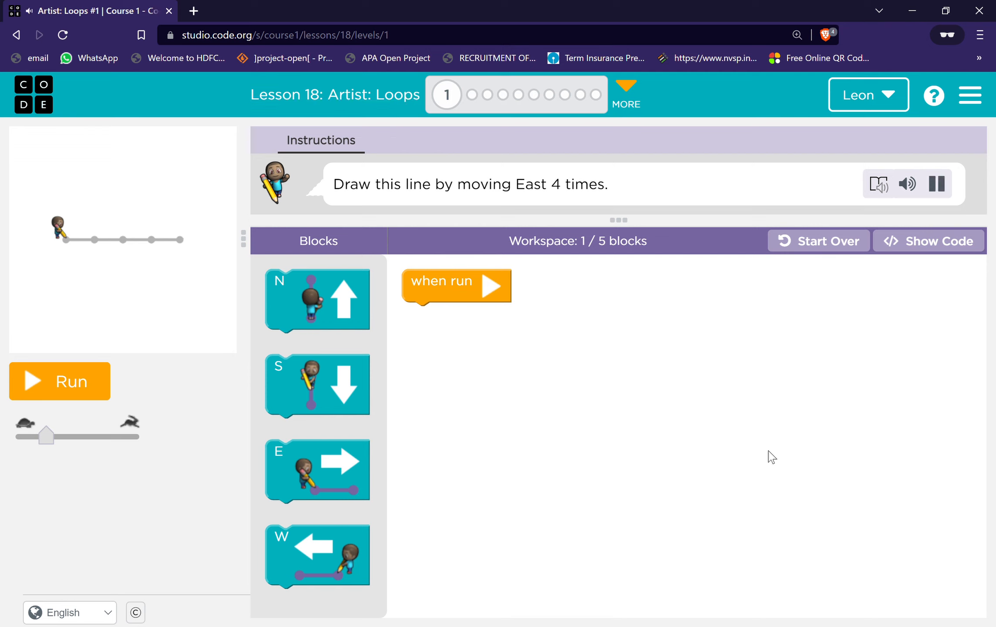
{"action": "left_click", "coordinate": [936, 183]}
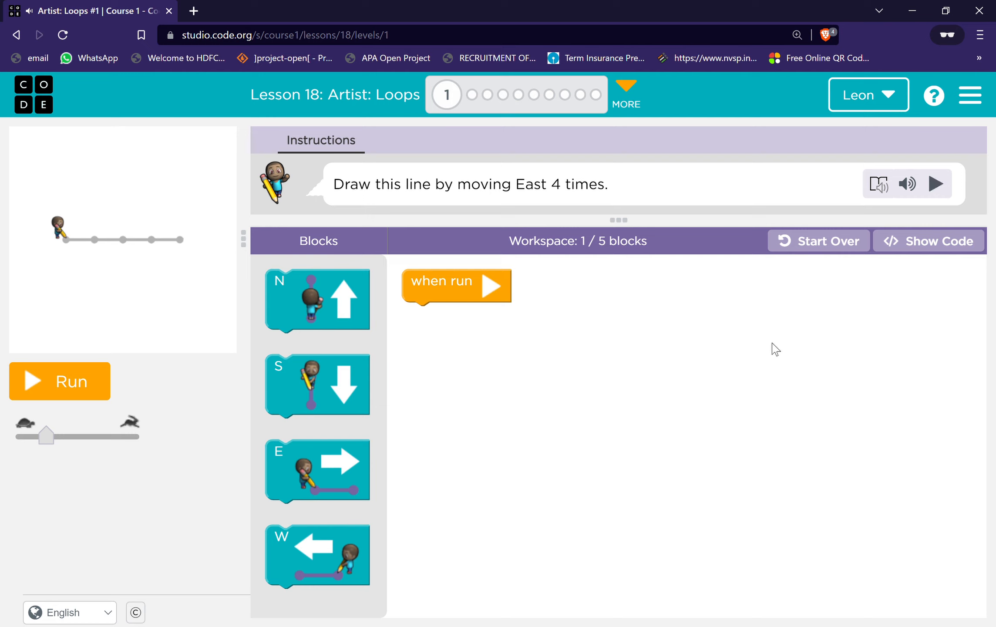
{"action": "mouse_move", "coordinate": [316, 299]}
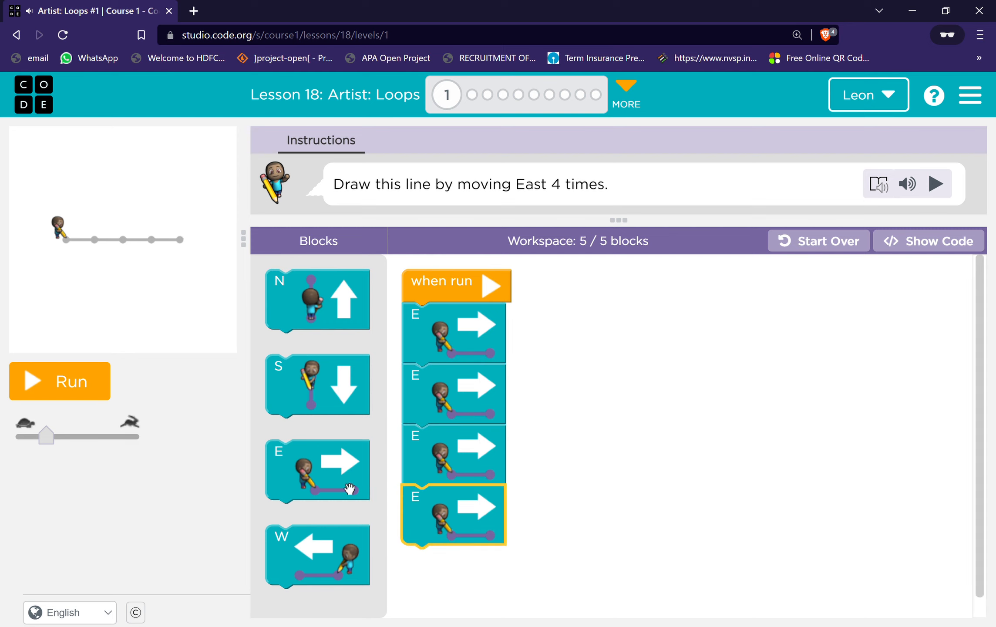
{"action": "left_click", "coordinate": [59, 380]}
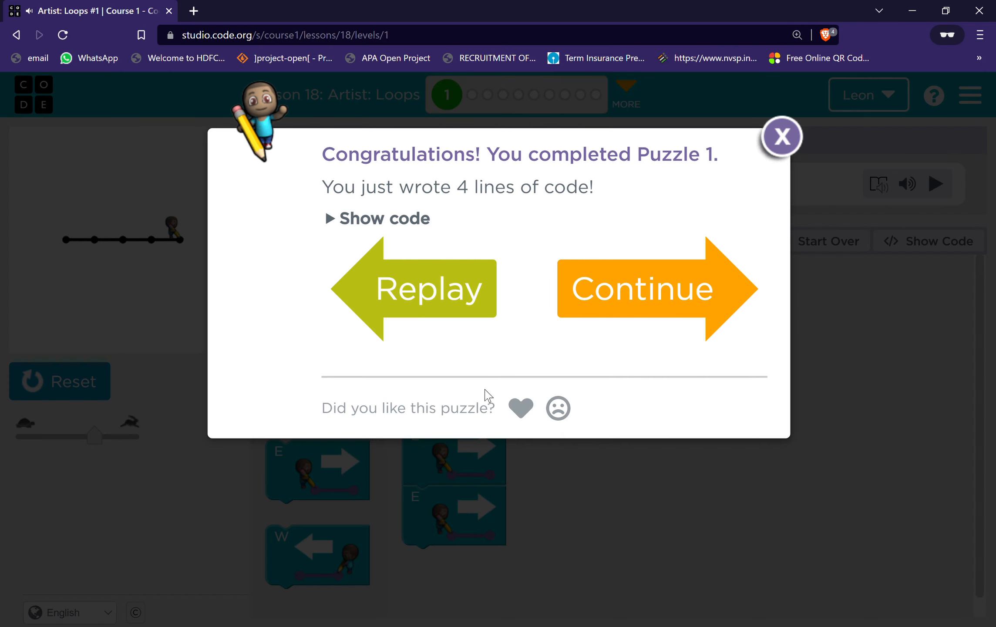
{"action": "left_click", "coordinate": [781, 137]}
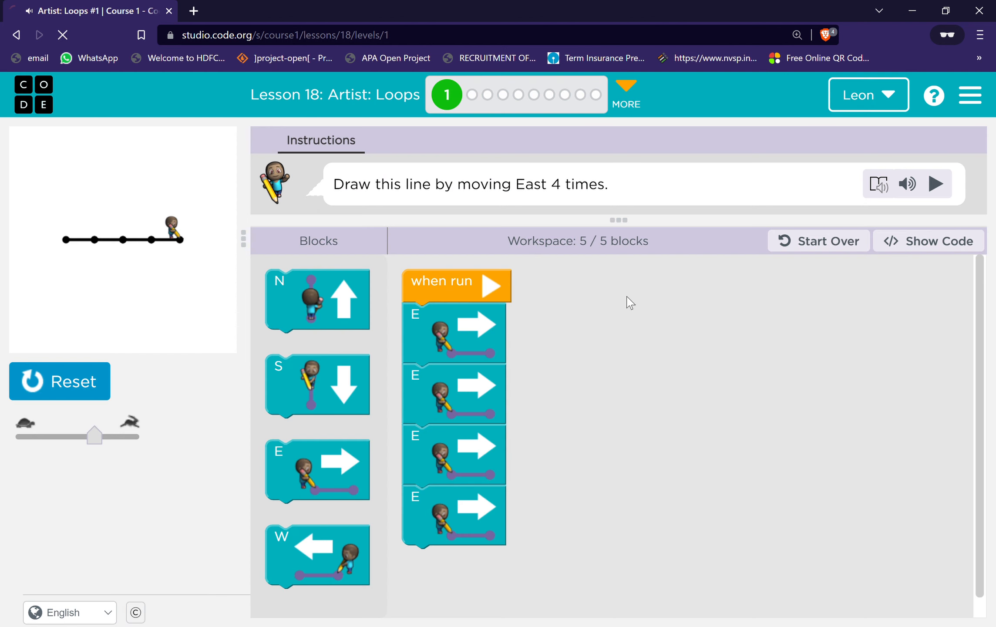
- Wrap the East move in a repeat loop set to 4 times
{"action": "left_click", "coordinate": [462, 94]}
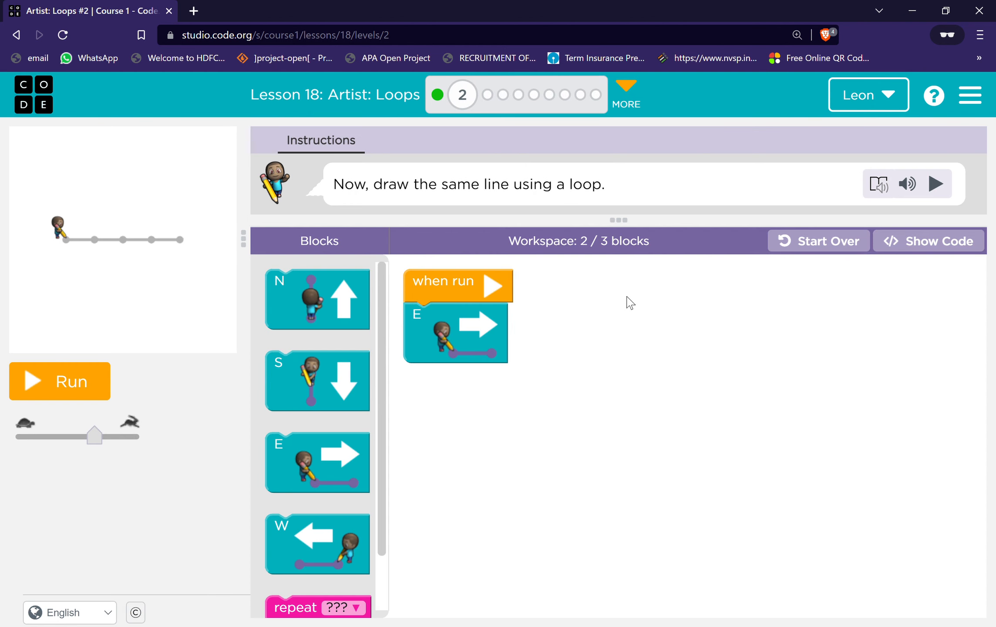
{"action": "left_click", "coordinate": [933, 184]}
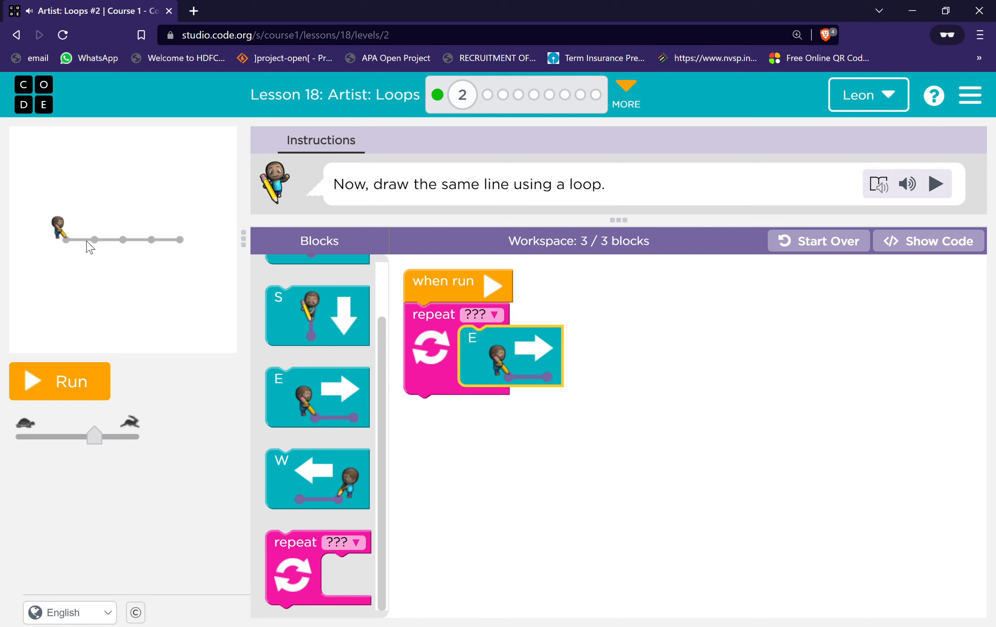
{"action": "mouse_move", "coordinate": [121, 246]}
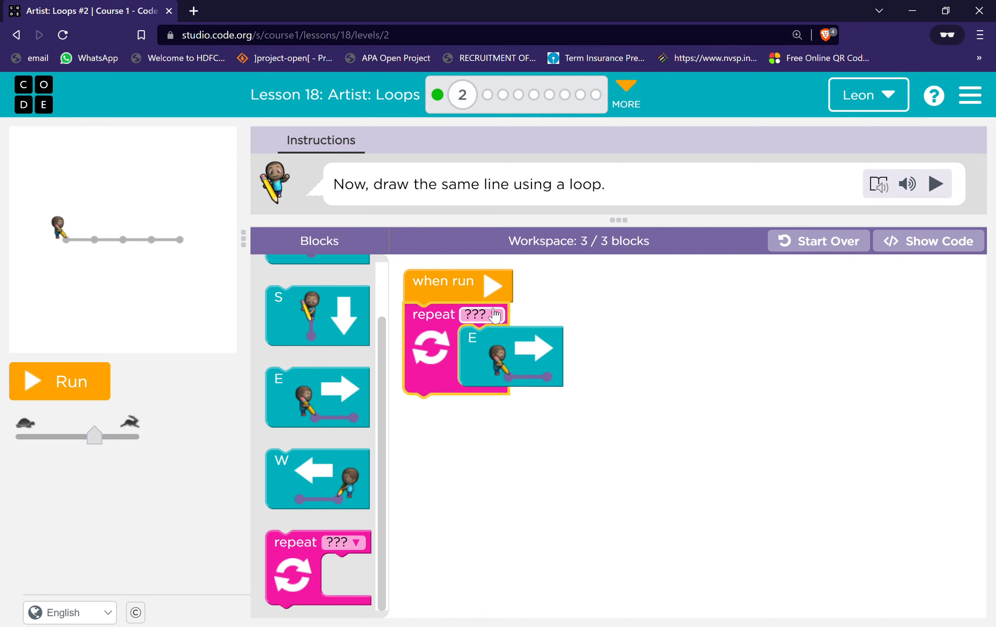
{"action": "left_click", "coordinate": [494, 313]}
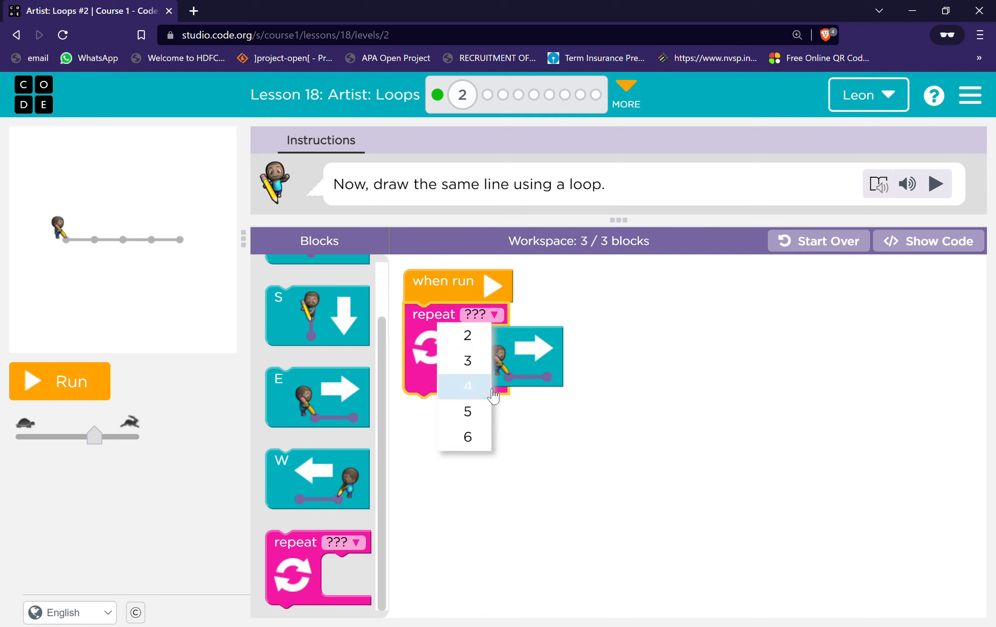
{"action": "left_click", "coordinate": [469, 385]}
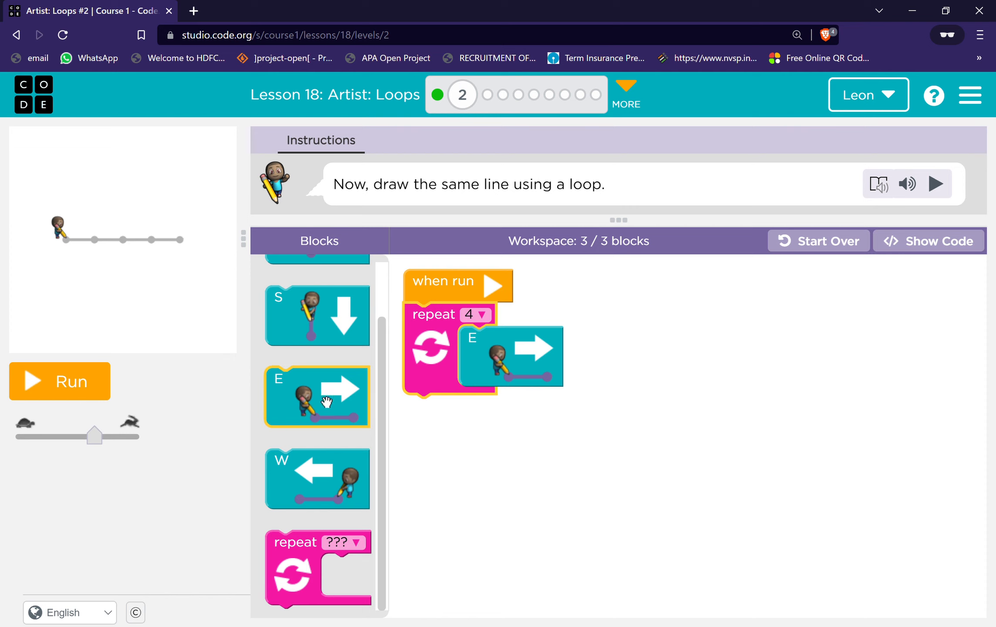
{"action": "mouse_move", "coordinate": [429, 365]}
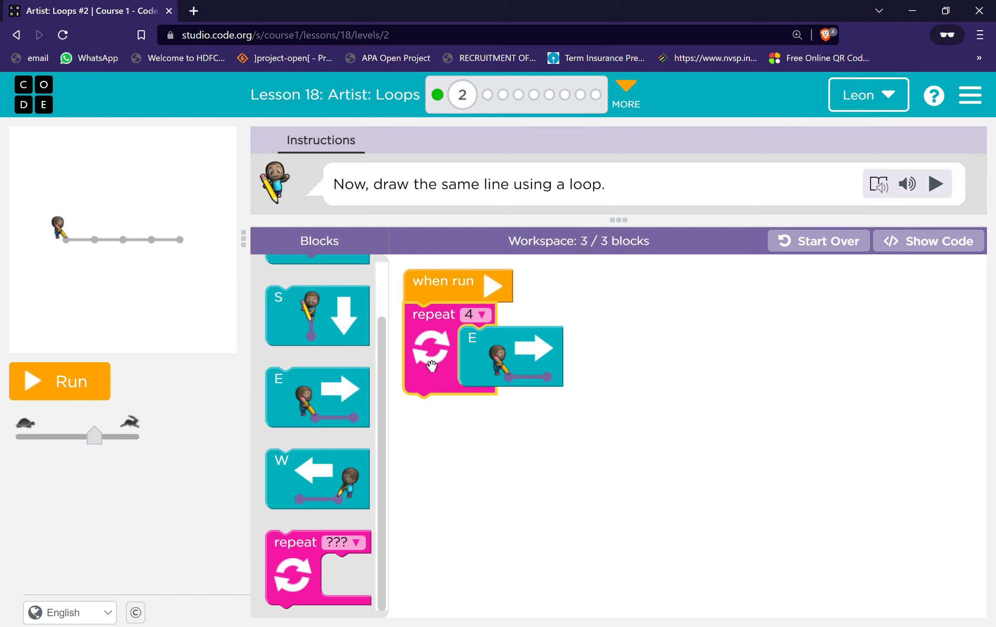
{"action": "mouse_move", "coordinate": [82, 407]}
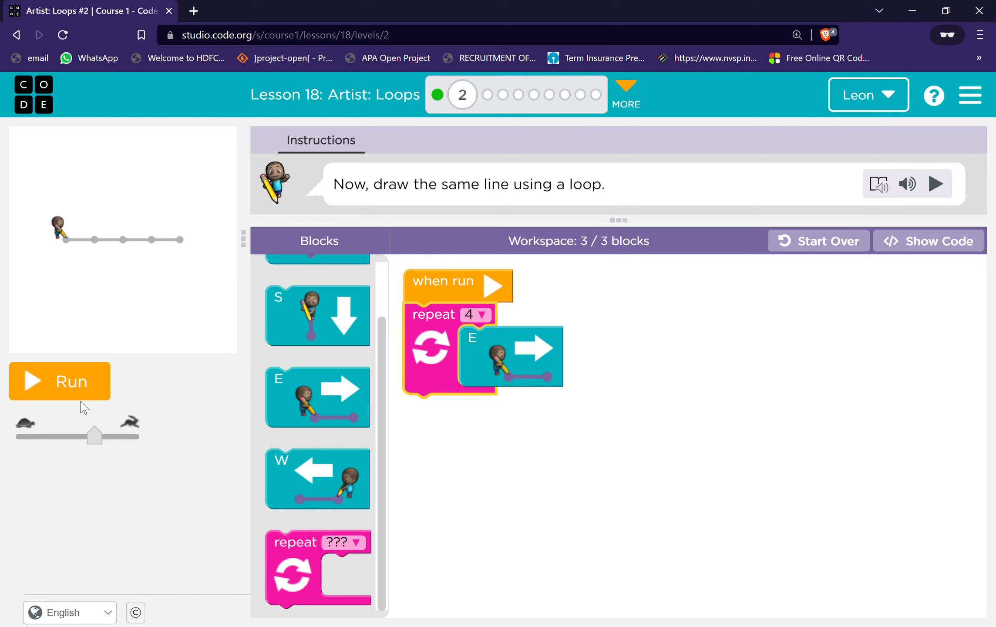
- Run the looped line program, like the puzzle, and continue to puzzle 3
{"action": "left_click", "coordinate": [60, 382]}
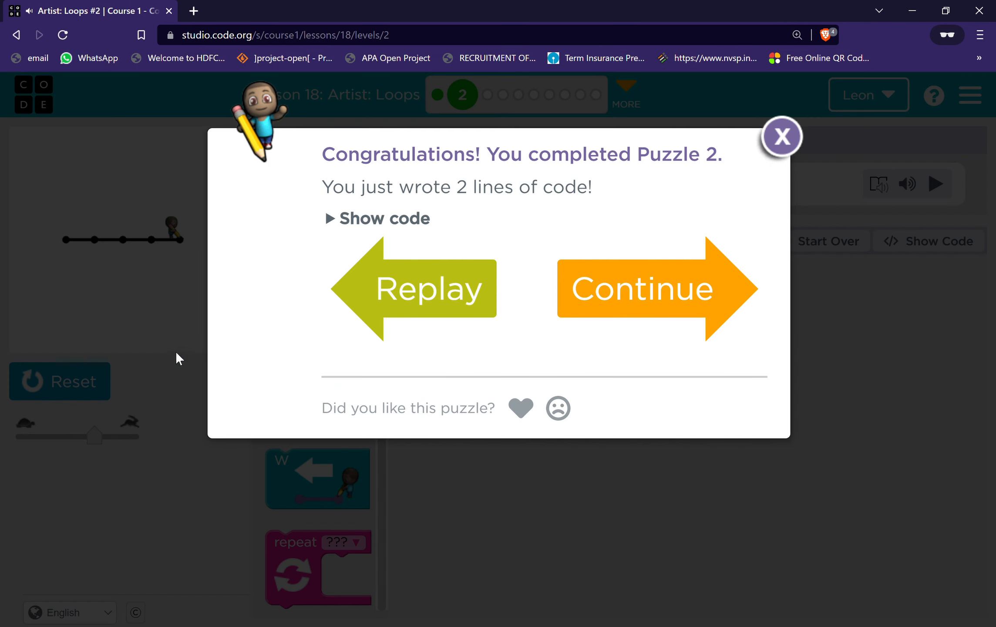
{"action": "left_click", "coordinate": [521, 407]}
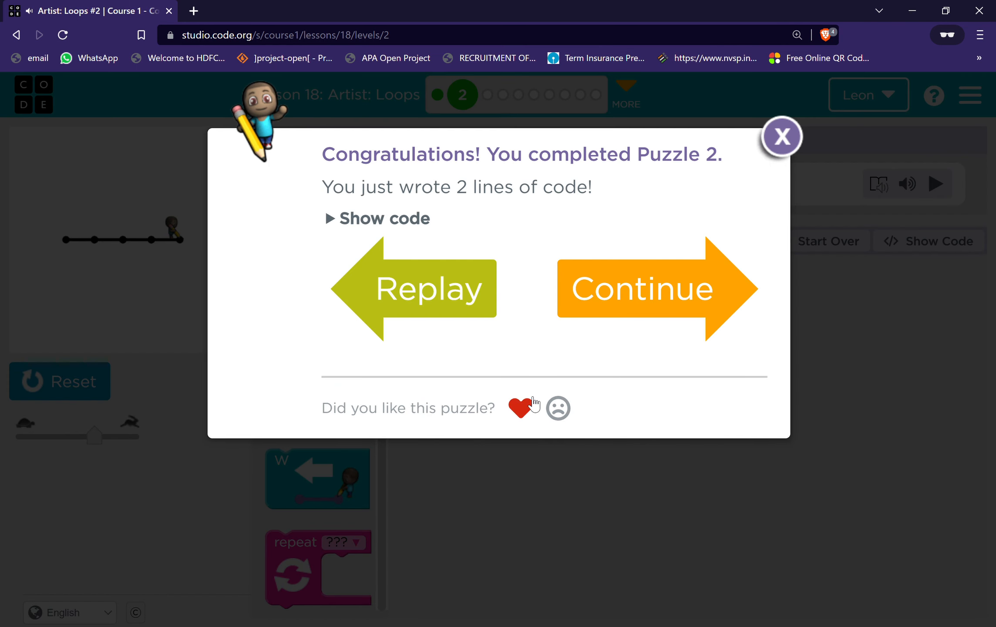
{"action": "left_click", "coordinate": [642, 289]}
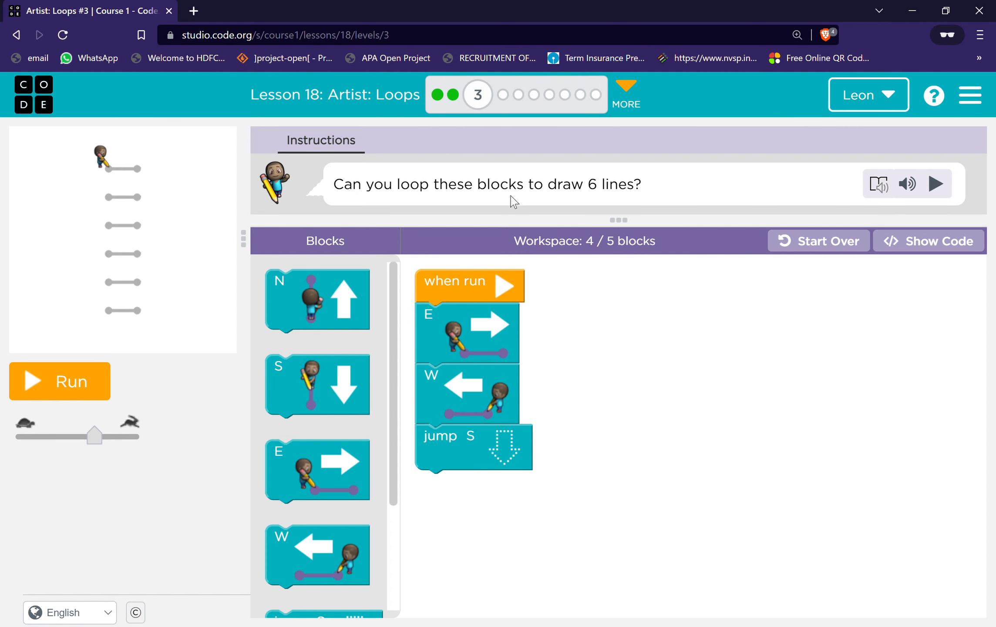
{"action": "mouse_move", "coordinate": [938, 184]}
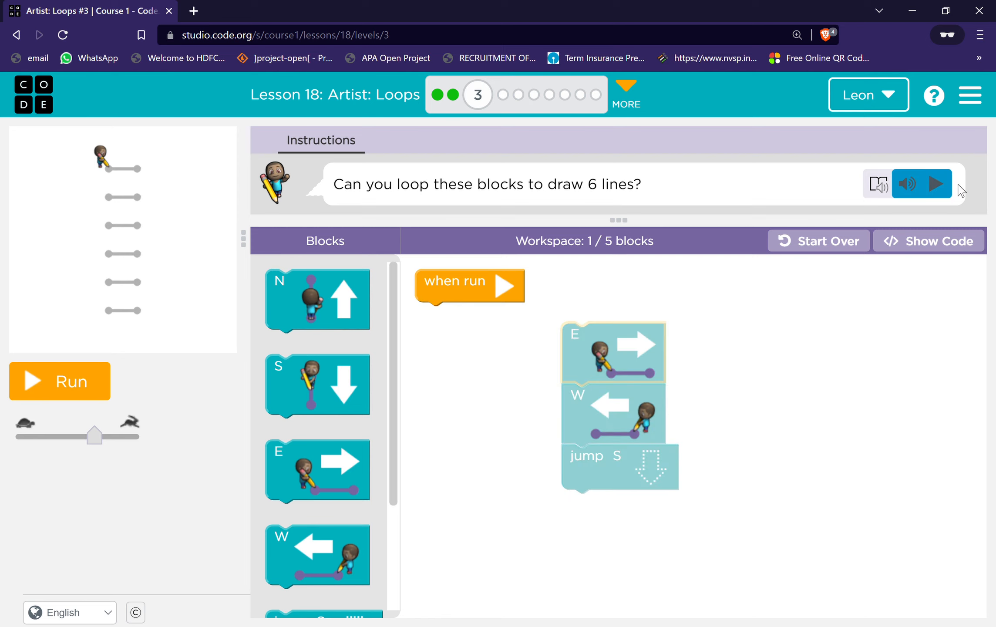
- Nest the East, West and jump South moves in a repeat loop set to 3 times
{"action": "left_click", "coordinate": [938, 183]}
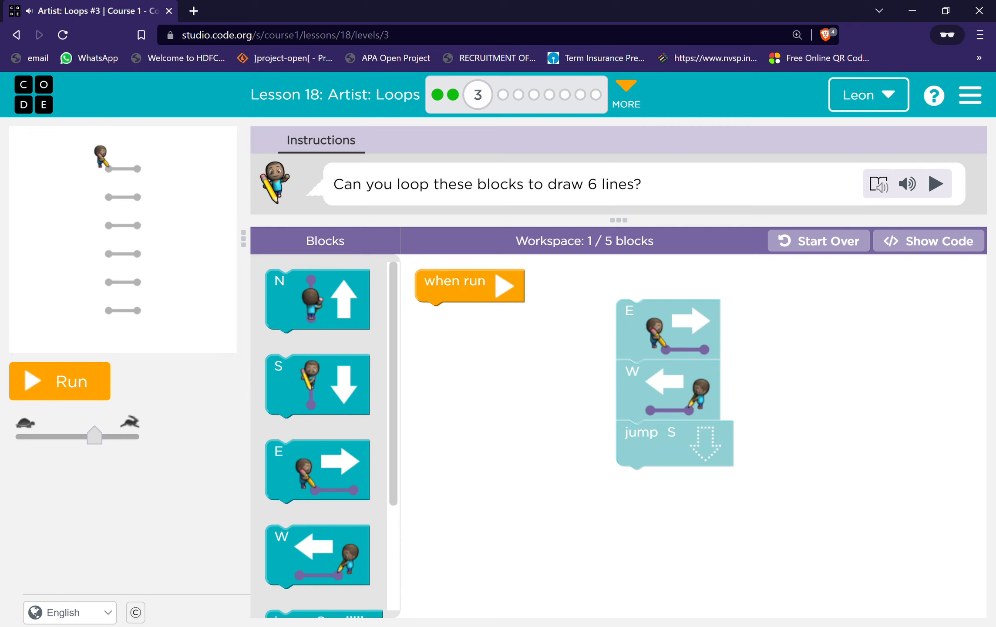
{"action": "mouse_move", "coordinate": [462, 372]}
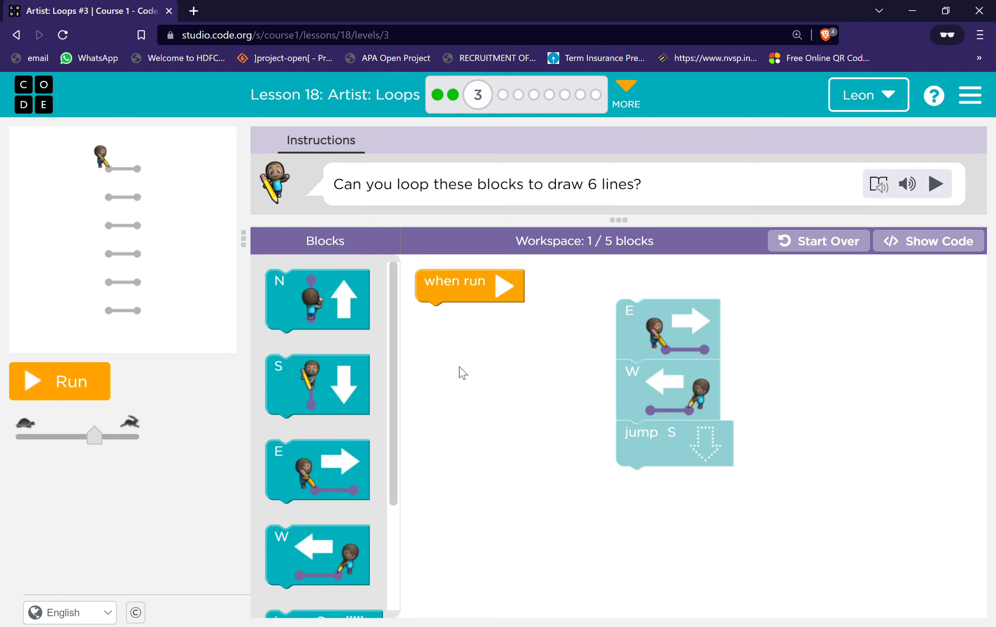
{"action": "scroll", "scroll_direction": "down", "scroll_amount": 3}
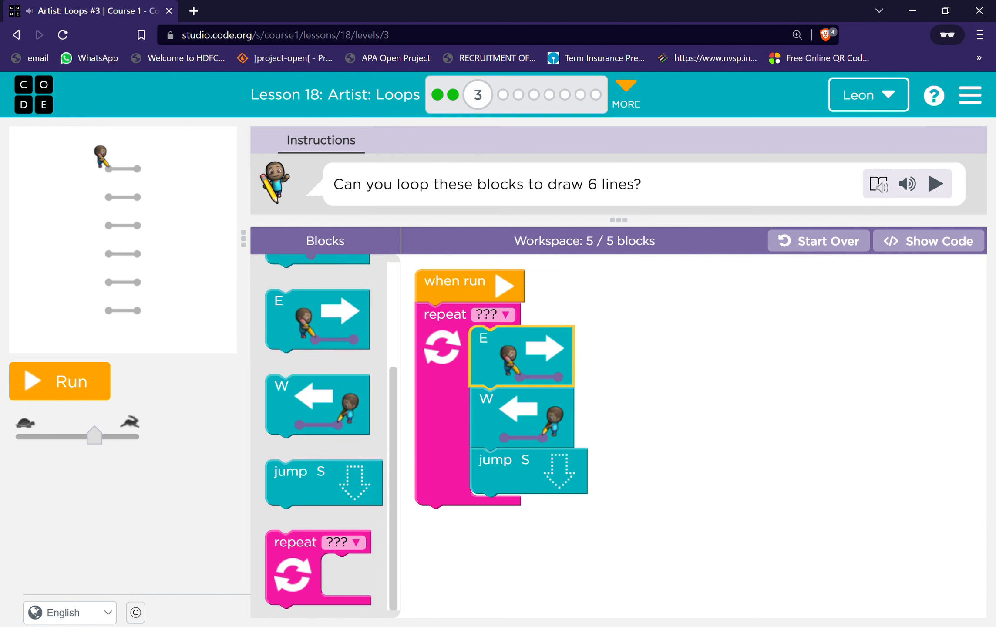
{"action": "left_click", "coordinate": [492, 314]}
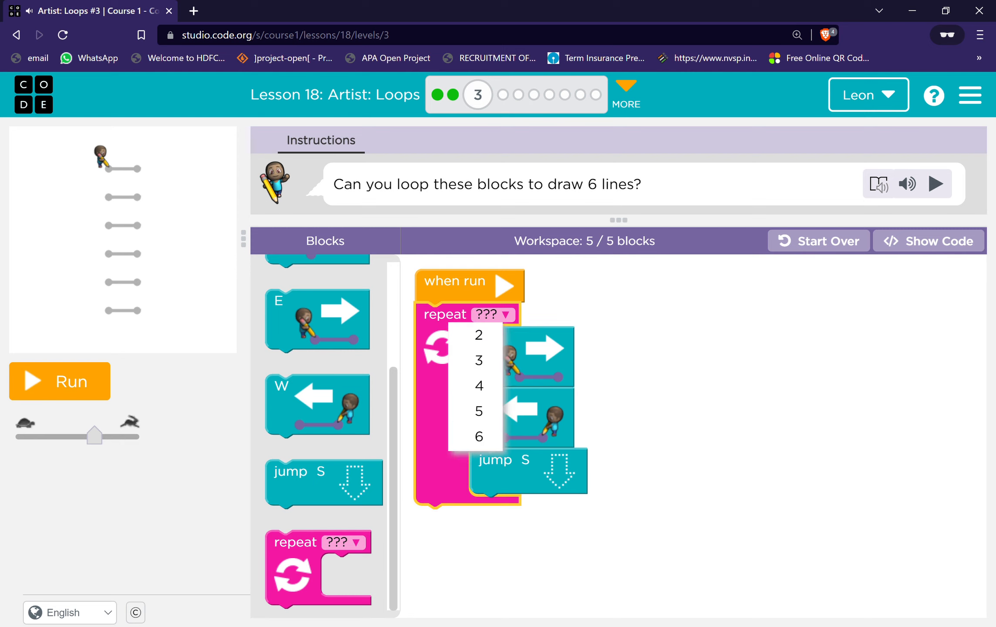
{"action": "mouse_move", "coordinate": [480, 335]}
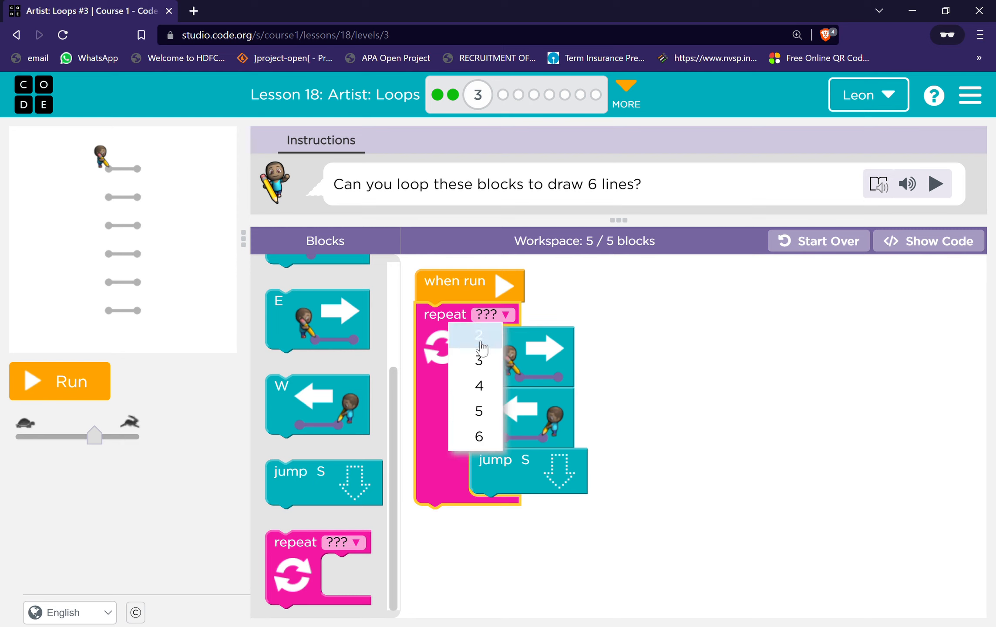
{"action": "mouse_move", "coordinate": [494, 438]}
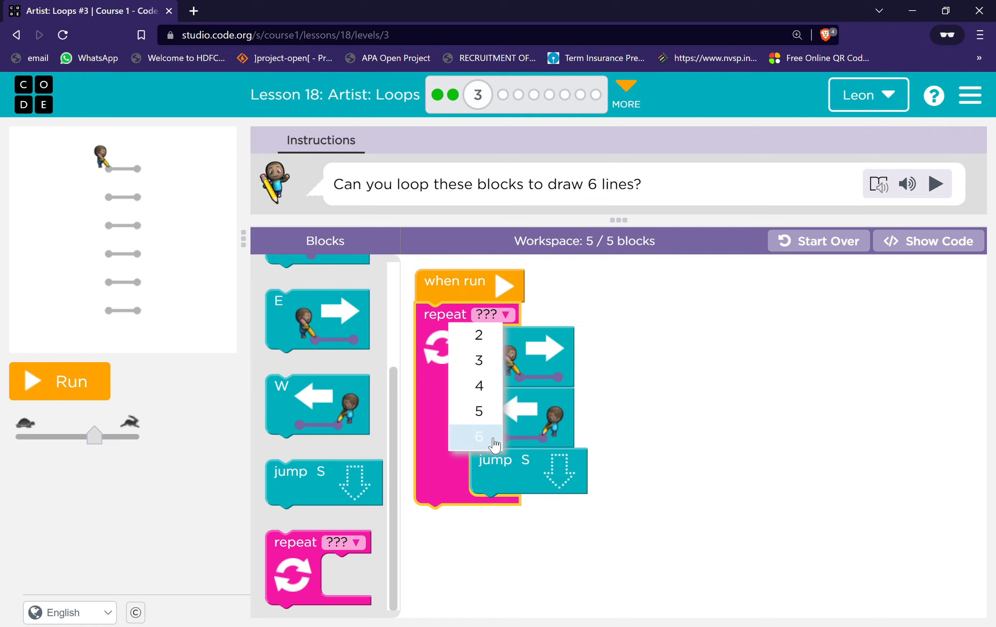
{"action": "left_click", "coordinate": [479, 361]}
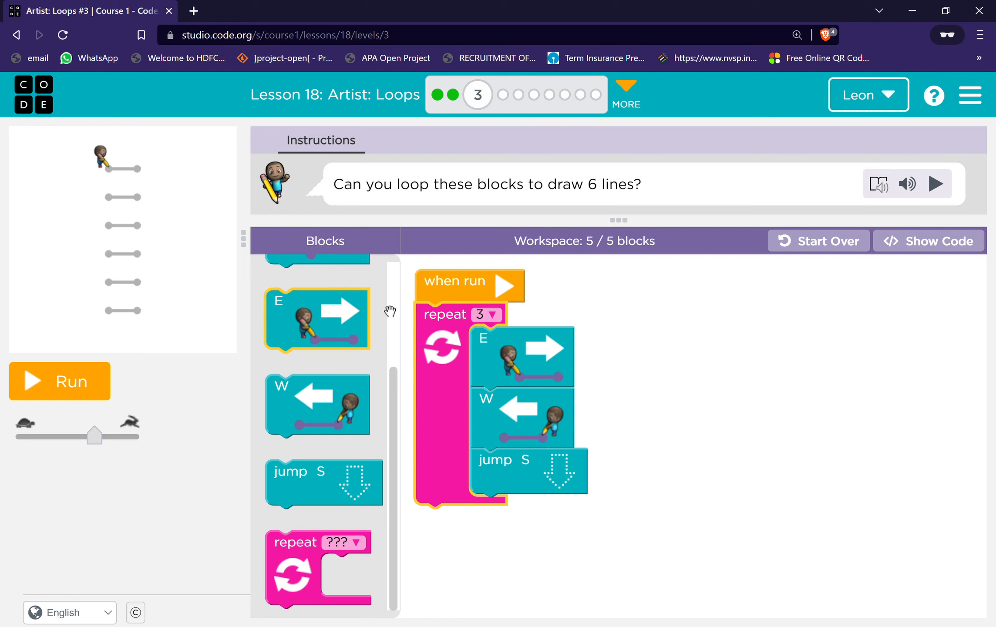
{"action": "mouse_move", "coordinate": [84, 405]}
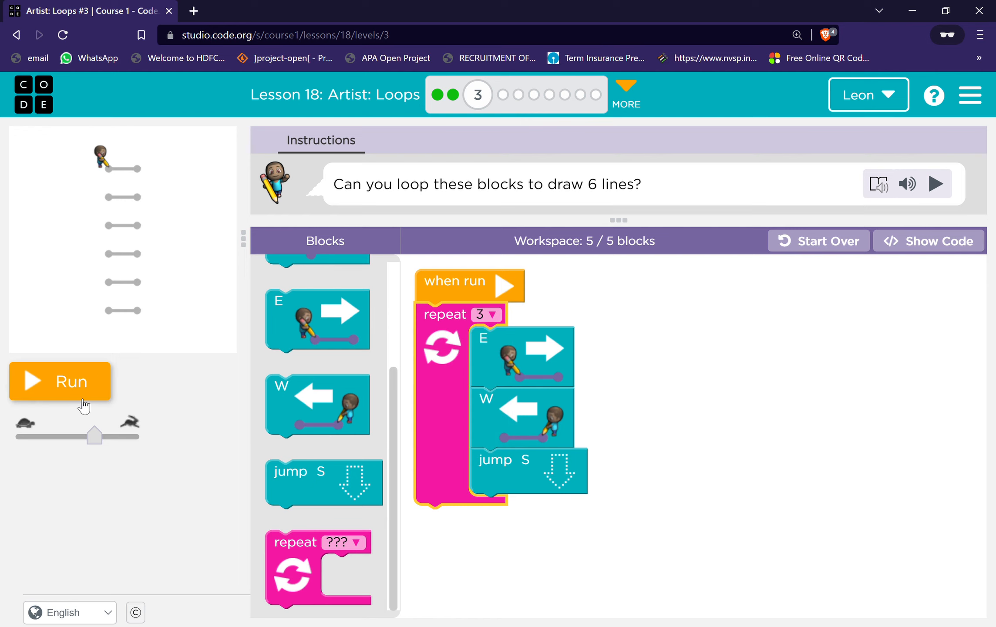
- Raise the ladder loop to 6 repeats and rerun until puzzle 3 passes
{"action": "left_click", "coordinate": [60, 381]}
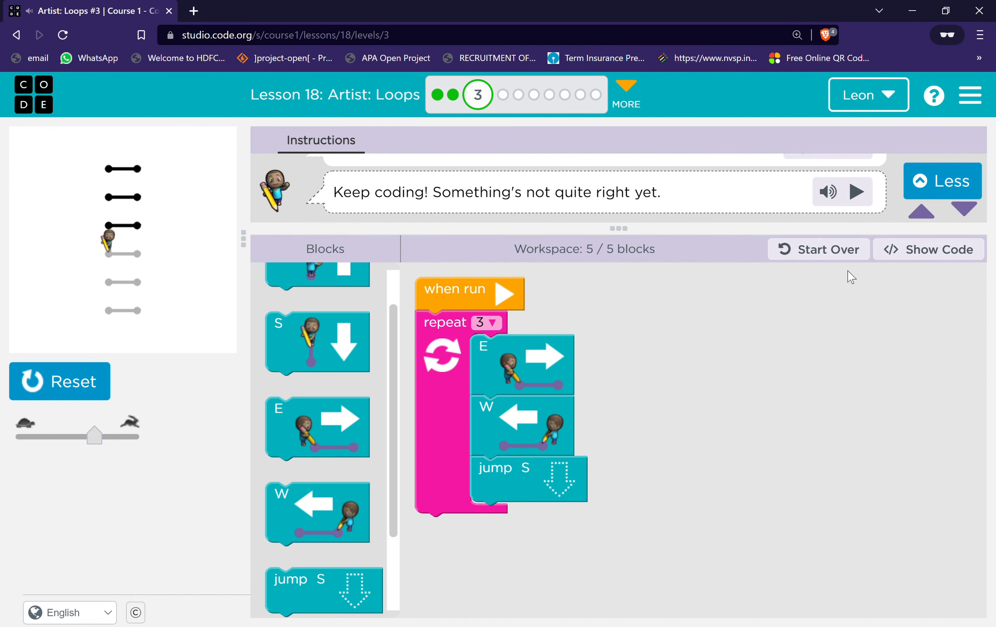
{"action": "left_click", "coordinate": [489, 323]}
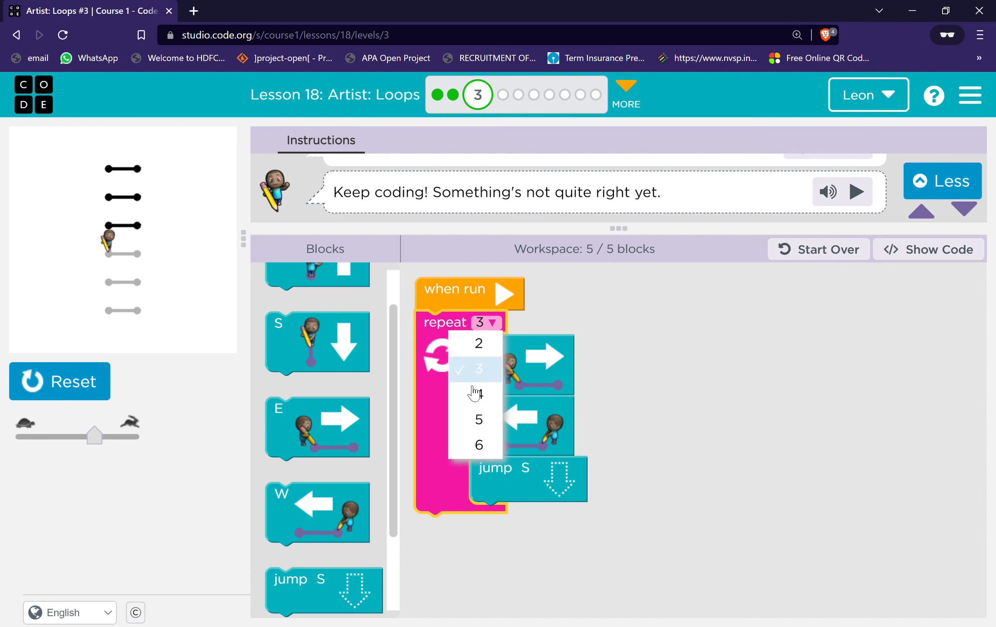
{"action": "left_click", "coordinate": [476, 445]}
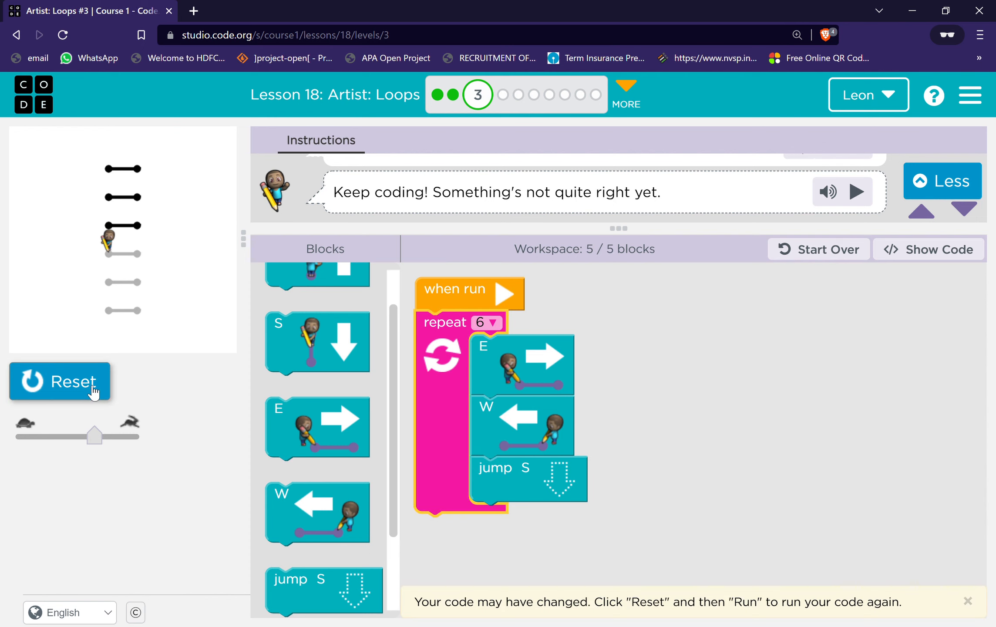
{"action": "left_click", "coordinate": [59, 381]}
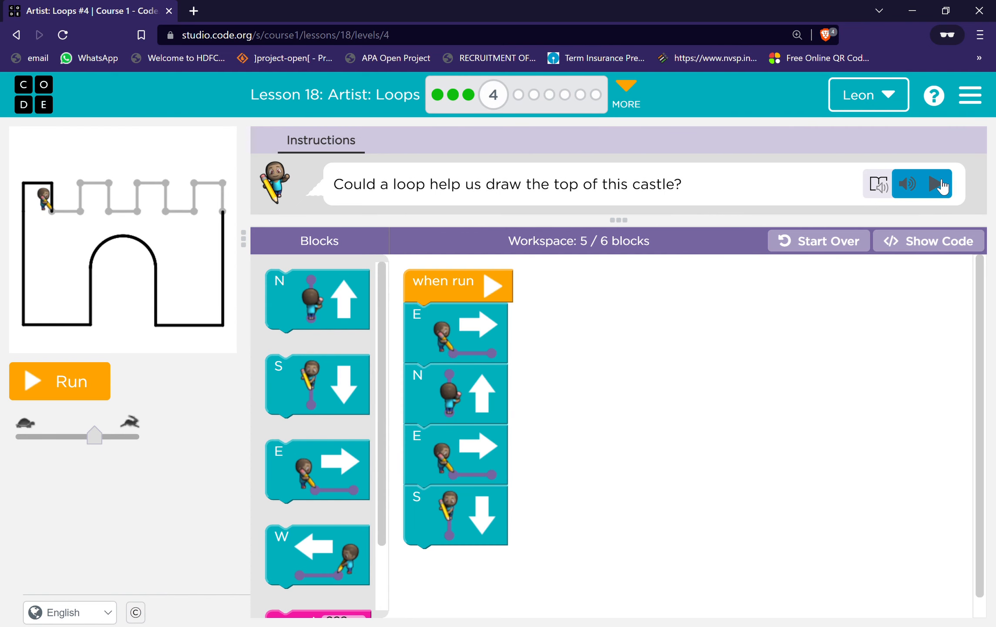
- Loop East, North, East, South 3 times to draw the castle top, then continue to puzzle 5
{"action": "left_click", "coordinate": [939, 183]}
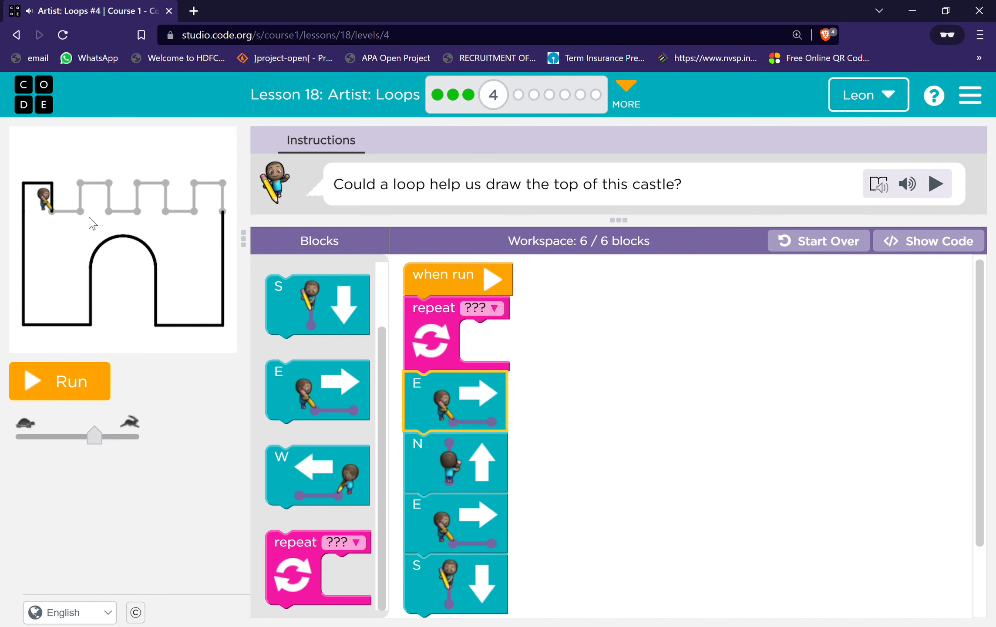
{"action": "mouse_move", "coordinate": [40, 216]}
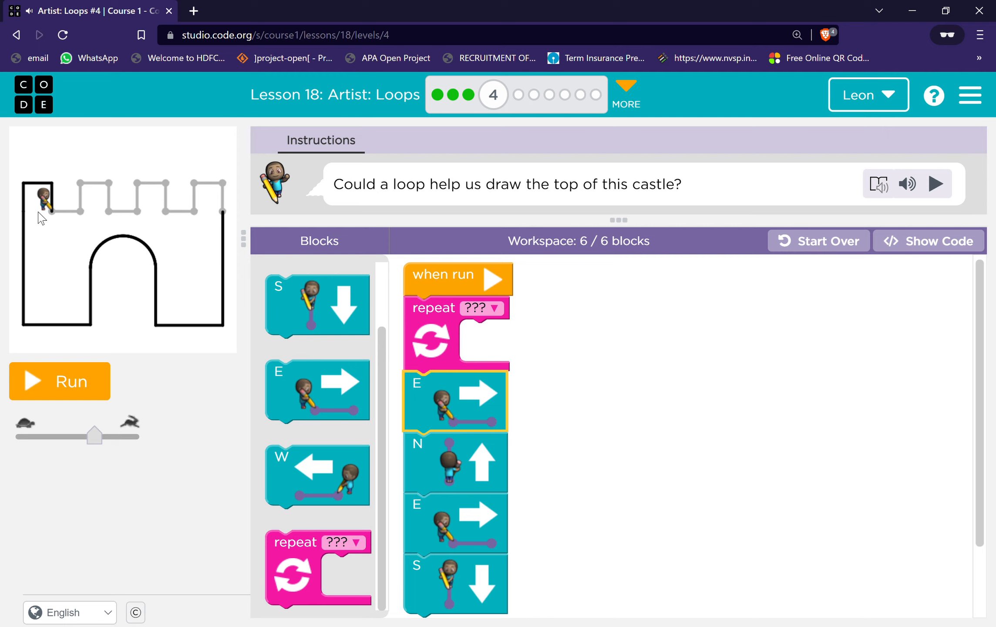
{"action": "mouse_move", "coordinate": [138, 221]}
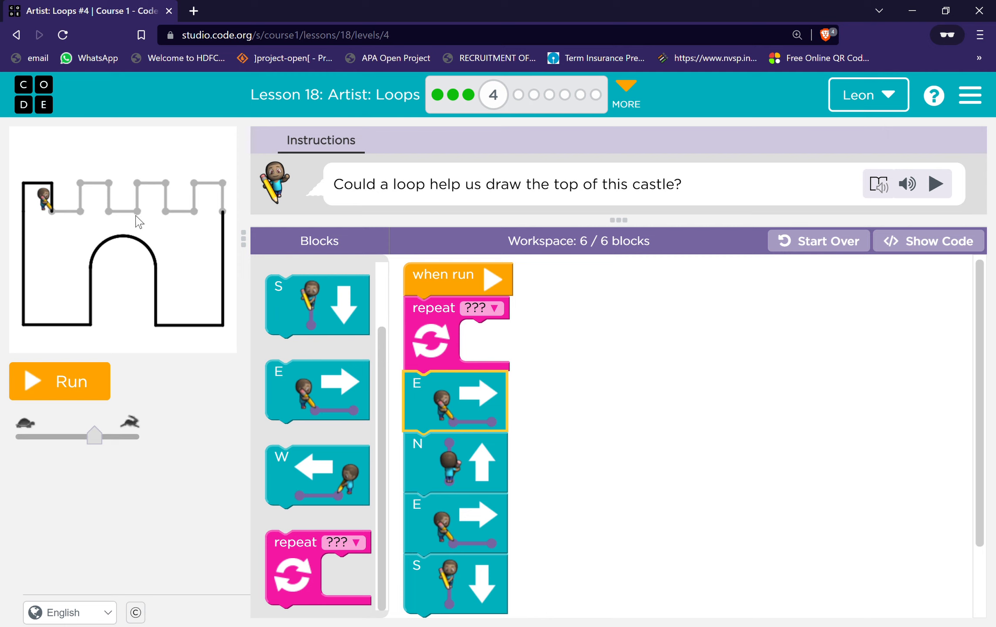
{"action": "left_click", "coordinate": [495, 309]}
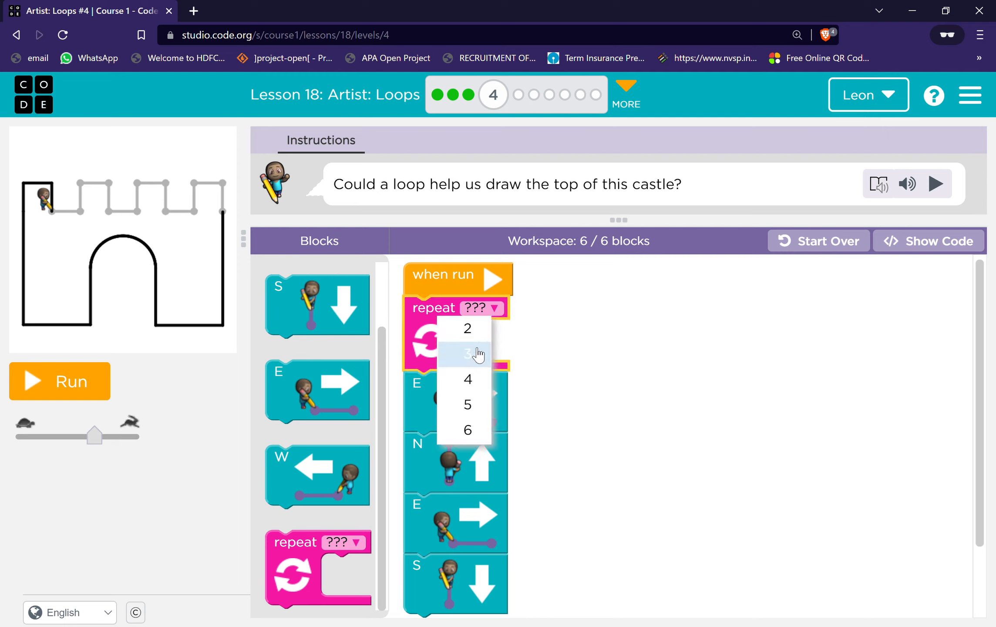
{"action": "left_click", "coordinate": [467, 354]}
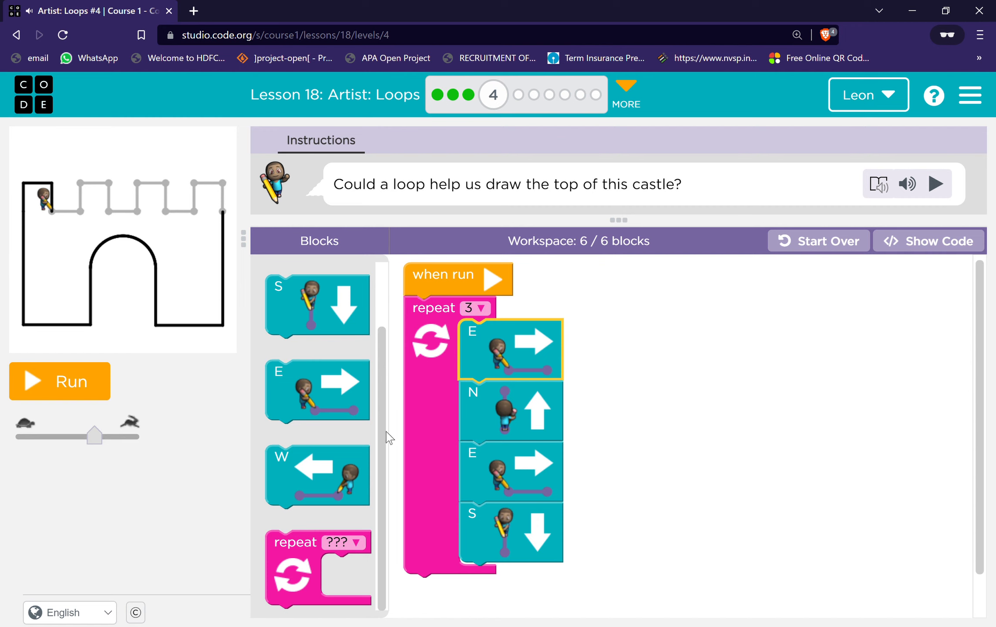
{"action": "mouse_move", "coordinate": [60, 381]}
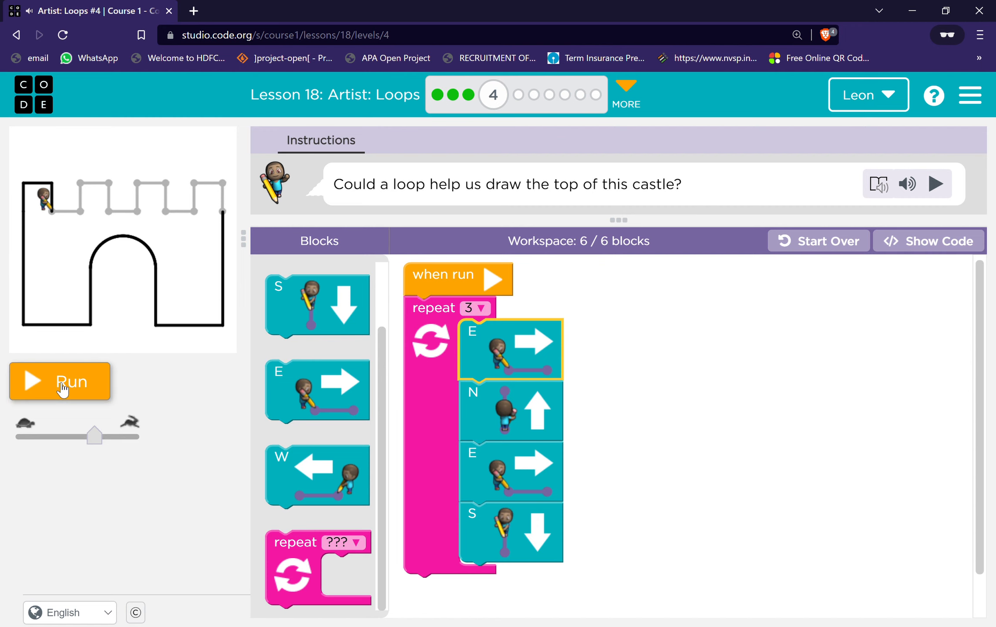
{"action": "left_click", "coordinate": [60, 381]}
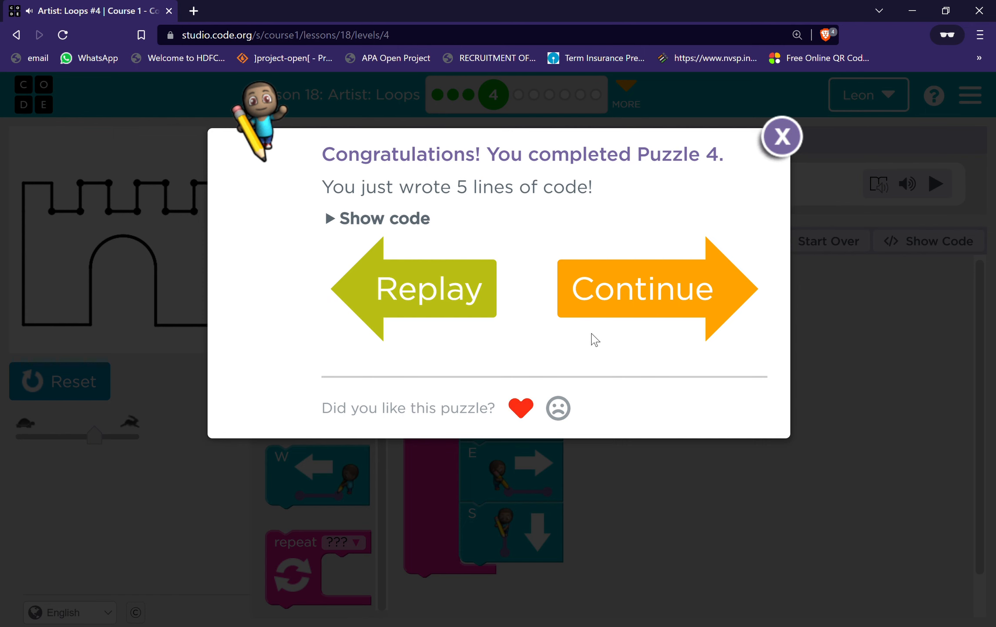
{"action": "left_click", "coordinate": [642, 289]}
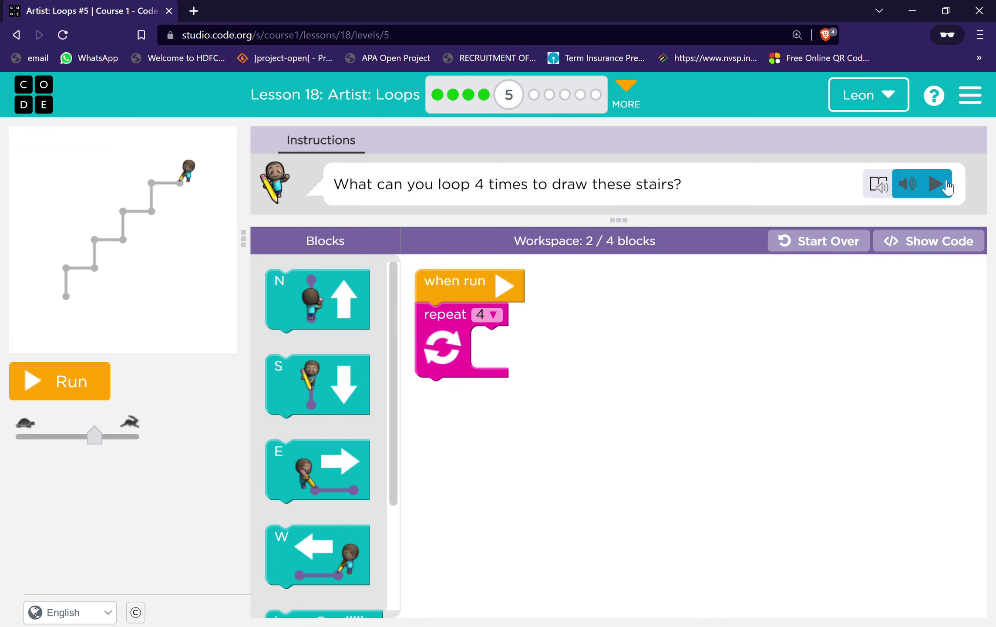
- Loop West then South 4 times to draw the stairs, then continue to puzzle 6
{"action": "left_click", "coordinate": [938, 184]}
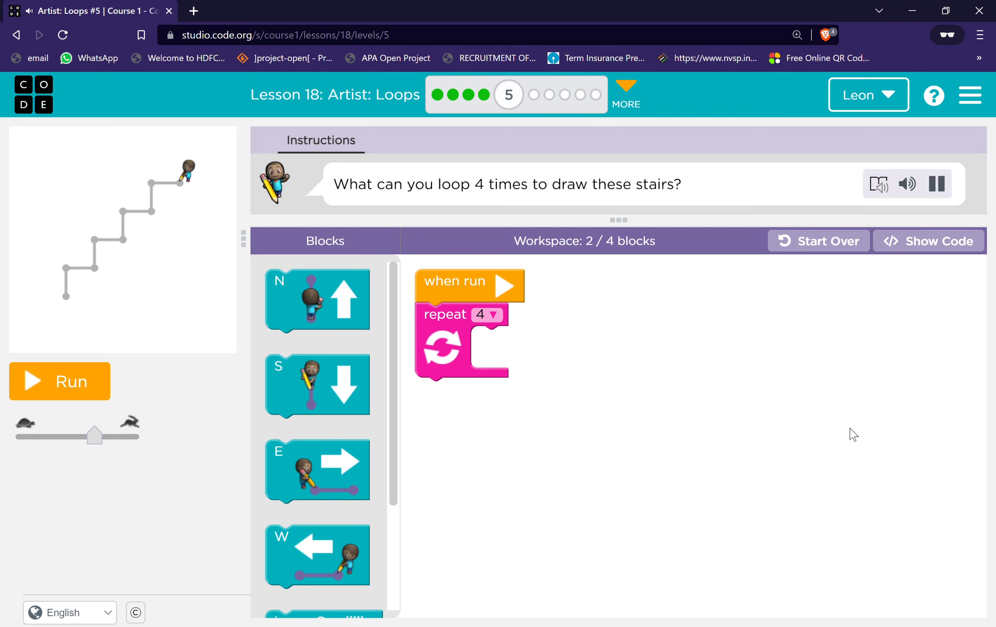
{"action": "left_click", "coordinate": [935, 183]}
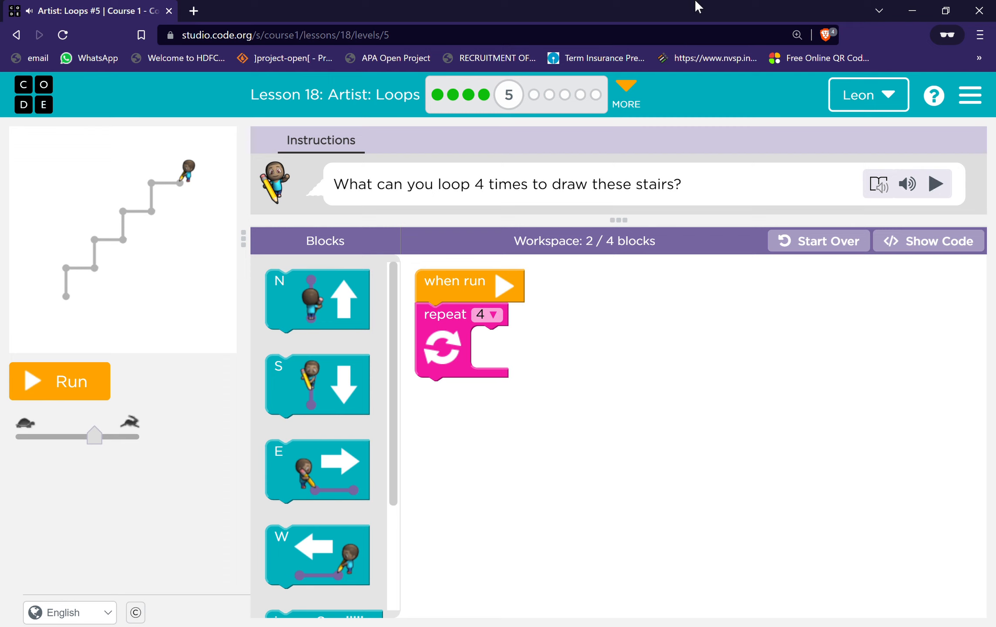
{"action": "mouse_move", "coordinate": [133, 224]}
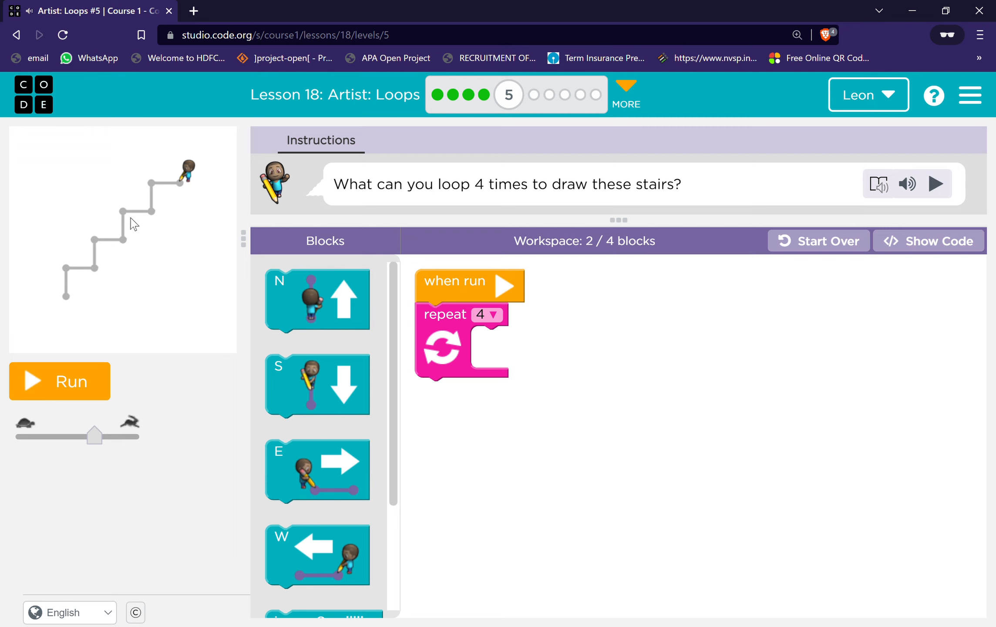
{"action": "mouse_move", "coordinate": [139, 219]}
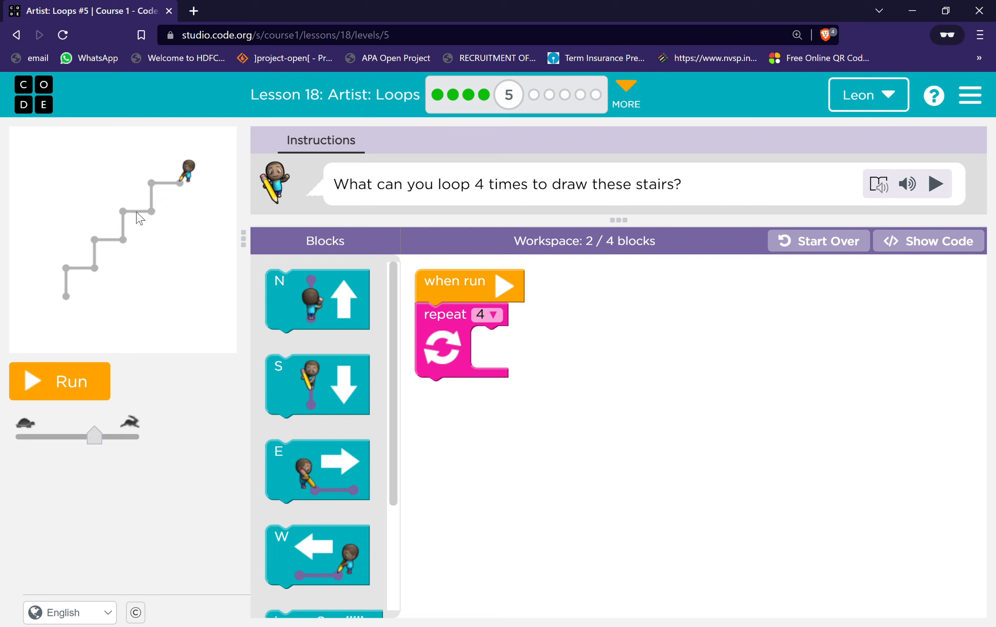
{"action": "mouse_move", "coordinate": [161, 195]}
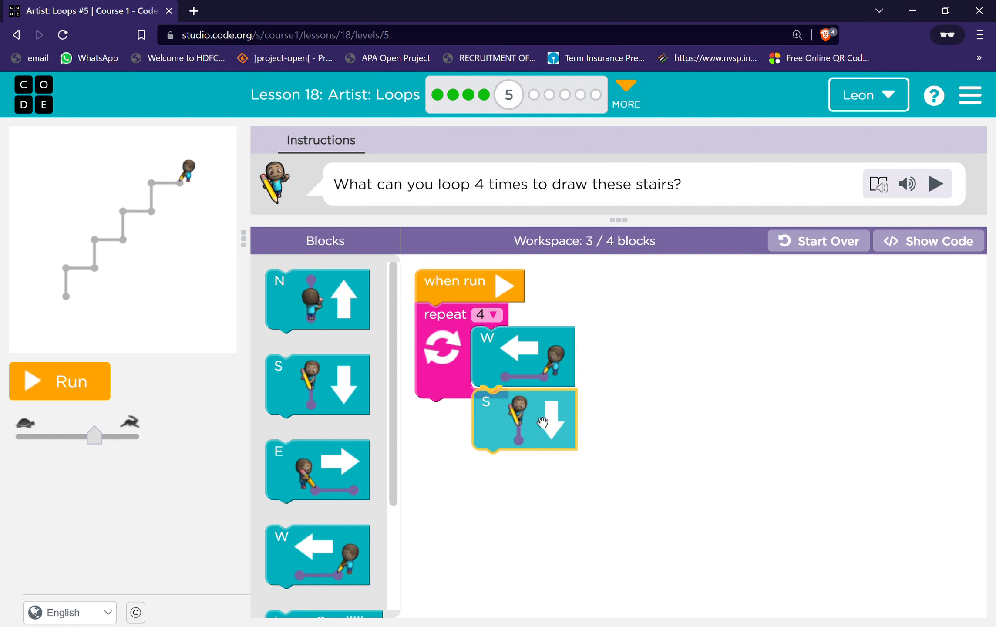
{"action": "left_click", "coordinate": [59, 381]}
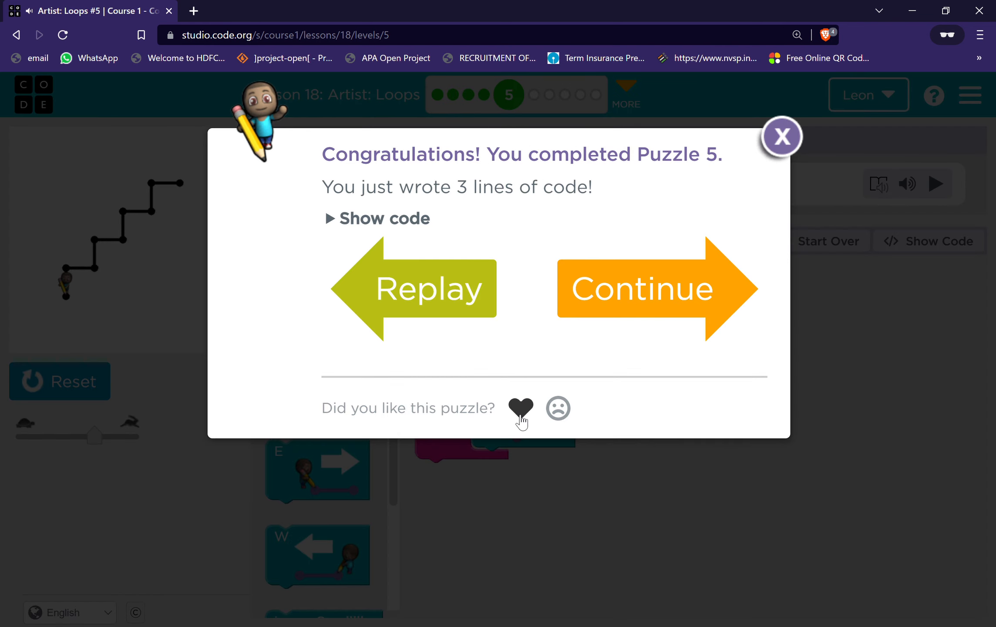
{"action": "left_click", "coordinate": [640, 288]}
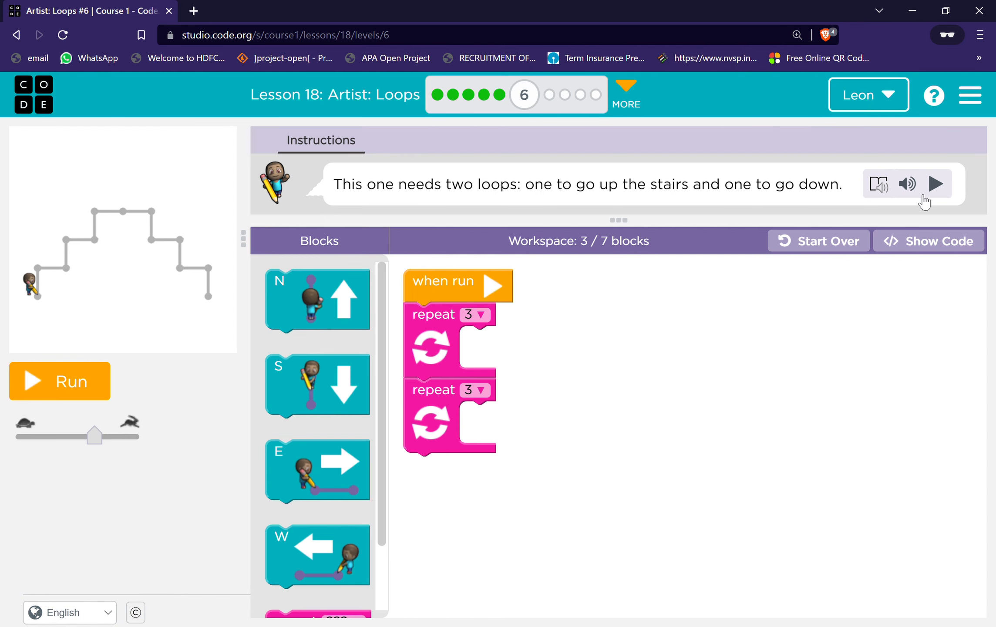
- Fill the two repeat-3 loops with North+East and East+South steps and run the staircase
{"action": "left_click", "coordinate": [936, 185]}
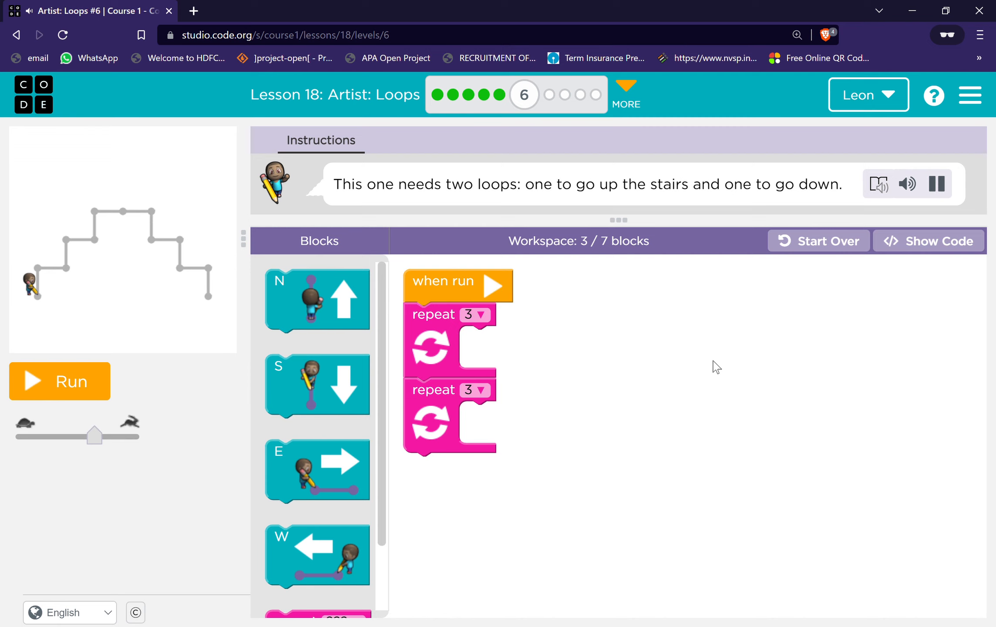
{"action": "mouse_move", "coordinate": [682, 297]}
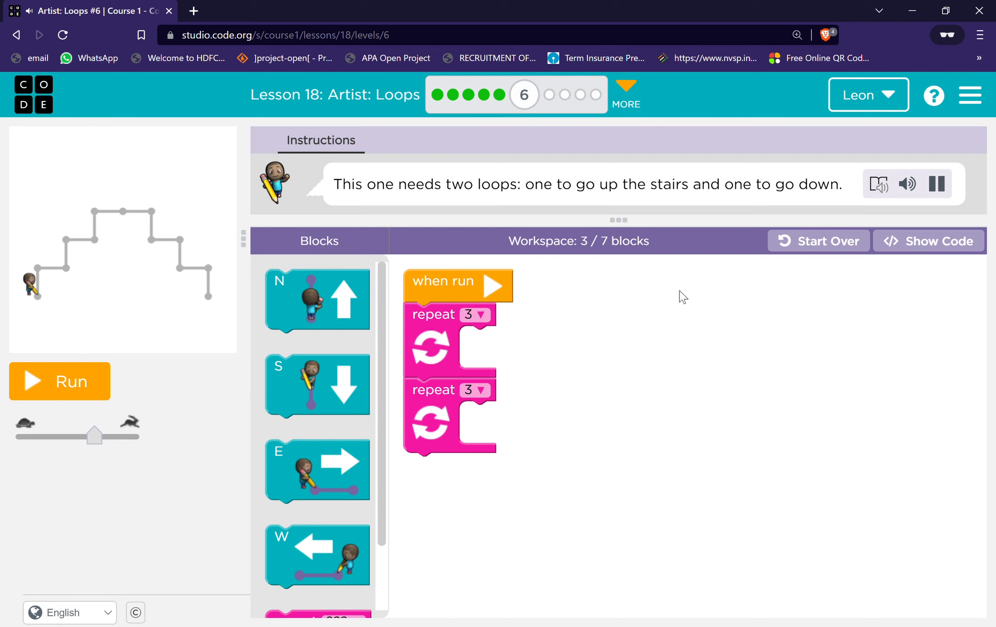
{"action": "left_click", "coordinate": [937, 184]}
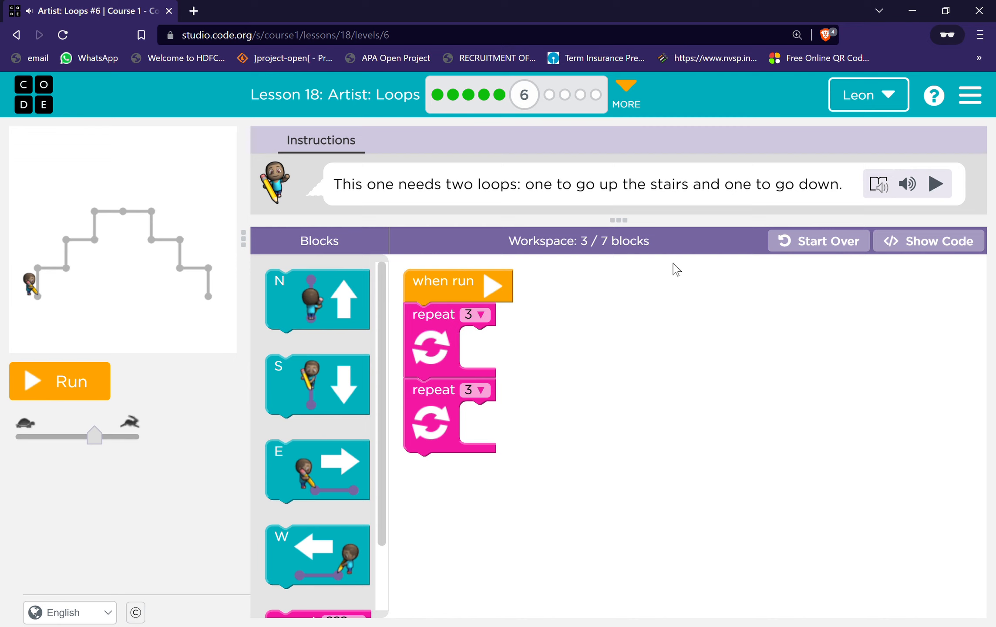
{"action": "mouse_move", "coordinate": [370, 184]}
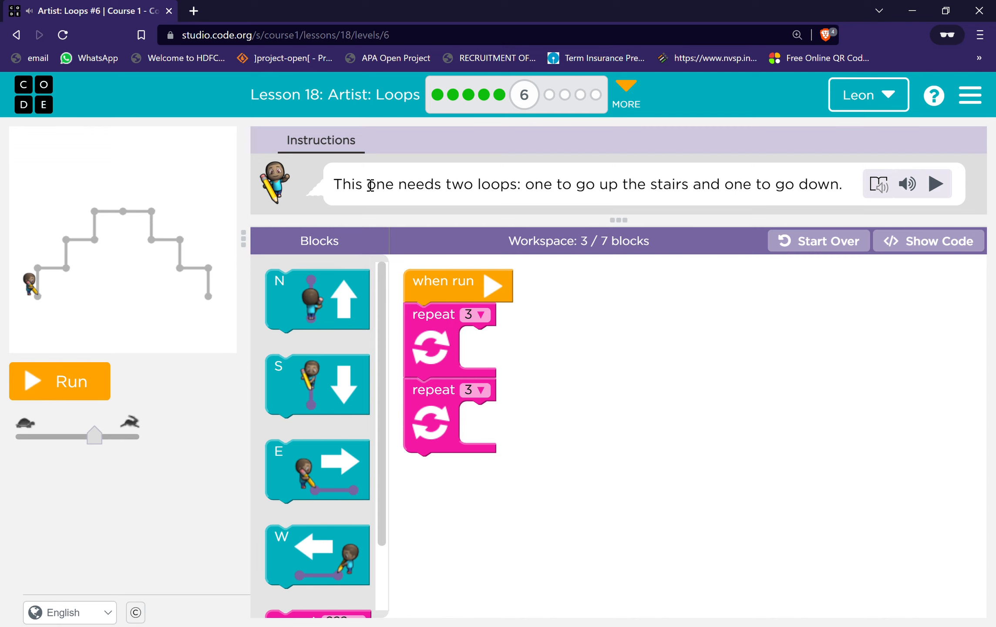
{"action": "mouse_move", "coordinate": [531, 214]}
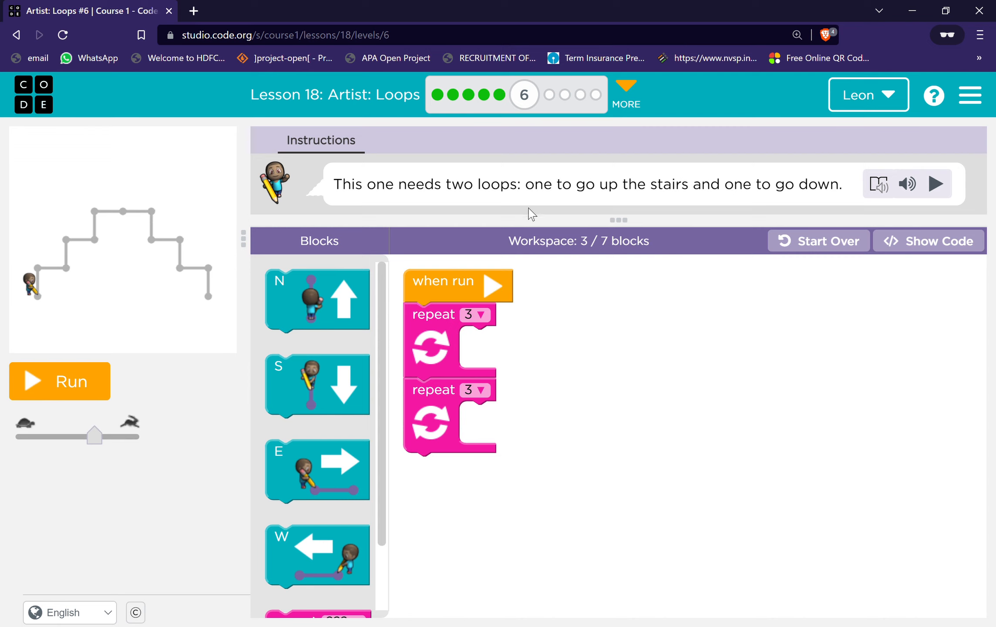
{"action": "mouse_move", "coordinate": [596, 262]}
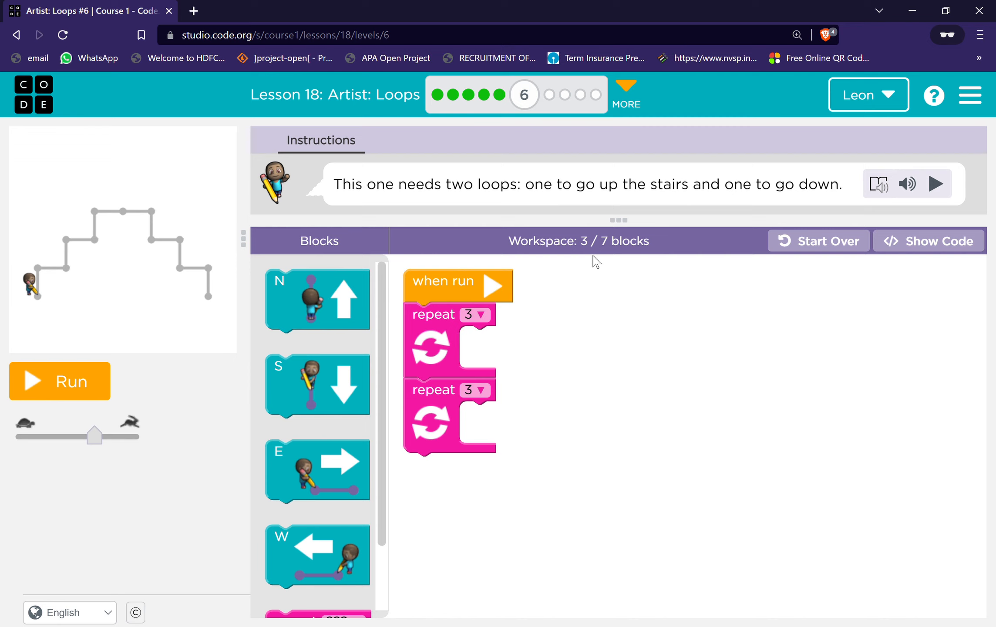
{"action": "mouse_move", "coordinate": [444, 379]}
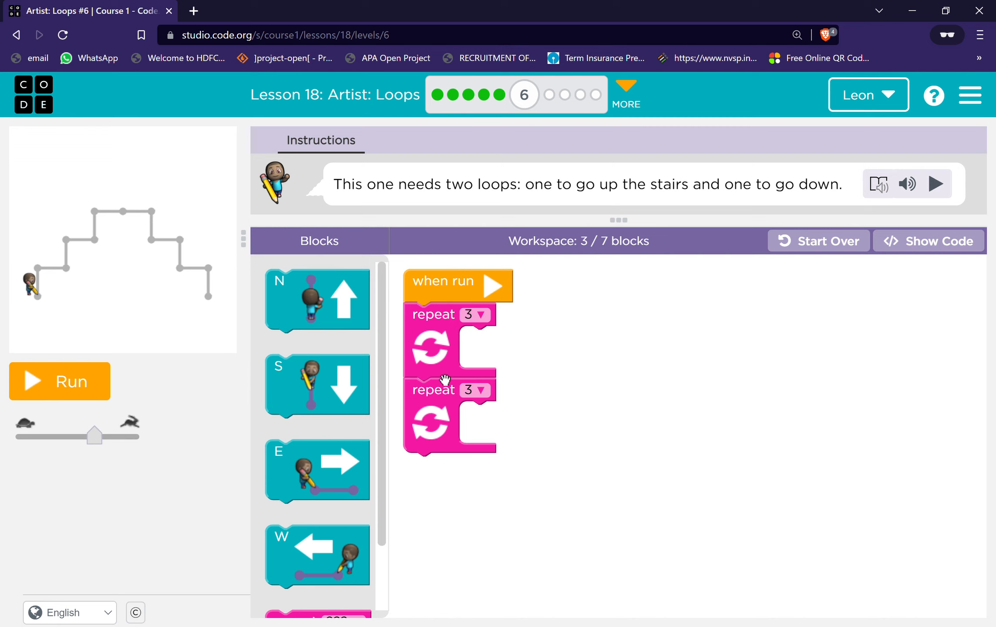
{"action": "mouse_move", "coordinate": [328, 409]}
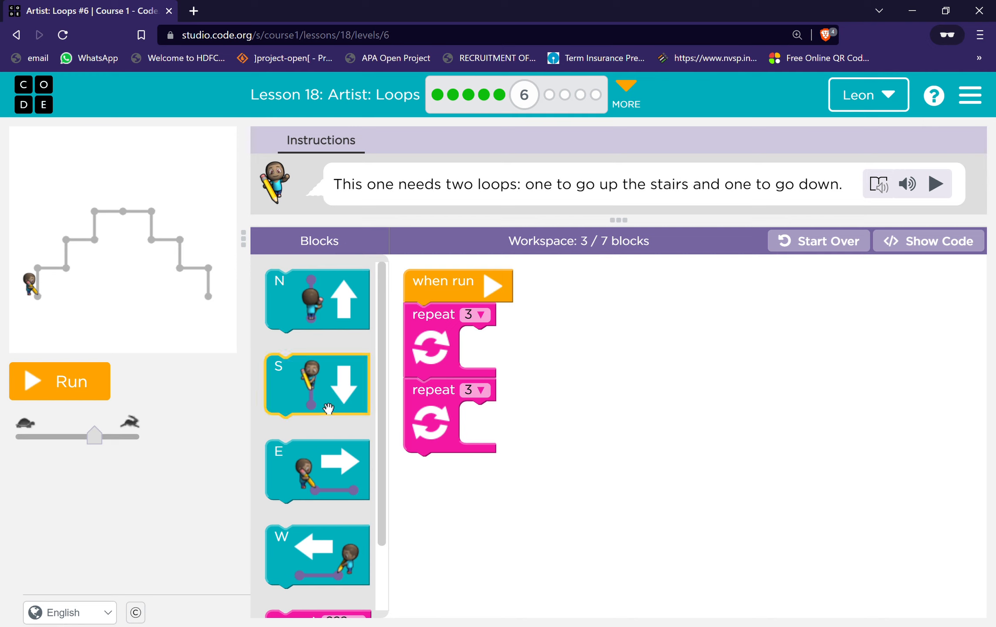
{"action": "mouse_move", "coordinate": [343, 400]}
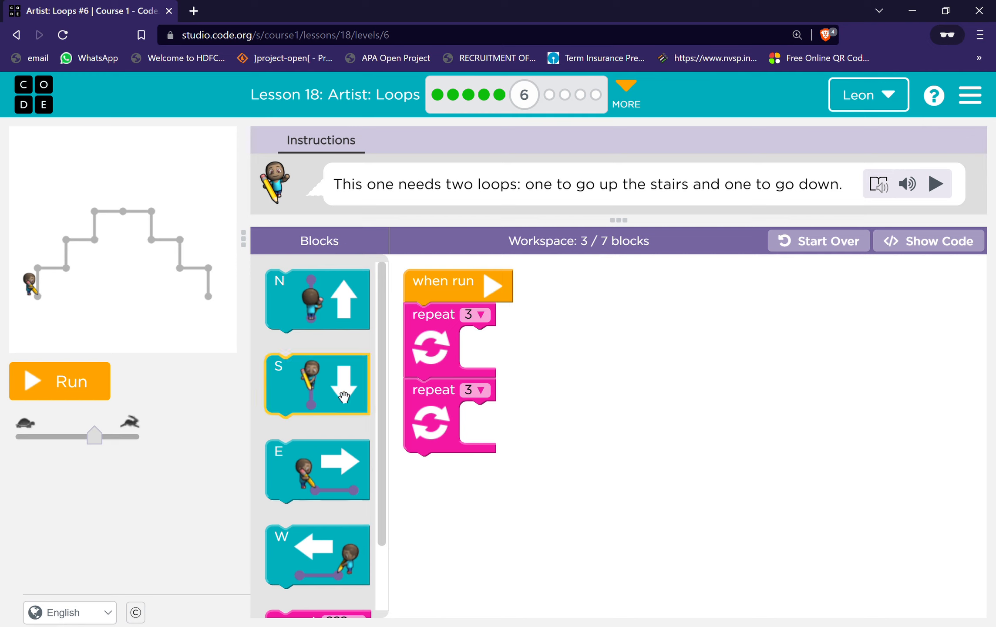
{"action": "mouse_move", "coordinate": [183, 272]}
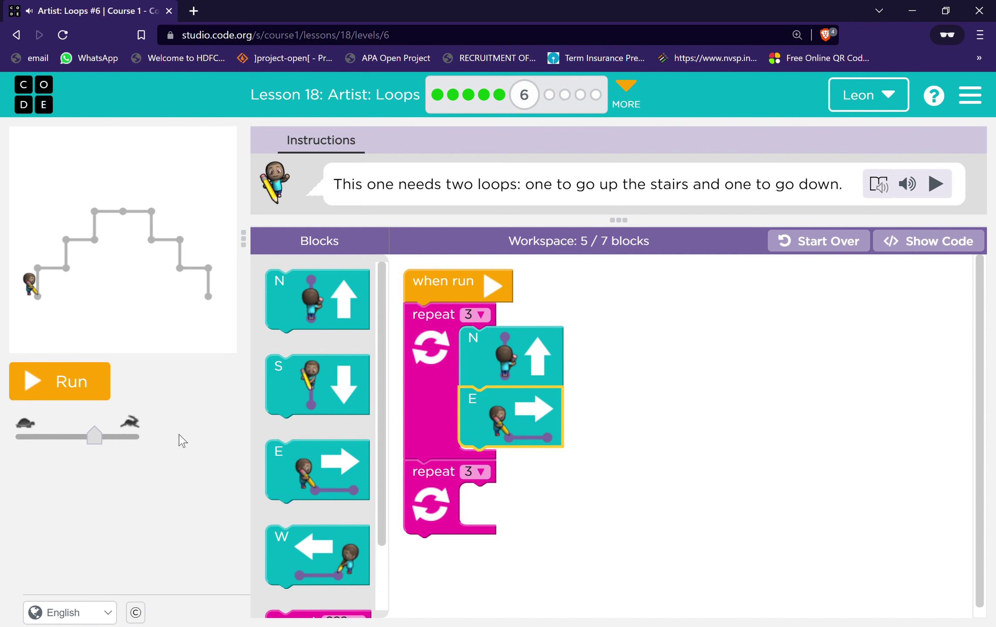
{"action": "left_click", "coordinate": [59, 381]}
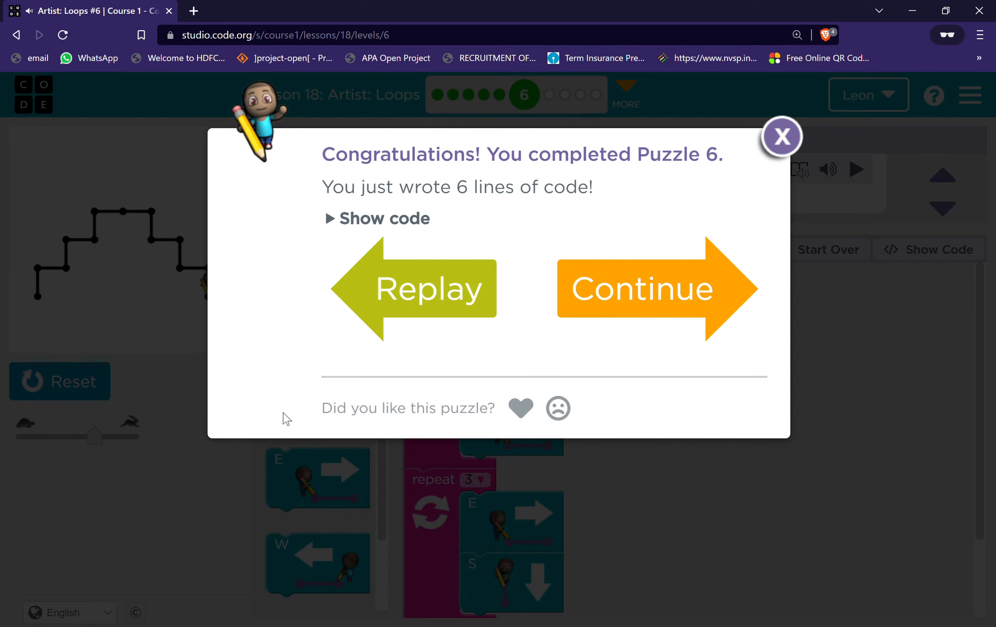
{"action": "left_click", "coordinate": [521, 408]}
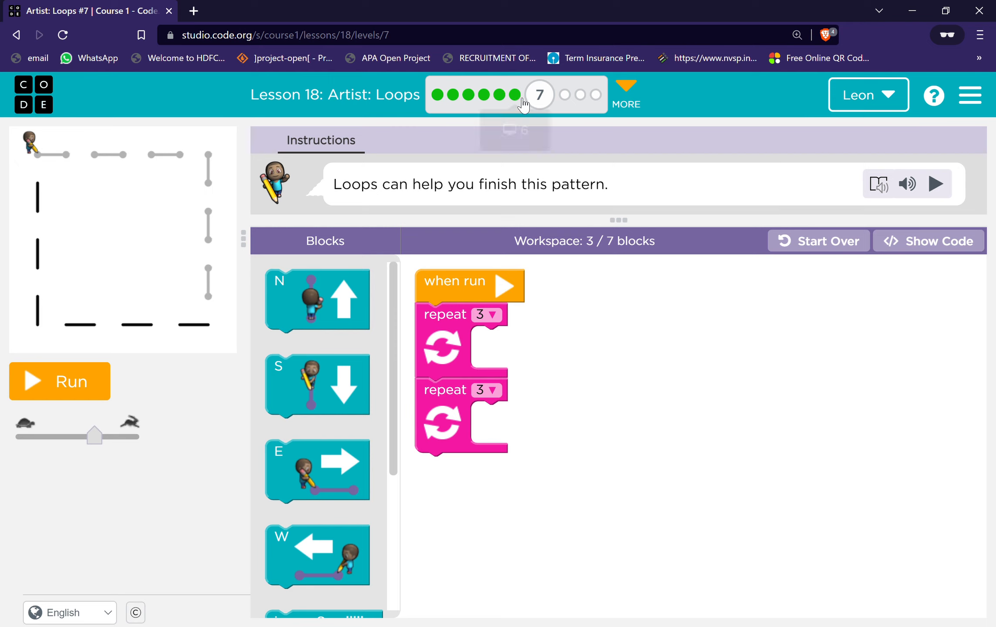
{"action": "mouse_move", "coordinate": [938, 184]}
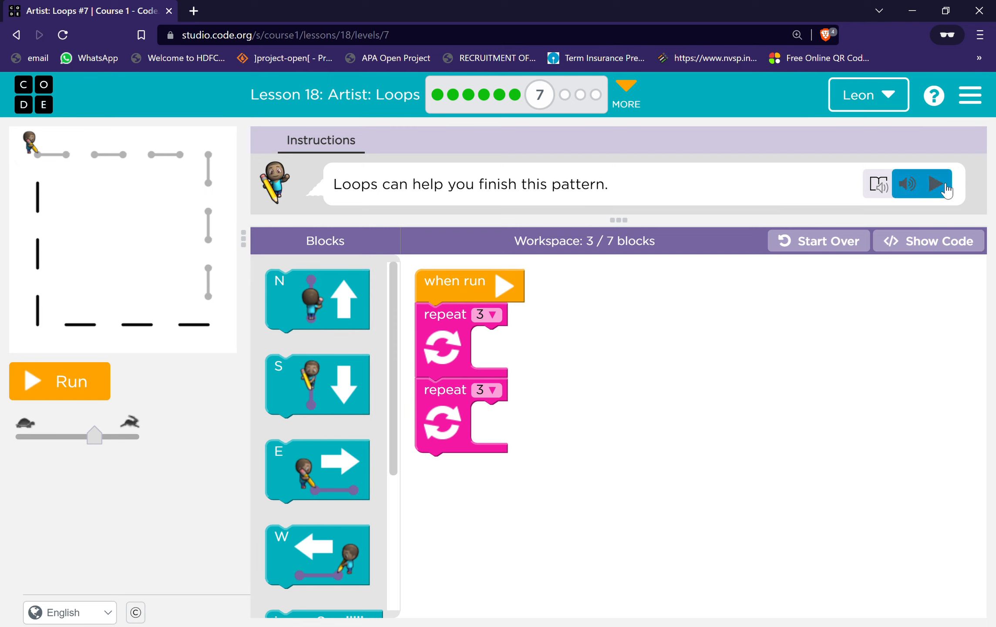
- Fill the two repeat-3 loops with East + jump East and South + jump South and test the drawing
{"action": "left_click", "coordinate": [940, 183]}
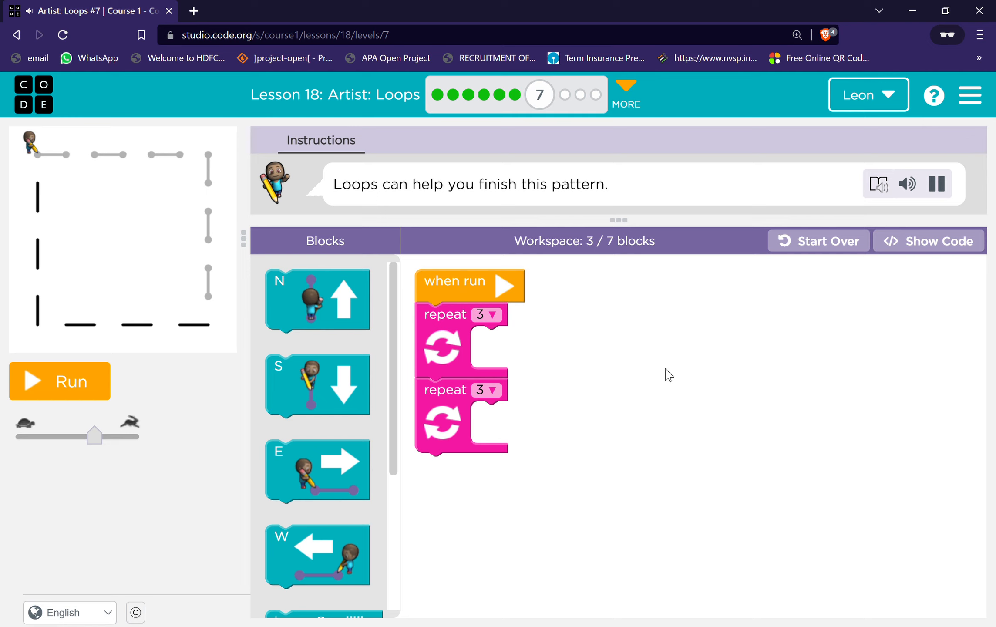
{"action": "left_click", "coordinate": [936, 184]}
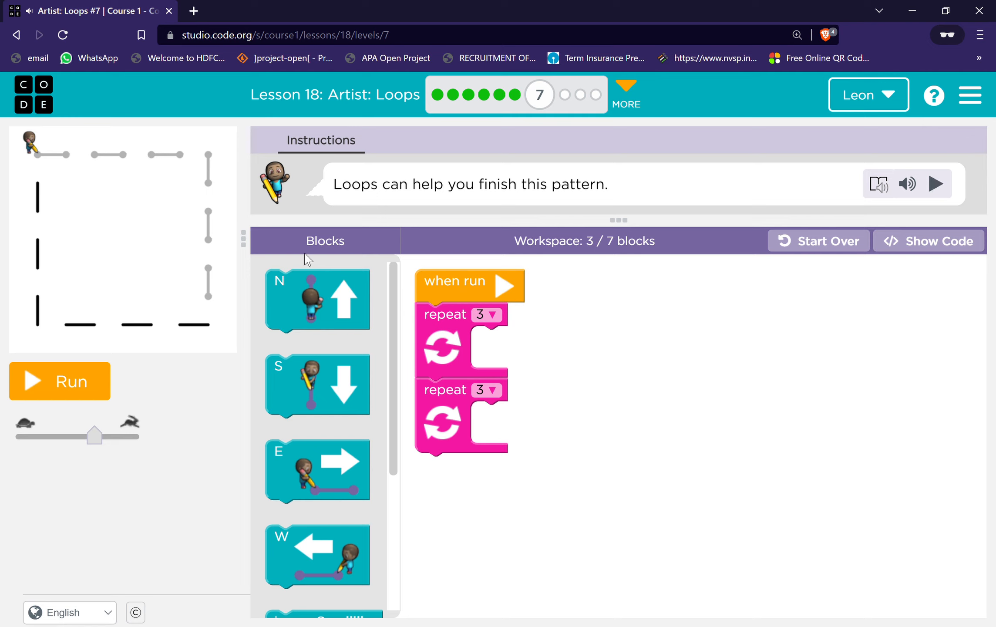
{"action": "scroll", "scroll_direction": "down", "scroll_amount": 3}
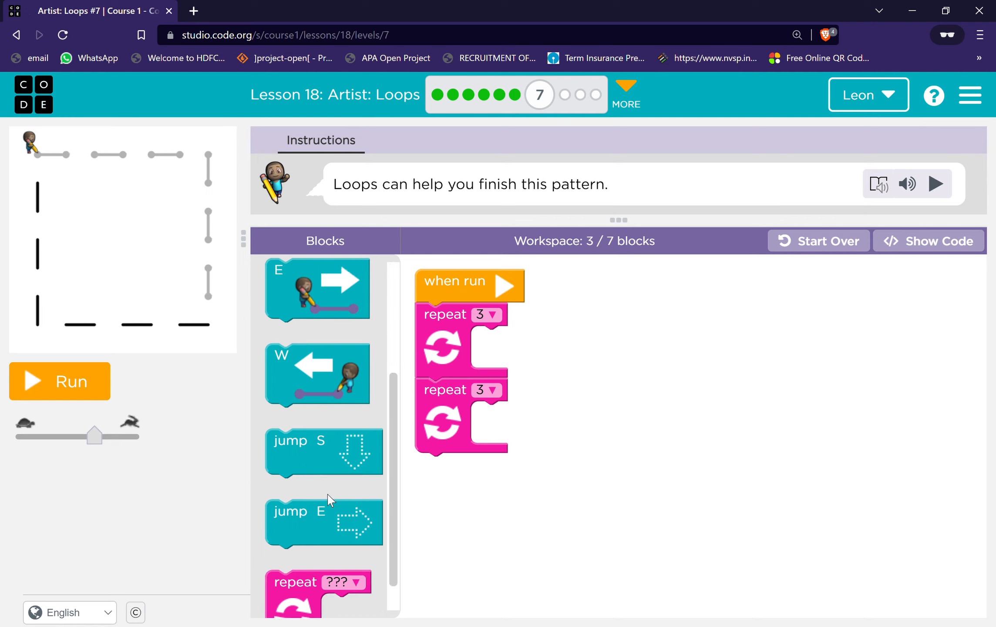
{"action": "scroll", "scroll_direction": "up", "scroll_amount": 3}
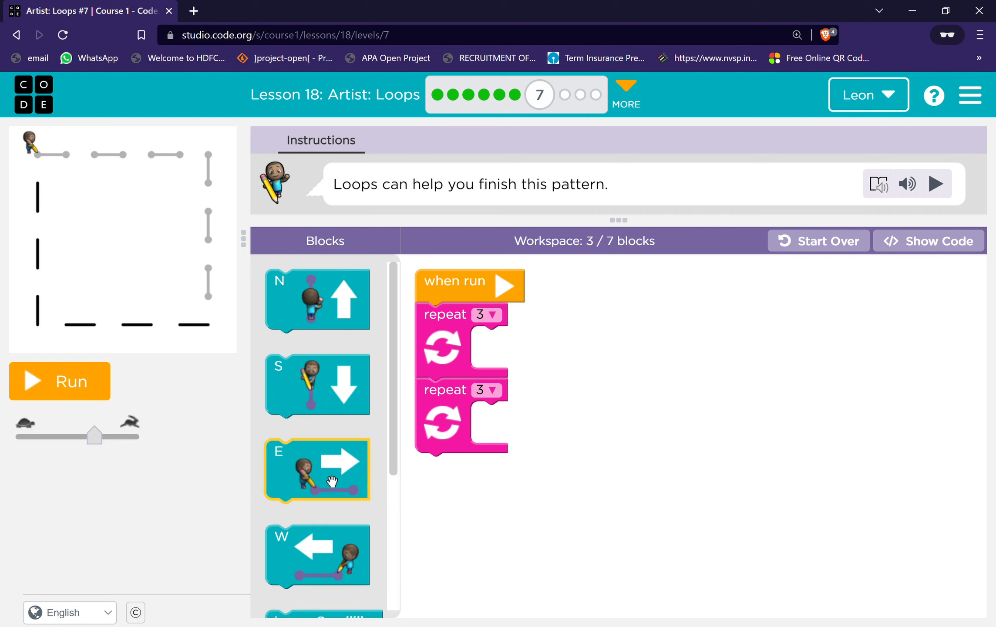
{"action": "mouse_move", "coordinate": [440, 426]}
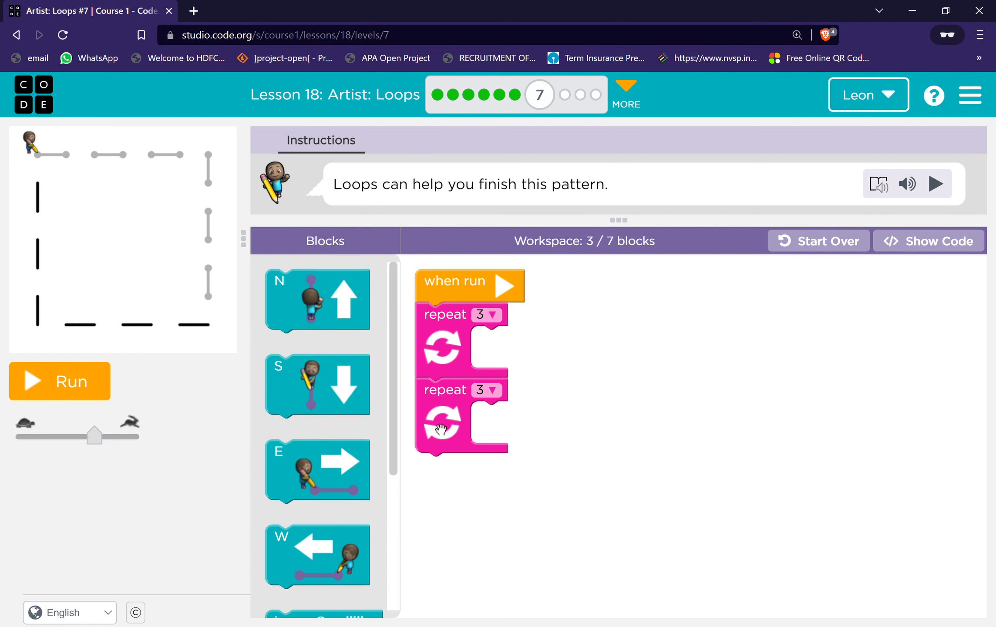
{"action": "mouse_move", "coordinate": [318, 384]}
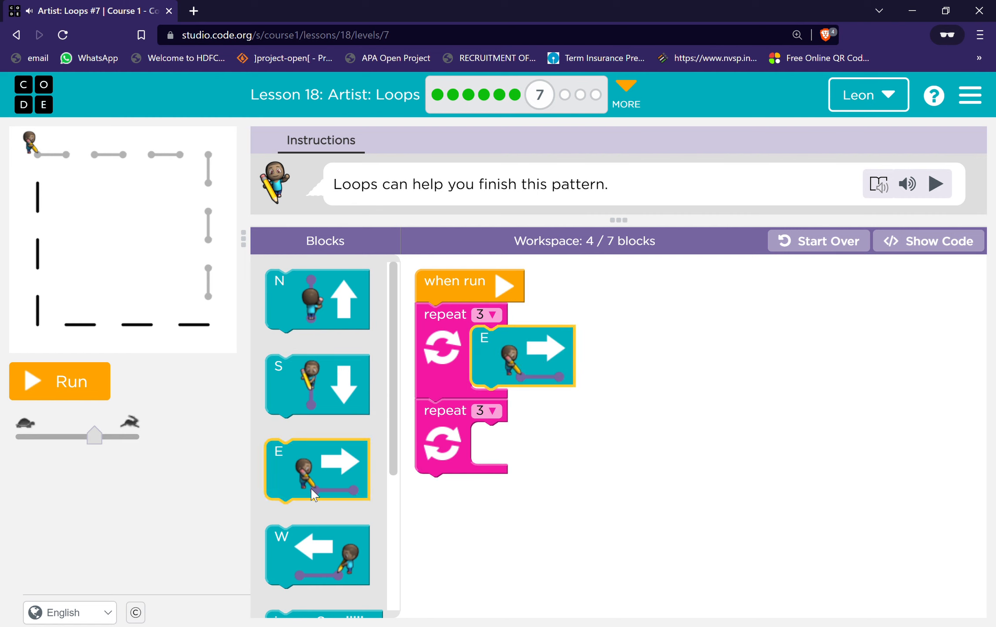
{"action": "scroll", "scroll_direction": "down", "scroll_amount": 3}
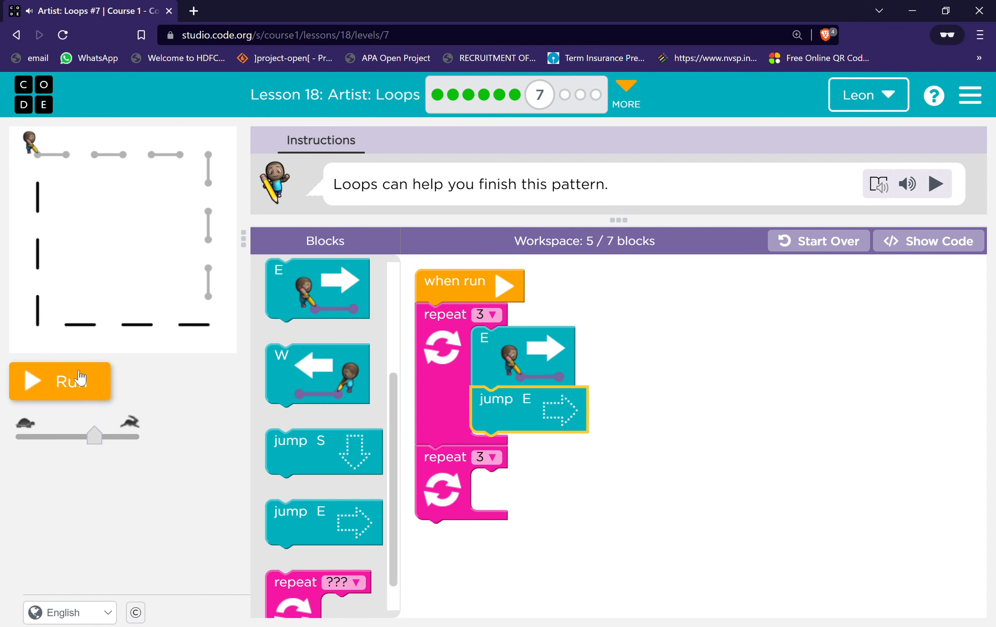
{"action": "left_click", "coordinate": [61, 381]}
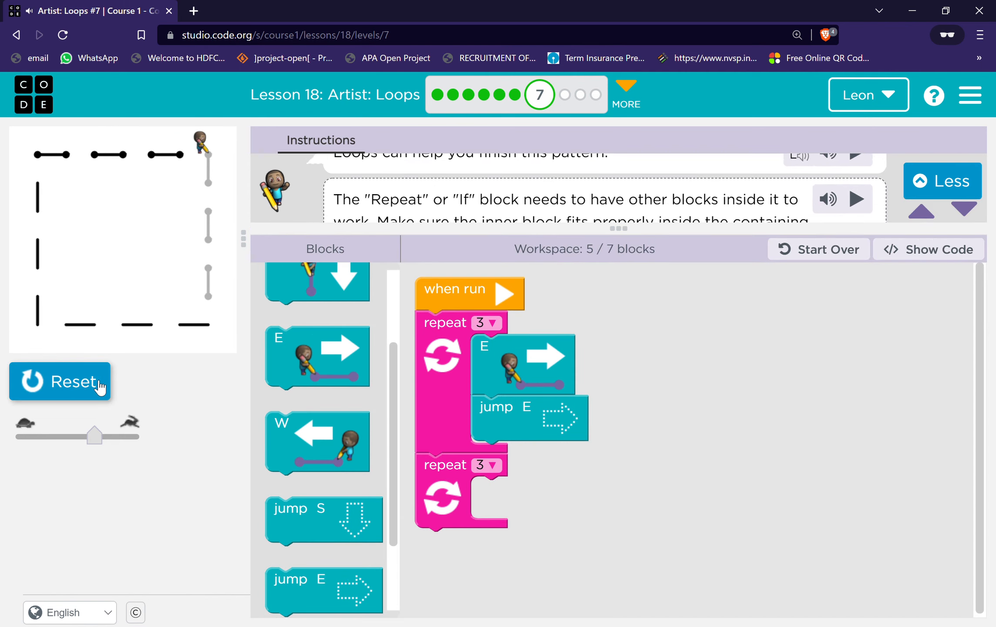
{"action": "mouse_move", "coordinate": [317, 356]}
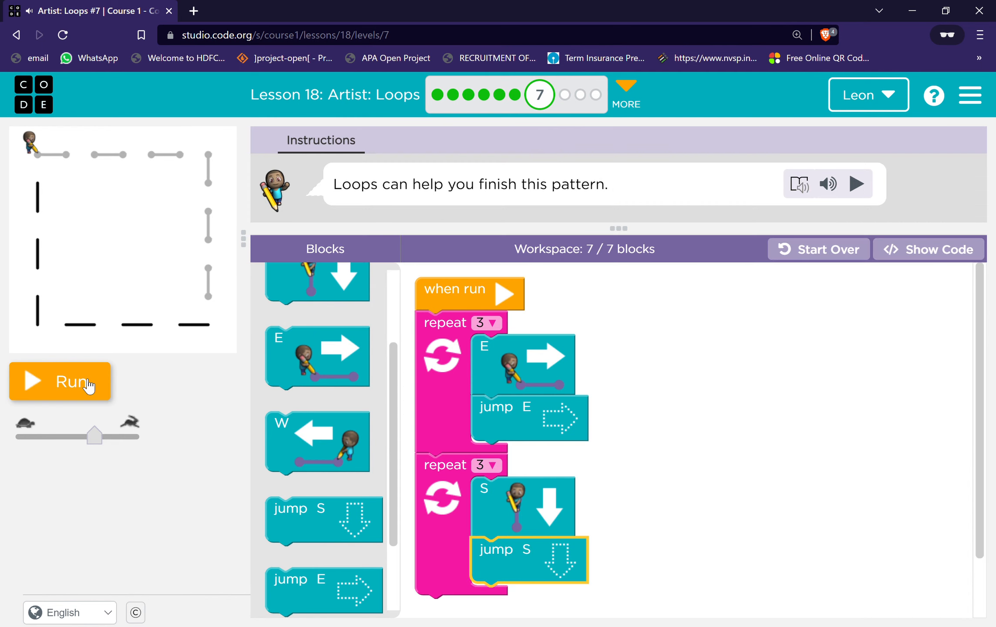
- Run the finished square pattern, like the puzzle, and continue to puzzle 8
{"action": "left_click", "coordinate": [60, 381]}
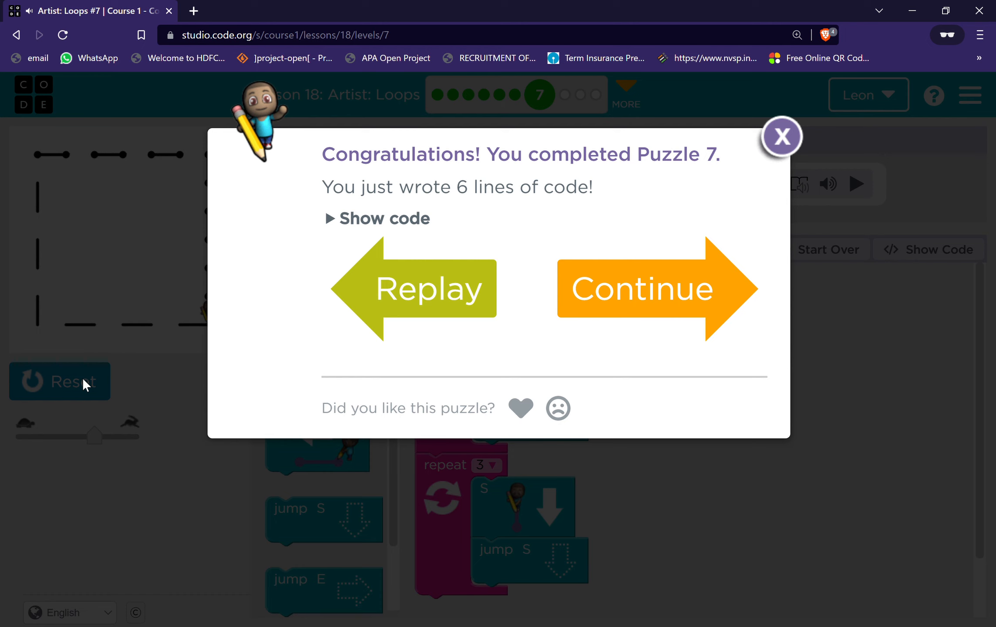
{"action": "left_click", "coordinate": [520, 408]}
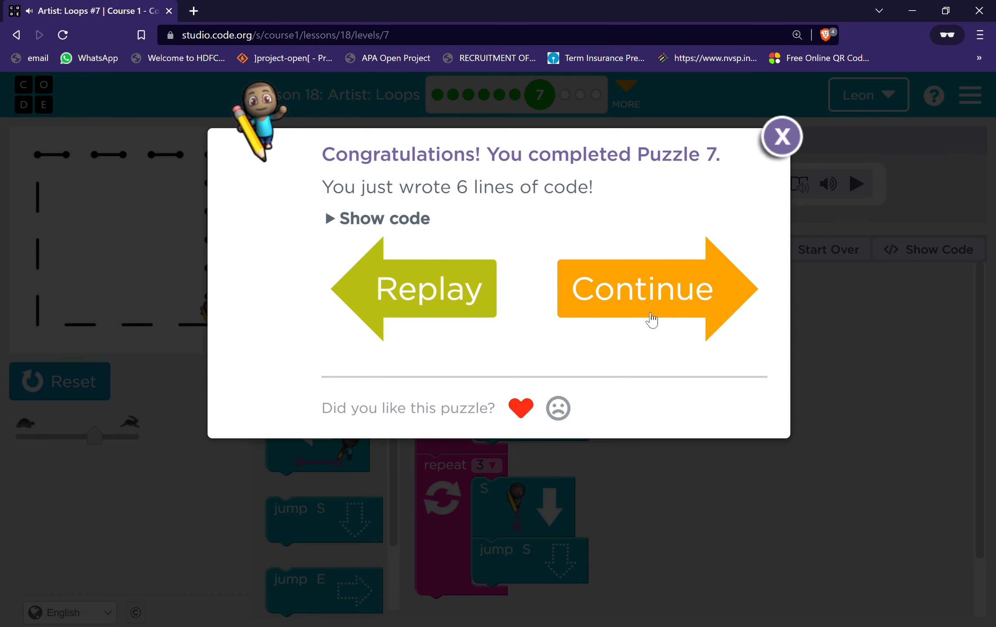
{"action": "left_click", "coordinate": [642, 287]}
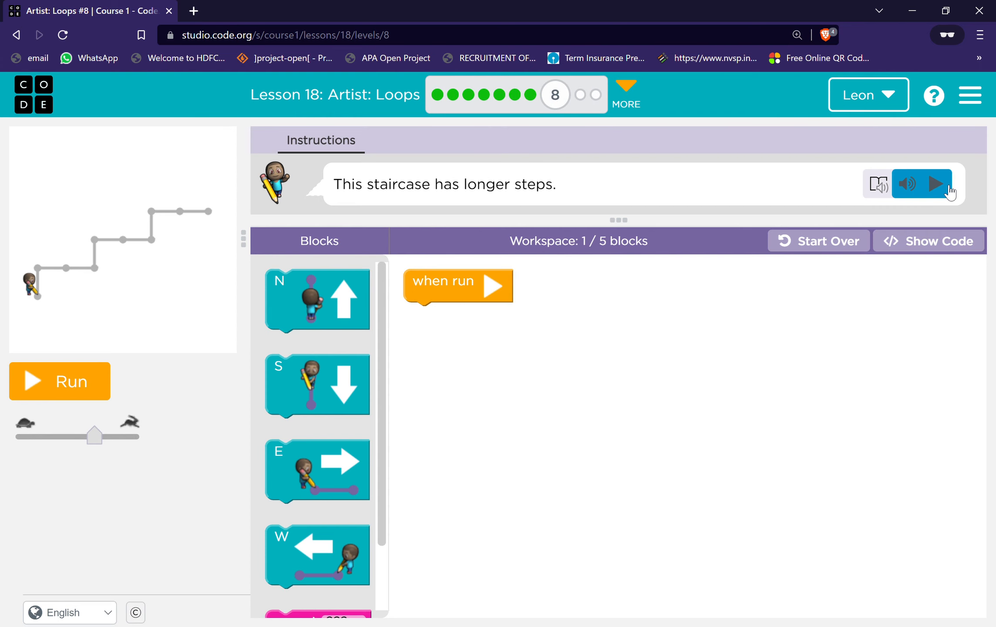
- Put North, East, East in a repeat loop and run a first staircase attempt
{"action": "left_click", "coordinate": [935, 184]}
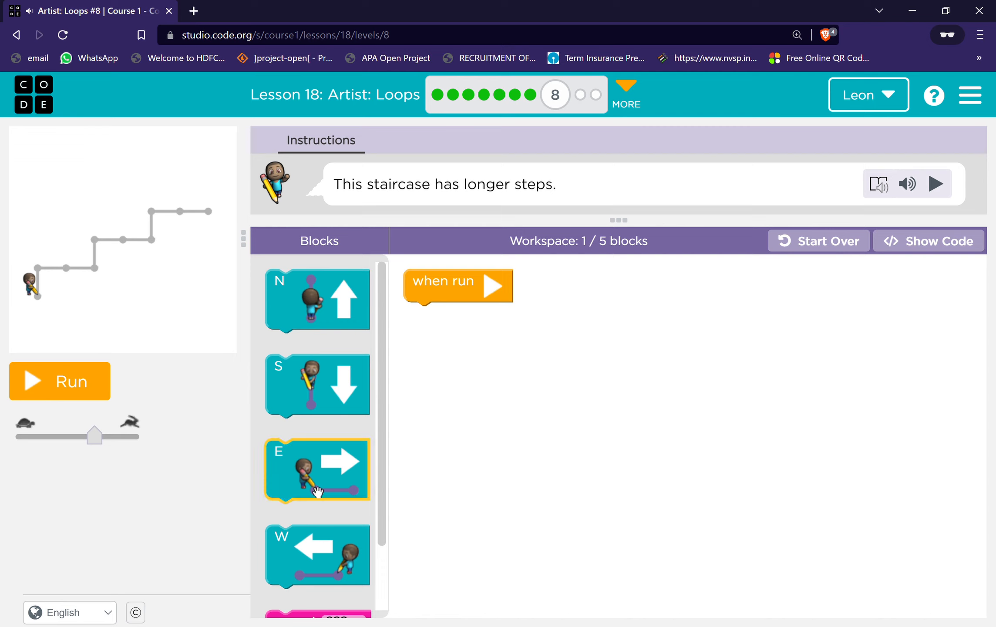
{"action": "mouse_move", "coordinate": [300, 525]}
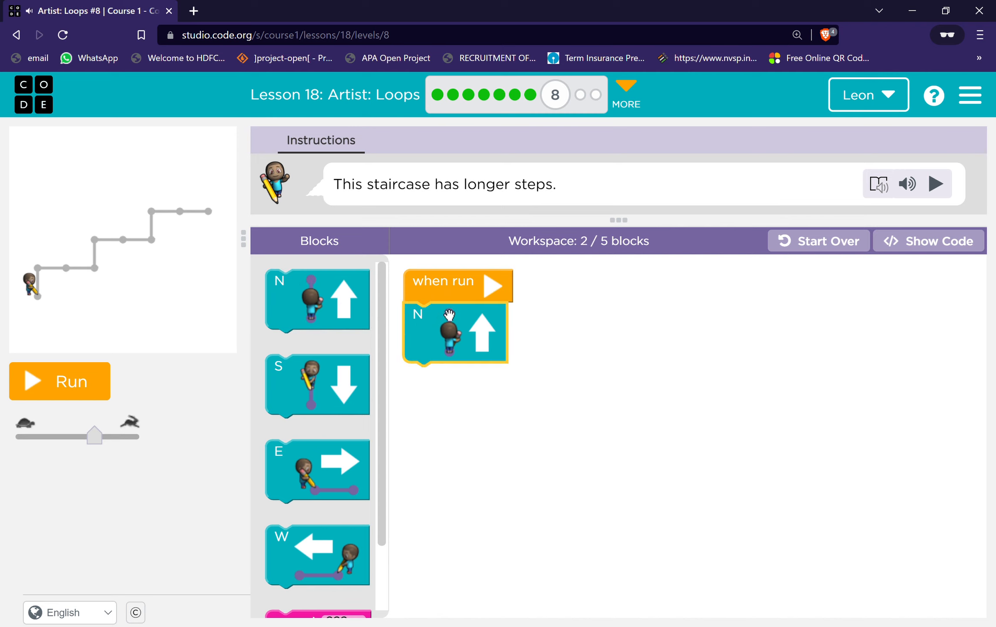
{"action": "mouse_move", "coordinate": [41, 274]}
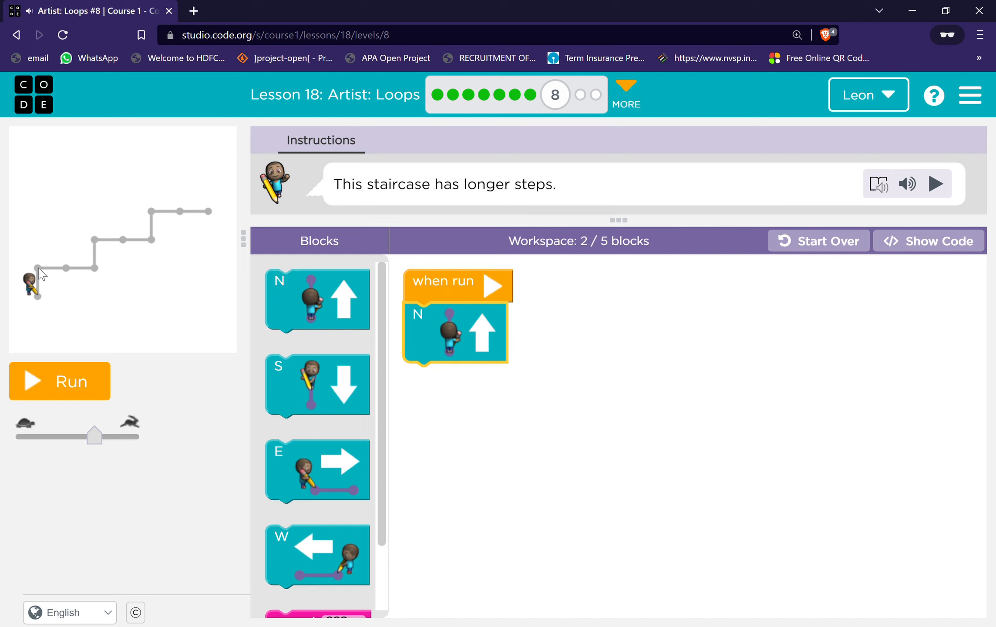
{"action": "scroll", "scroll_direction": "down", "scroll_amount": 3}
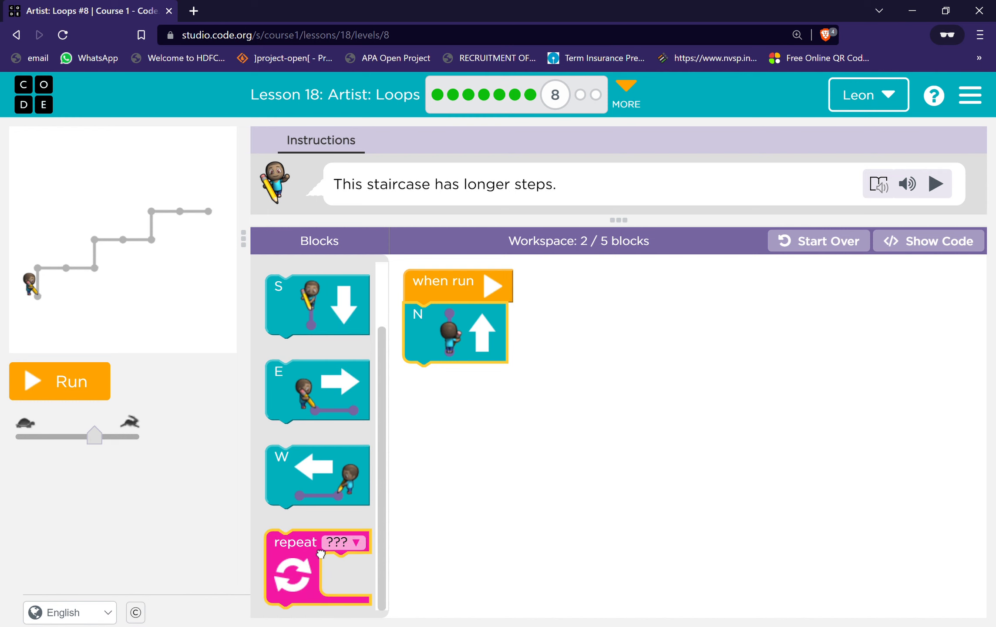
{"action": "left_click", "coordinate": [490, 374]}
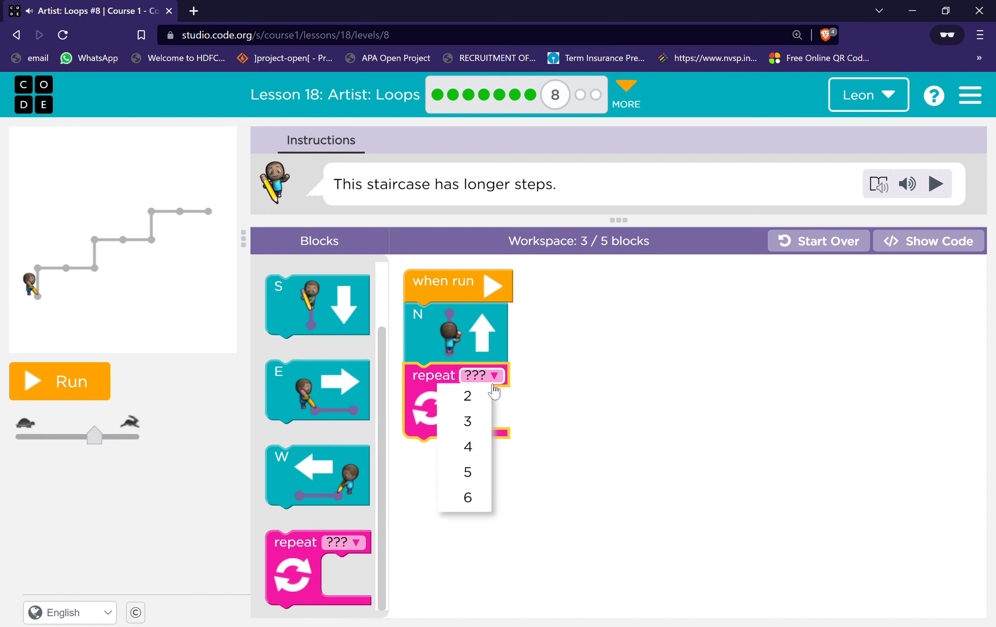
{"action": "left_click", "coordinate": [466, 395]}
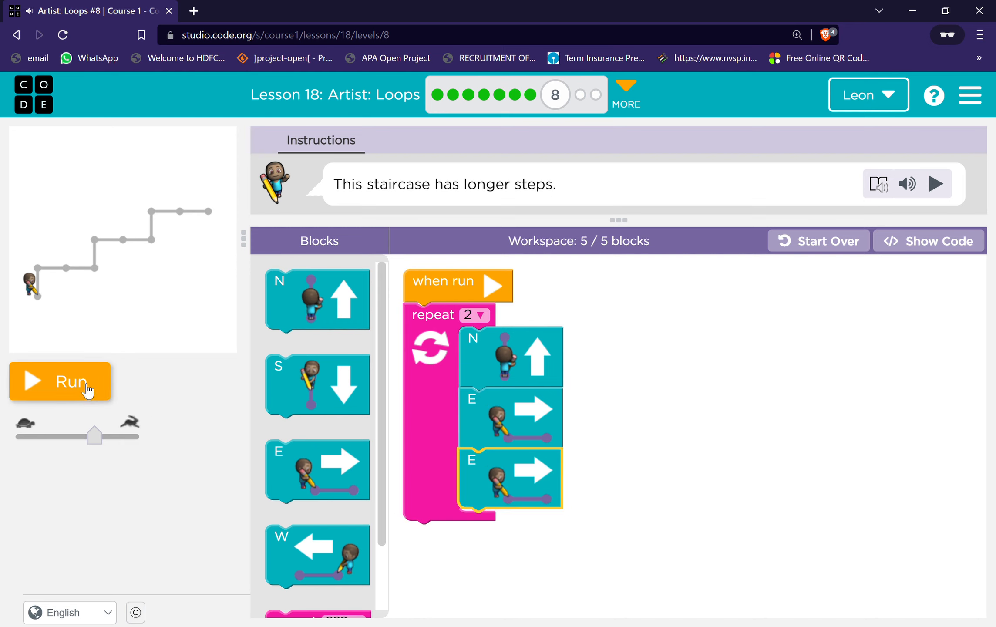
{"action": "left_click", "coordinate": [60, 381]}
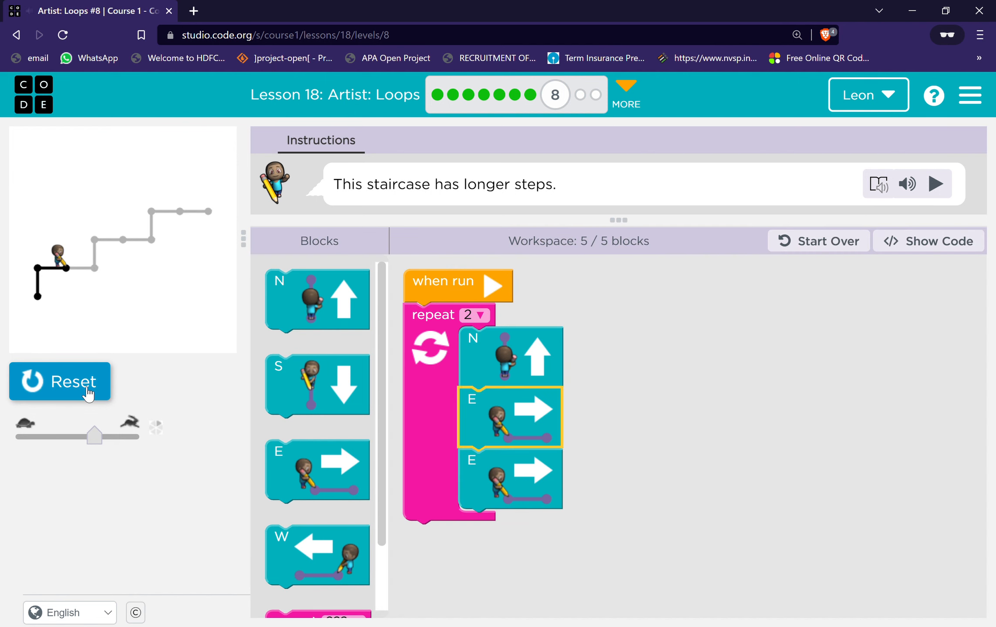
- Set the loop to repeat 3 times, rerun the staircase, like it, and continue to puzzle 9
{"action": "left_click", "coordinate": [502, 286]}
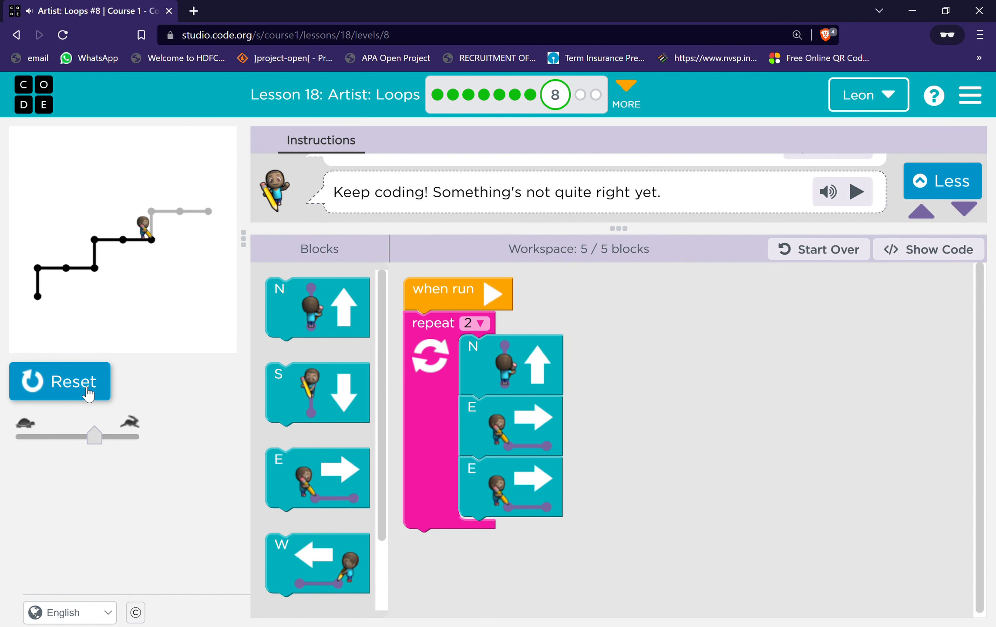
{"action": "mouse_move", "coordinate": [499, 370]}
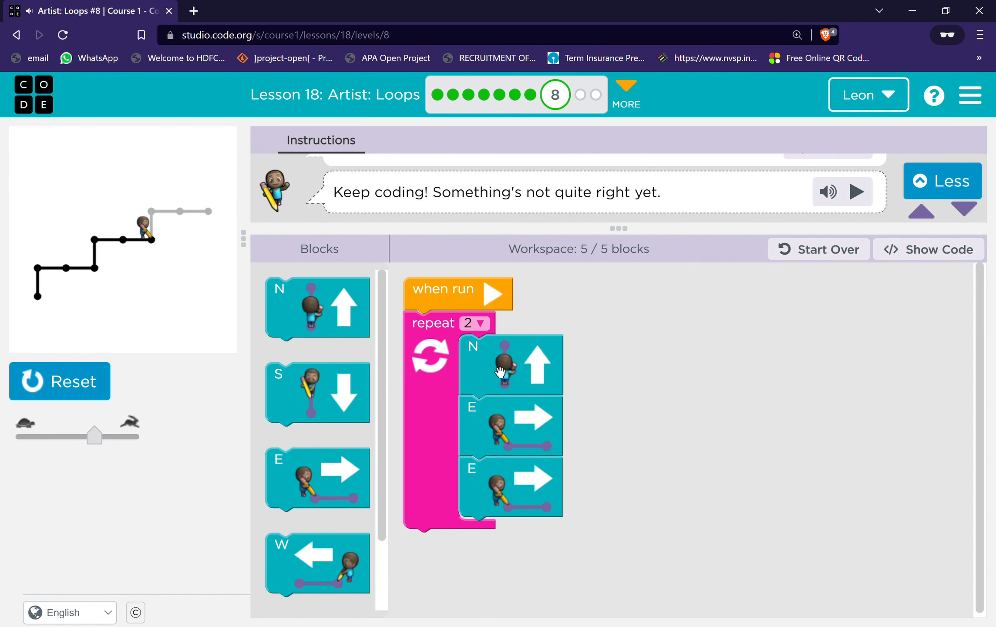
{"action": "left_click", "coordinate": [473, 323]}
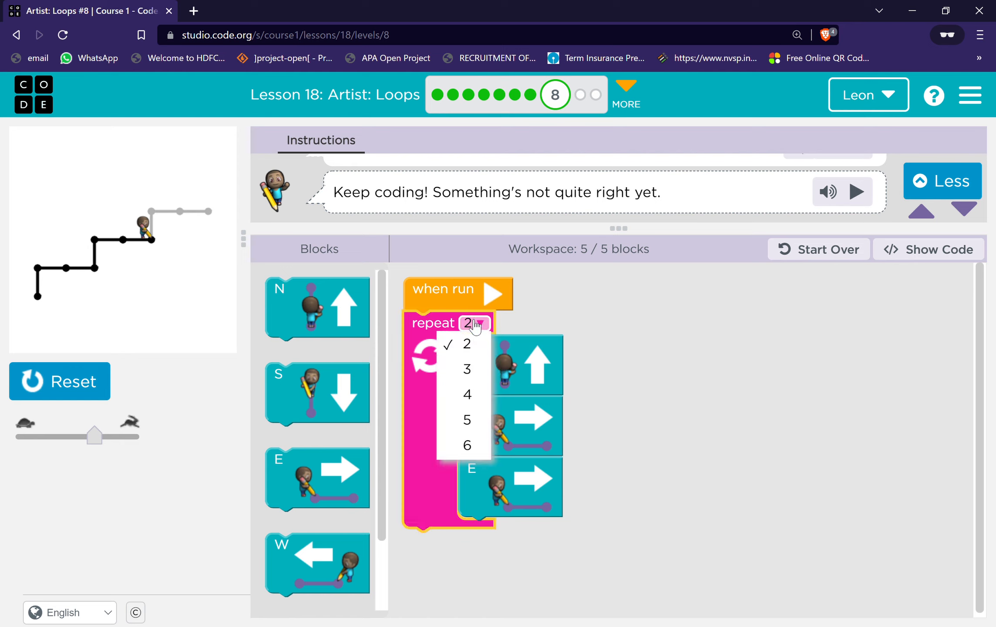
{"action": "mouse_move", "coordinate": [497, 380]}
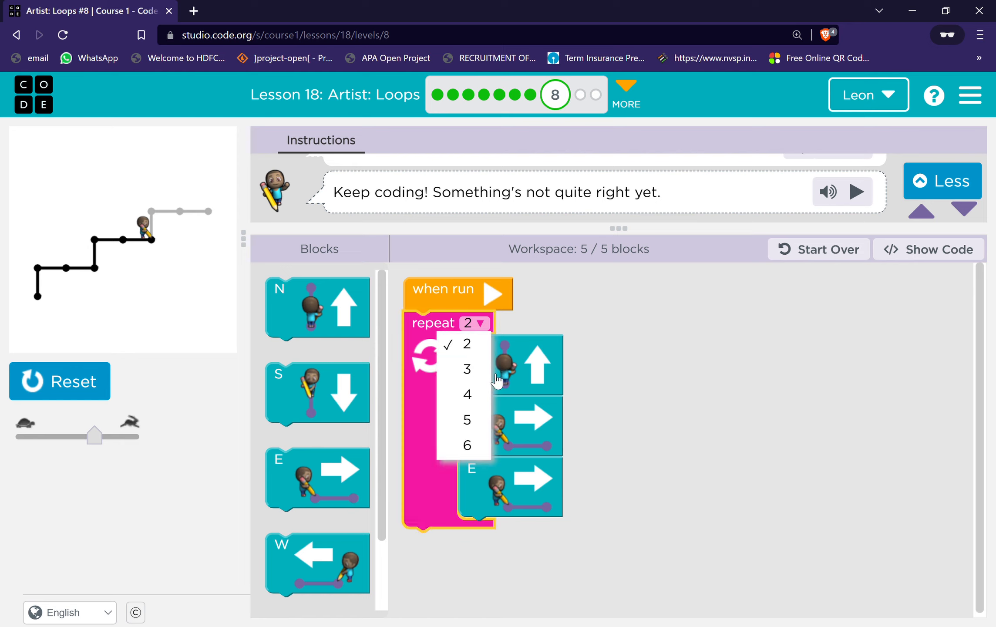
{"action": "left_click", "coordinate": [467, 368]}
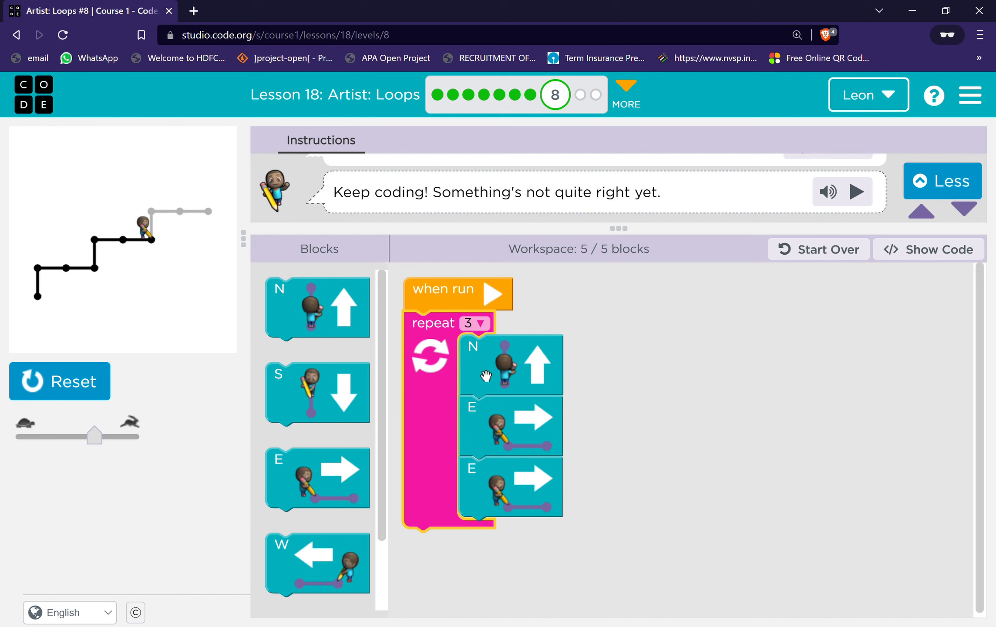
{"action": "left_click", "coordinate": [59, 382]}
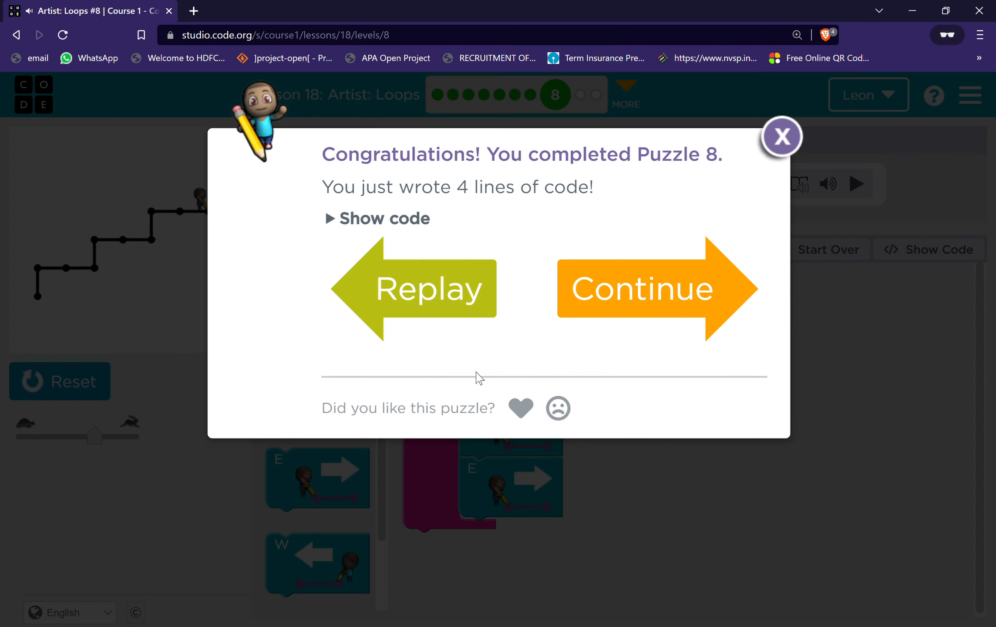
{"action": "left_click", "coordinate": [520, 408]}
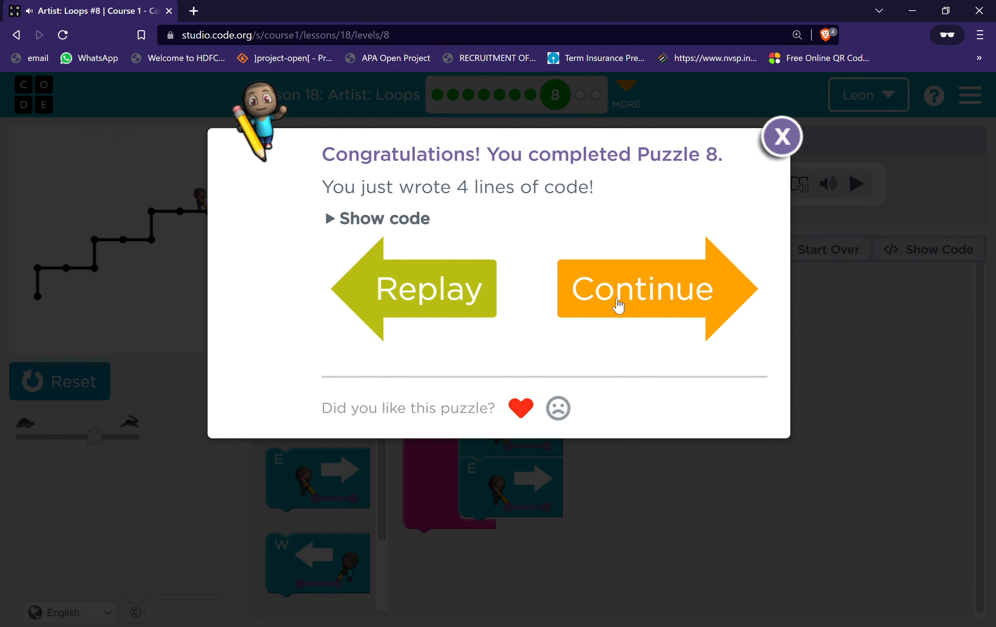
{"action": "left_click", "coordinate": [642, 288]}
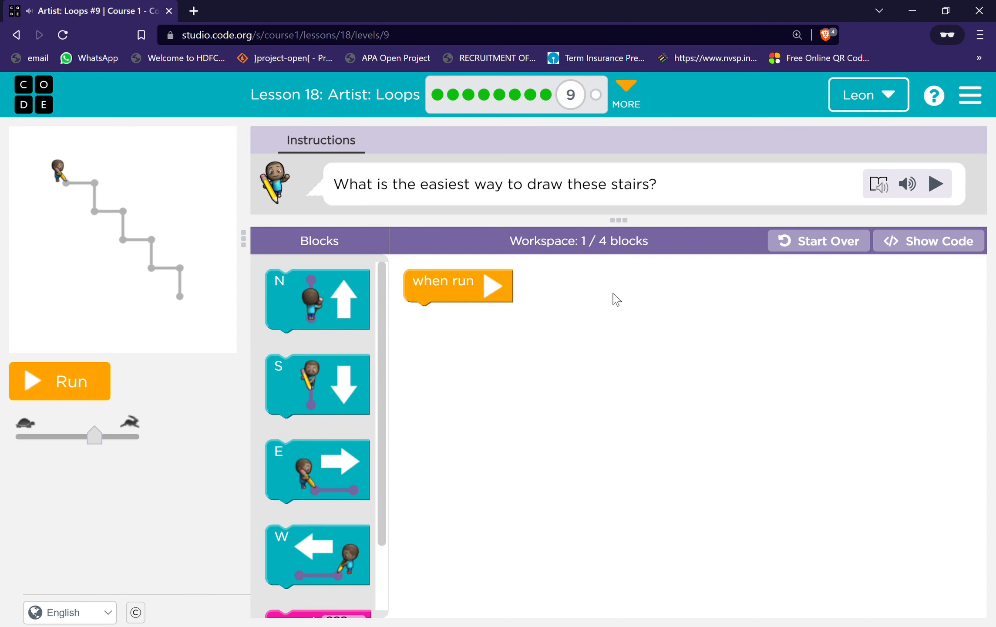
{"action": "mouse_move", "coordinate": [934, 184]}
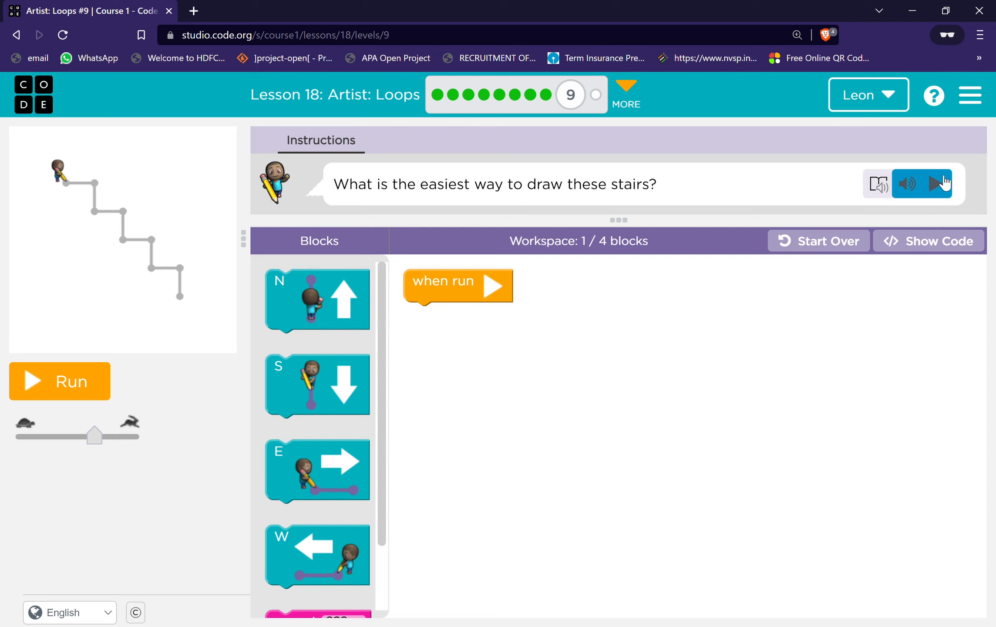
- Loop East then South 4 times to draw the descending stairs and continue to free play
{"action": "left_click", "coordinate": [938, 184]}
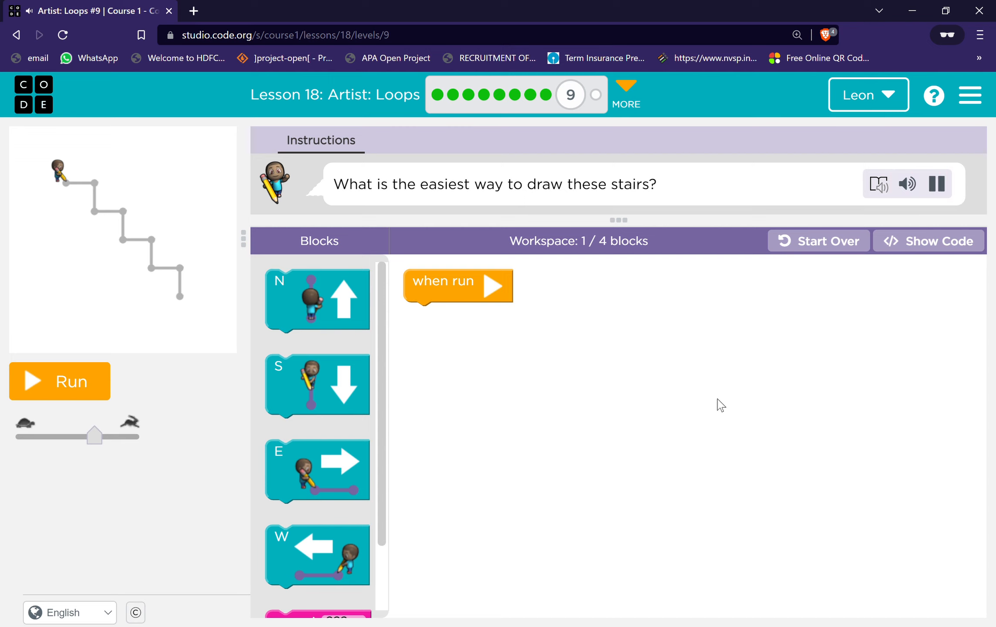
{"action": "left_click", "coordinate": [936, 183]}
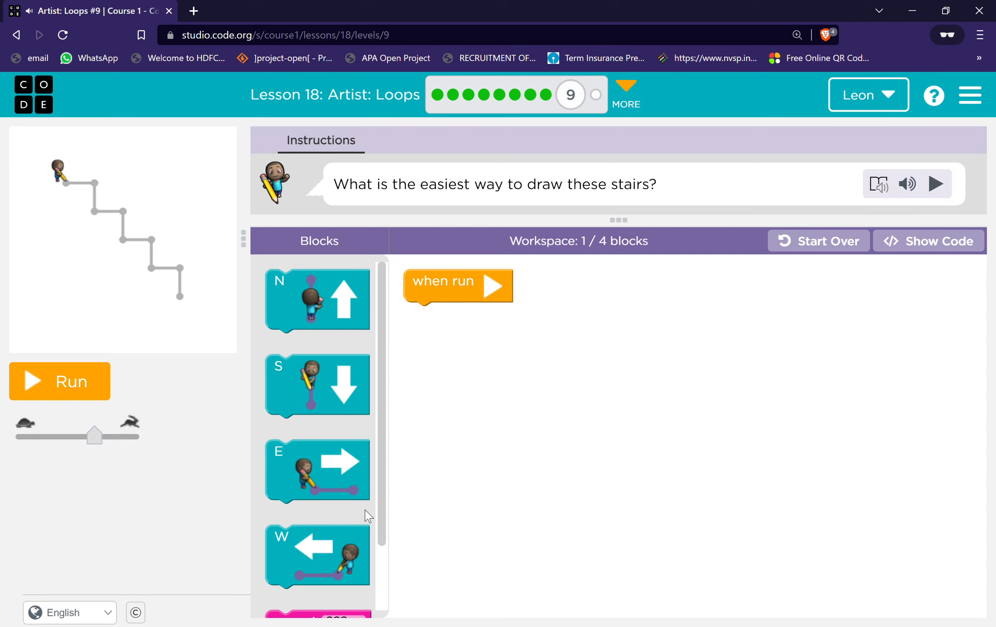
{"action": "scroll", "scroll_direction": "down", "scroll_amount": 3}
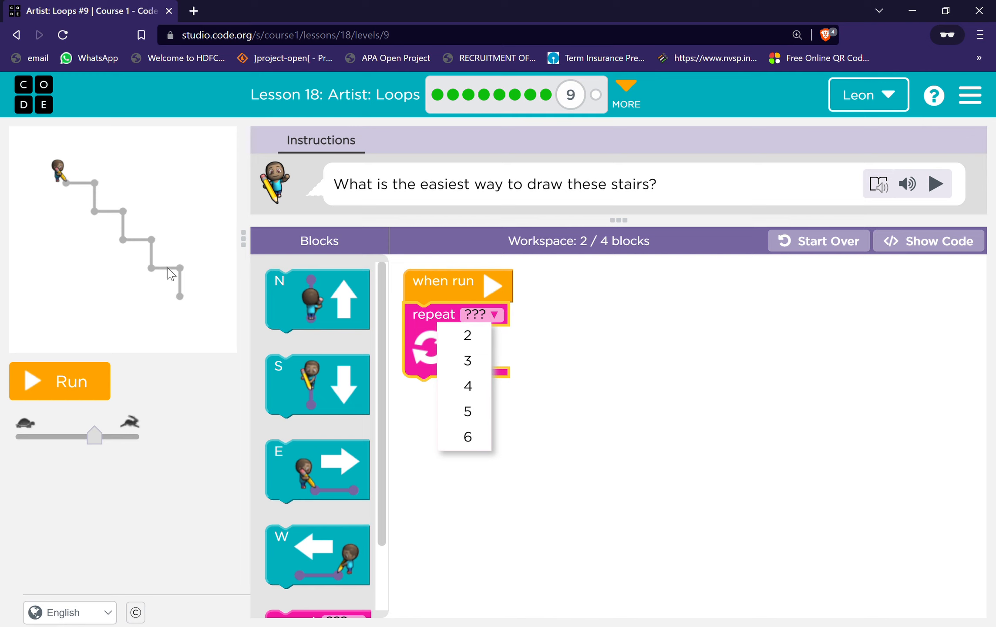
{"action": "left_click", "coordinate": [468, 386]}
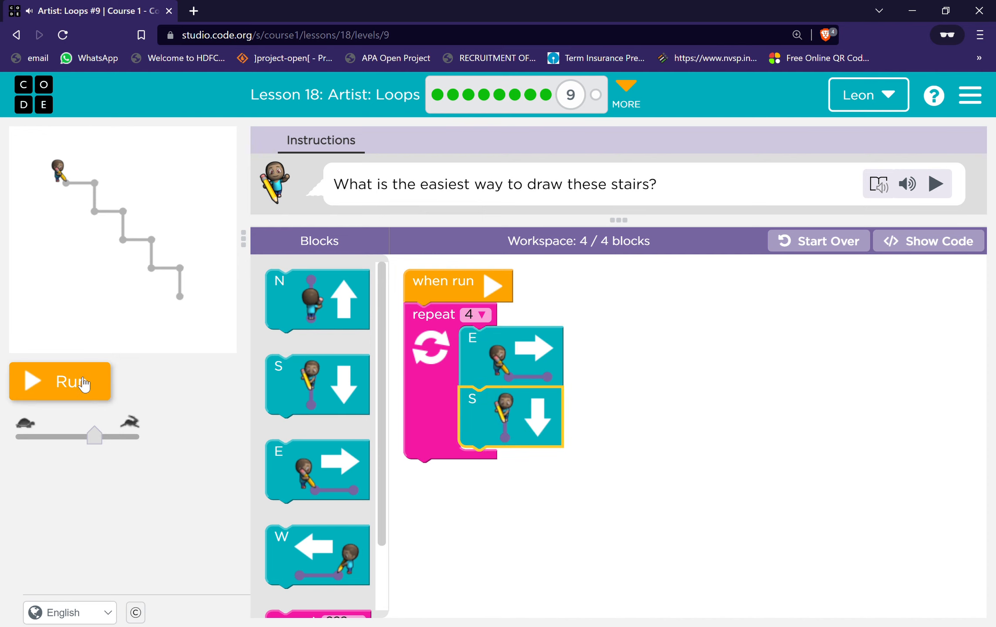
{"action": "left_click", "coordinate": [61, 382]}
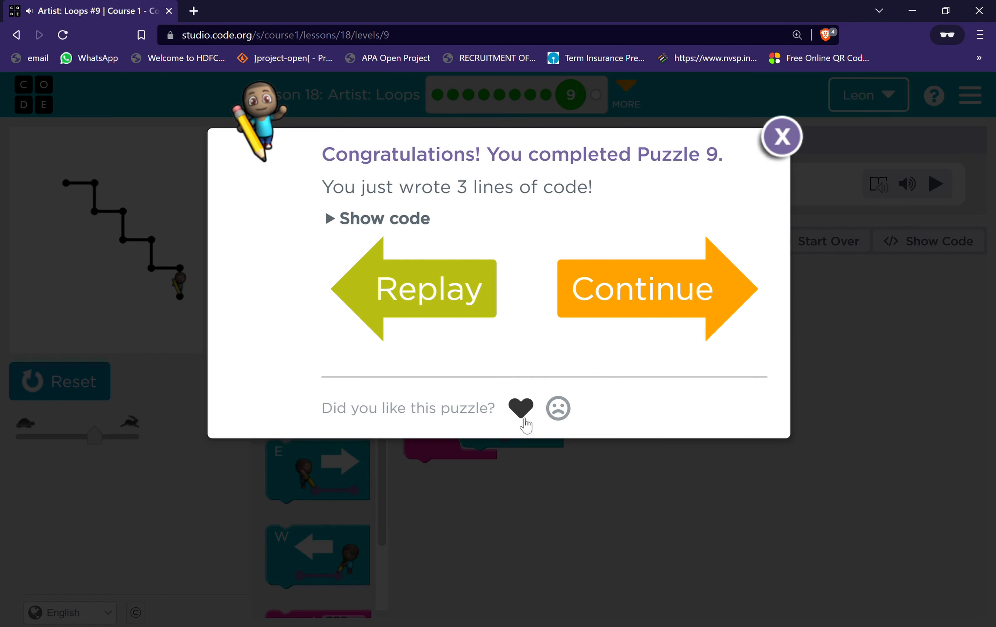
{"action": "left_click", "coordinate": [641, 287]}
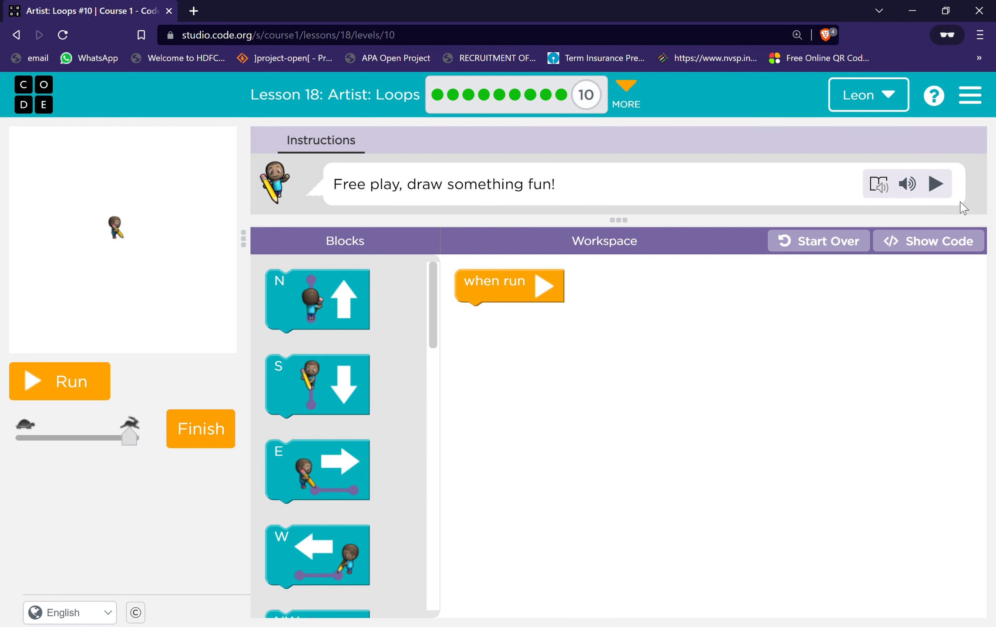
- Listen to the instructions, try an east step, then reset the drawing to start over
{"action": "left_click", "coordinate": [935, 184]}
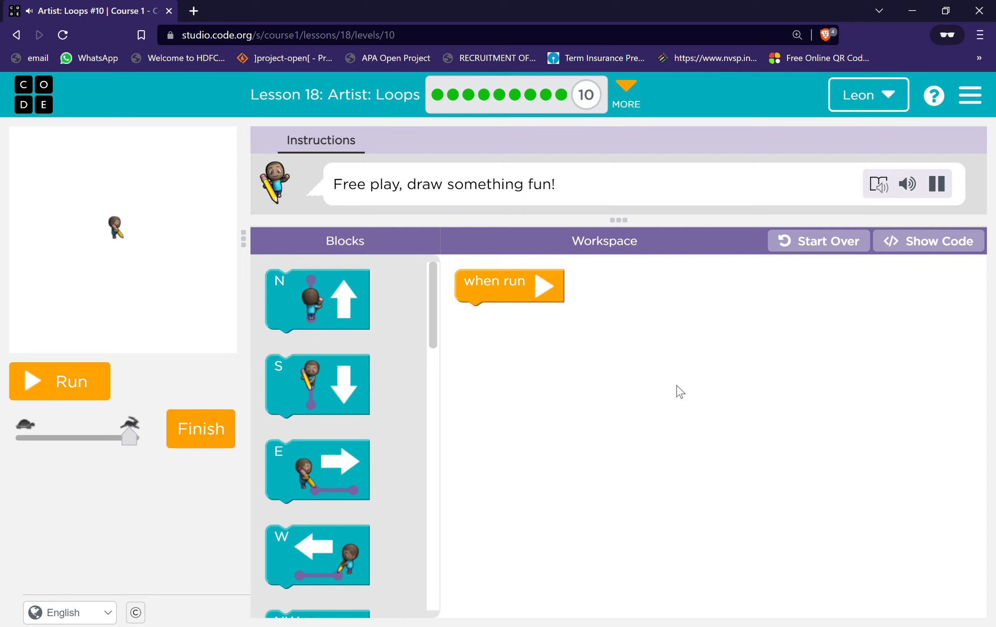
{"action": "left_click", "coordinate": [936, 184]}
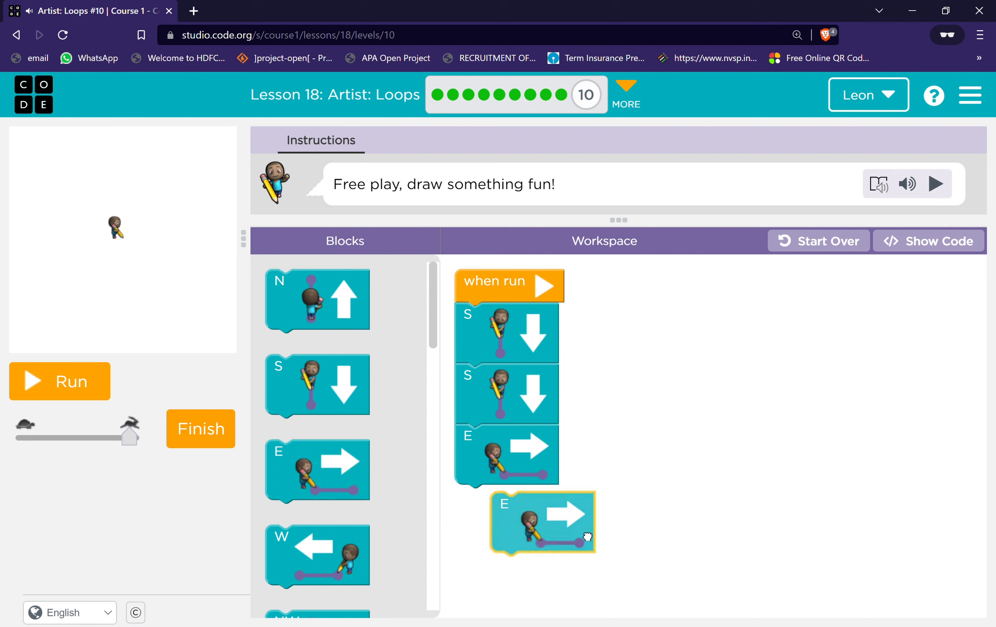
{"action": "left_click", "coordinate": [60, 381]}
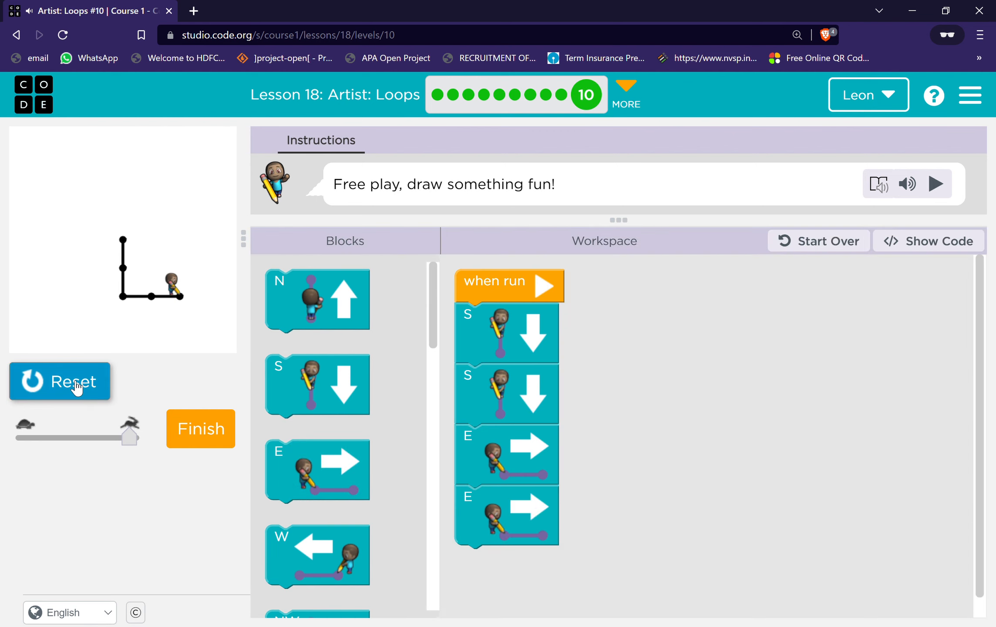
{"action": "left_click", "coordinate": [60, 382]}
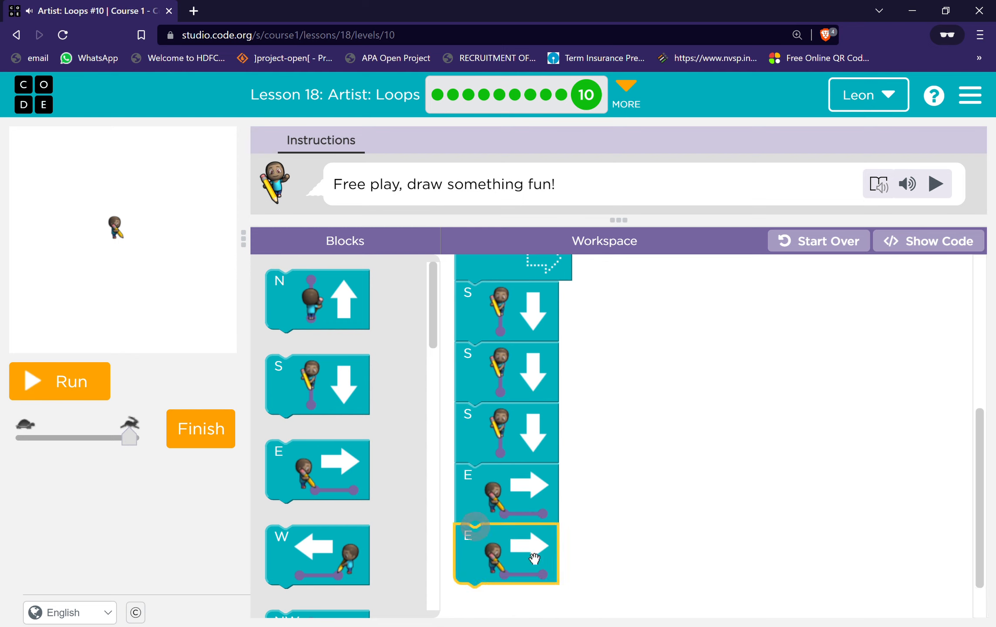
- Build the program with a jump-SW/SE loop set to repeat six times plus N and SE moves
{"action": "scroll", "scroll_direction": "down", "scroll_amount": 3}
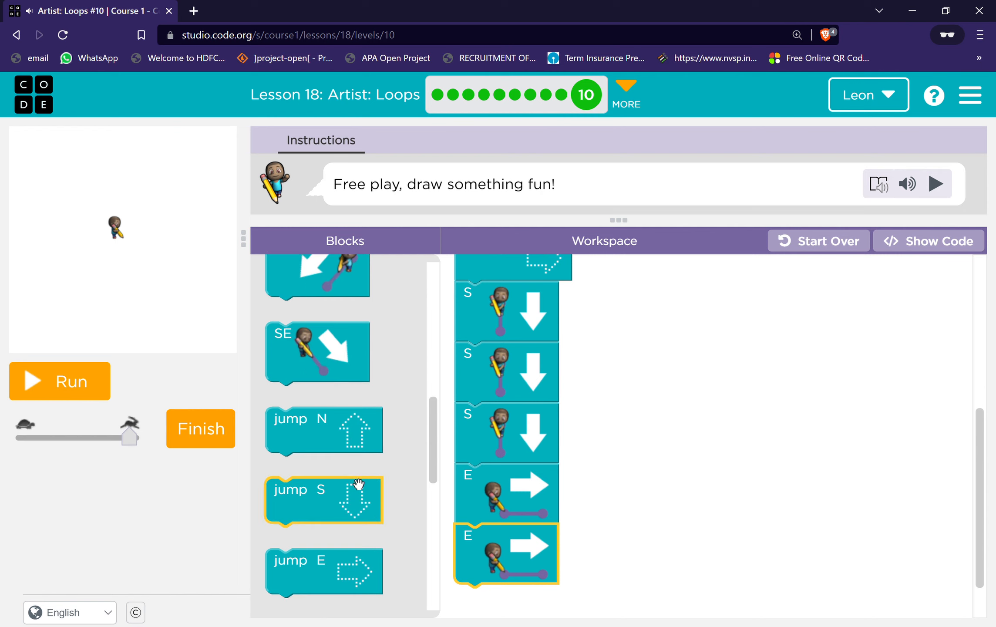
{"action": "scroll", "scroll_direction": "down", "scroll_amount": 3}
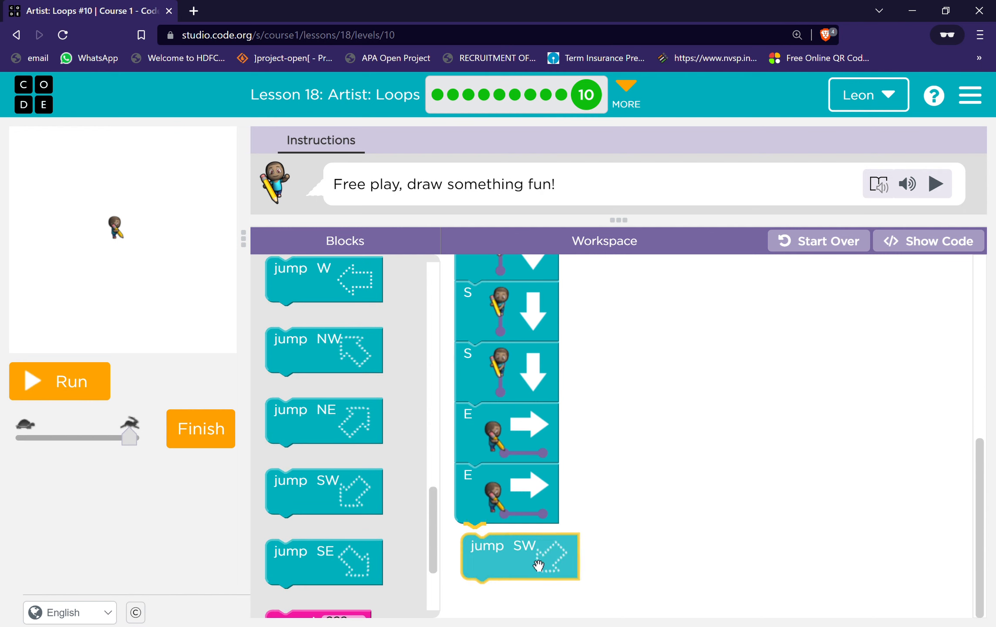
{"action": "scroll", "scroll_direction": "down", "scroll_amount": 3}
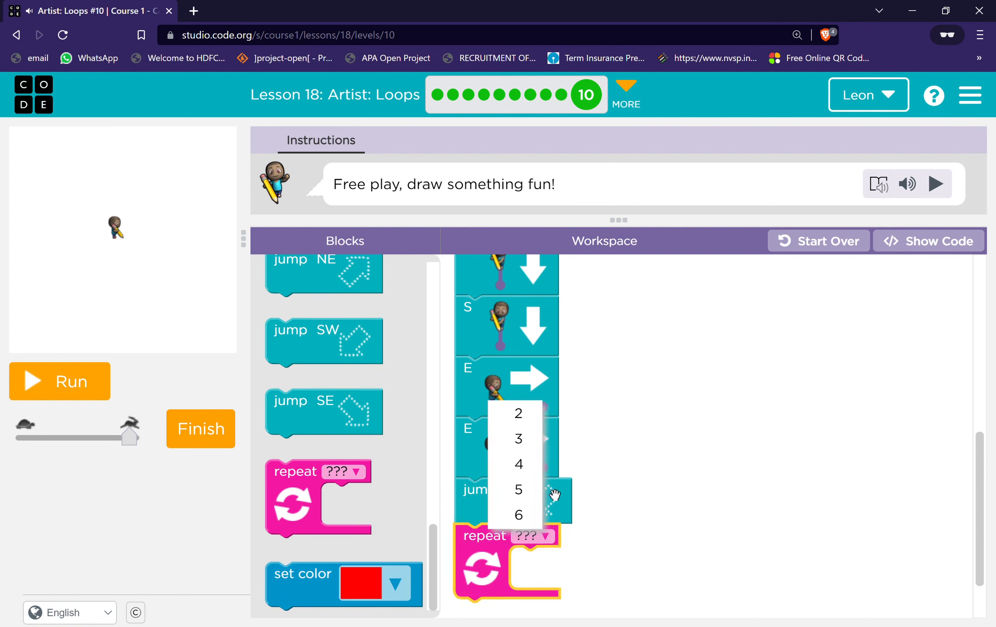
{"action": "left_click", "coordinate": [519, 514]}
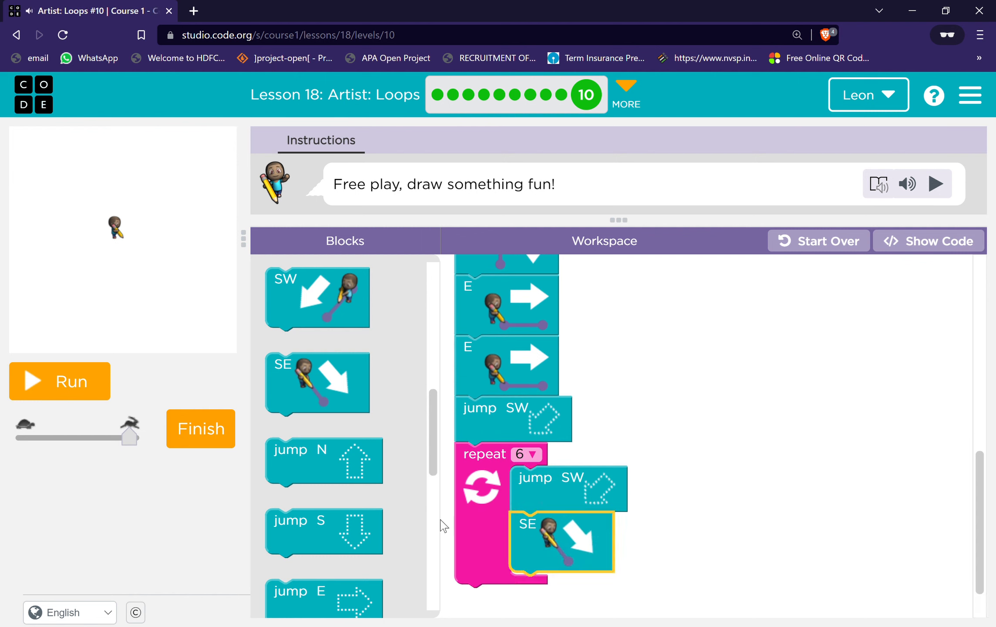
{"action": "scroll", "scroll_direction": "down", "scroll_amount": 3}
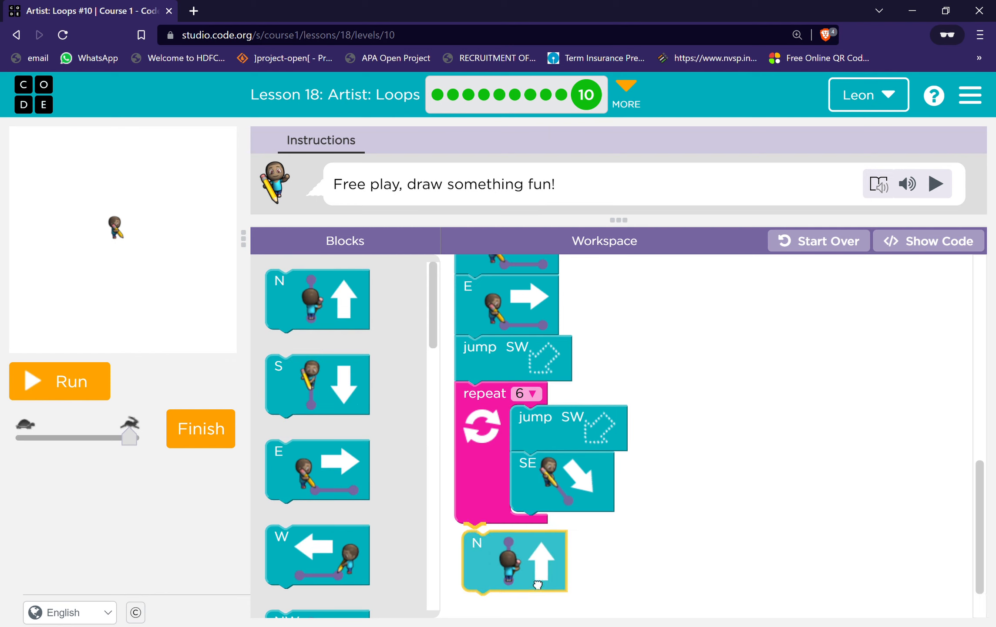
{"action": "scroll", "scroll_direction": "down", "scroll_amount": 3}
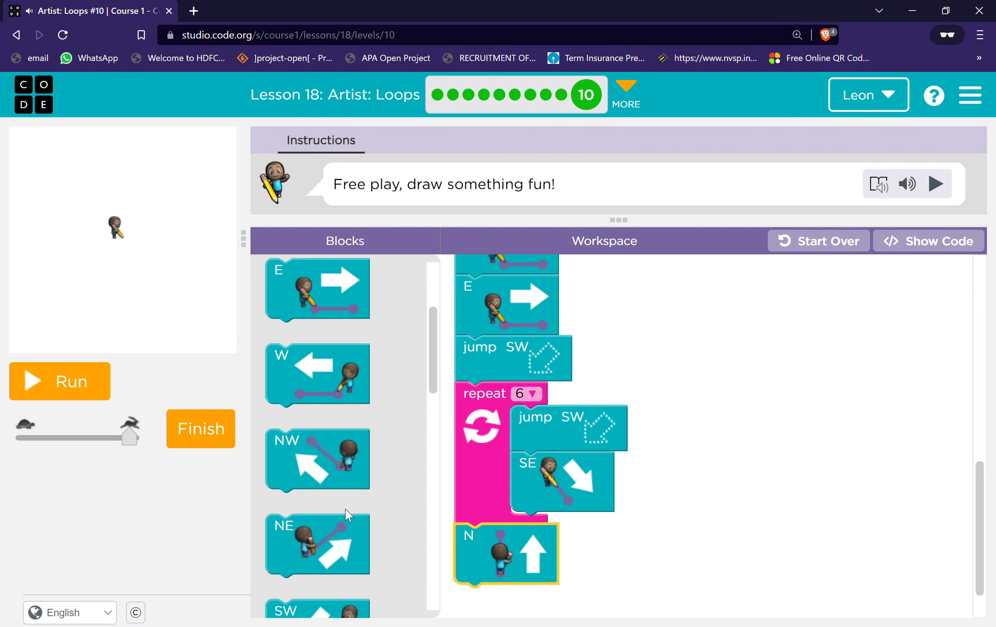
{"action": "scroll", "scroll_direction": "down", "scroll_amount": 3}
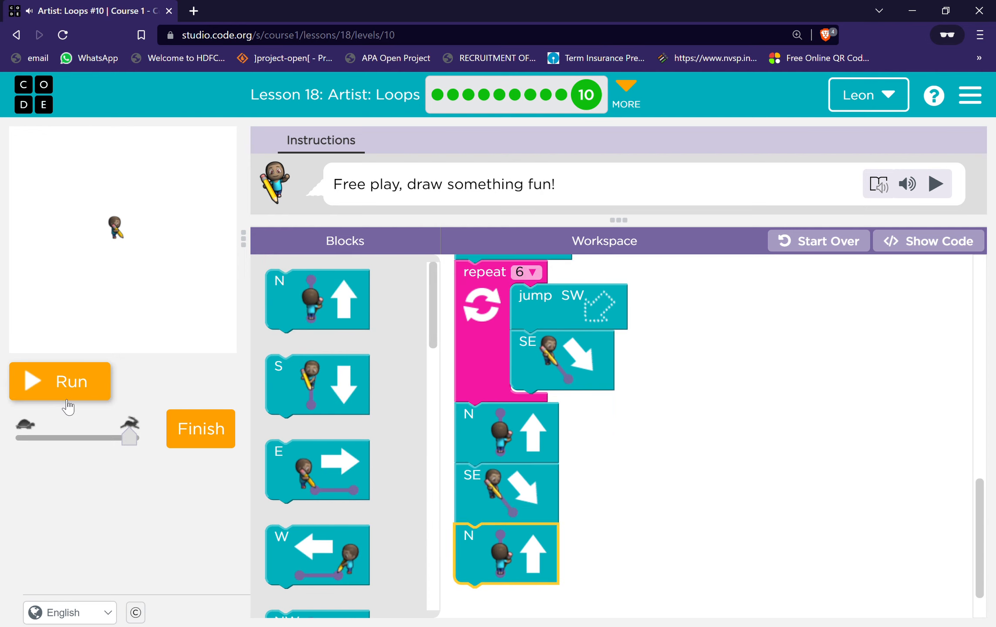
- Run the free-play drawing program and finish the level
{"action": "left_click", "coordinate": [60, 381]}
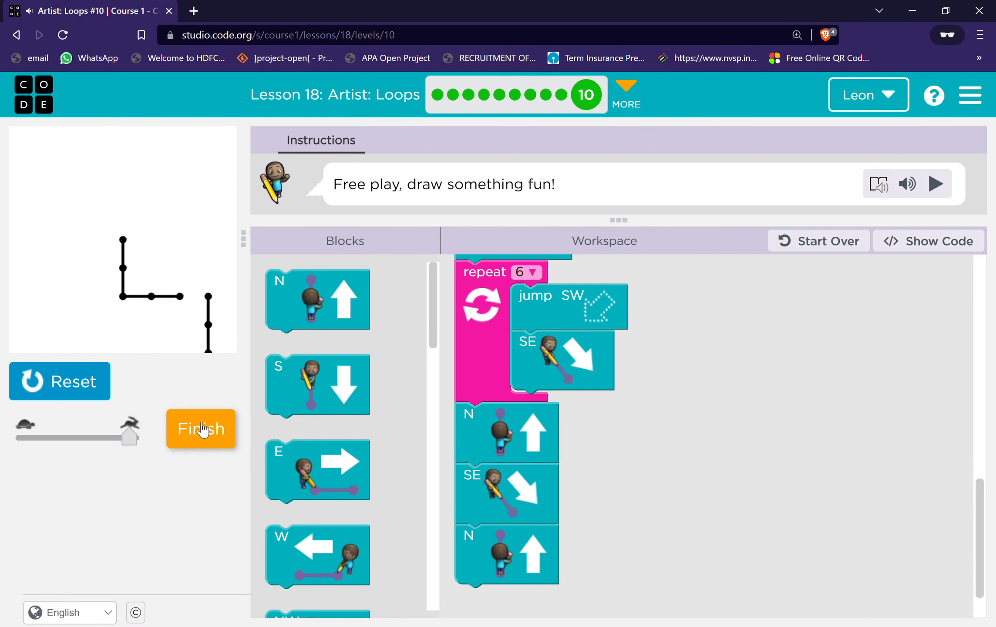
{"action": "left_click", "coordinate": [200, 428]}
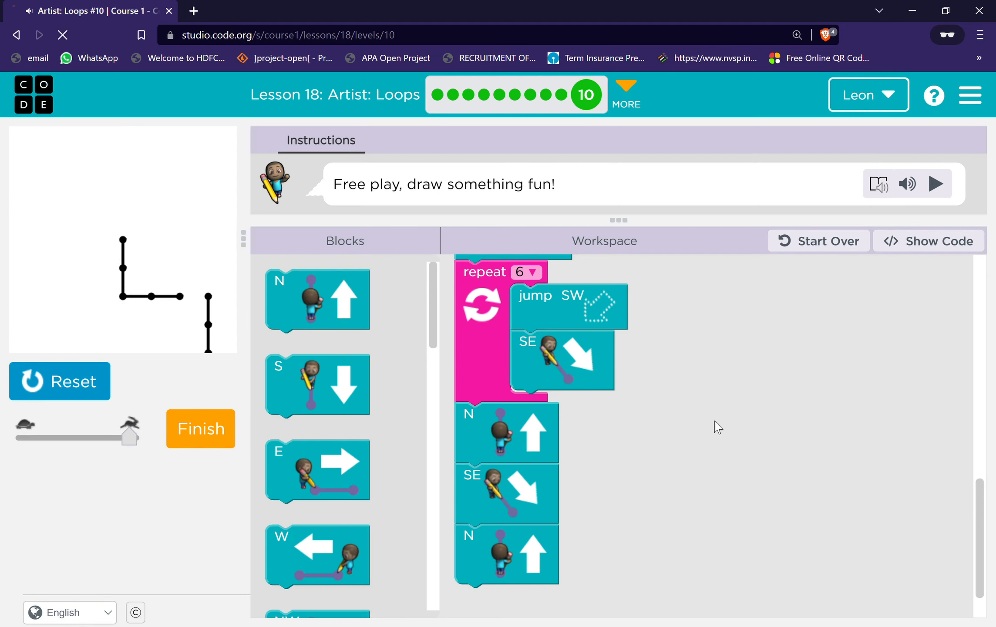
- Enter the name 'Leon Adhikary' and submit it to the Course 1 certificate
{"action": "left_click", "coordinate": [200, 429]}
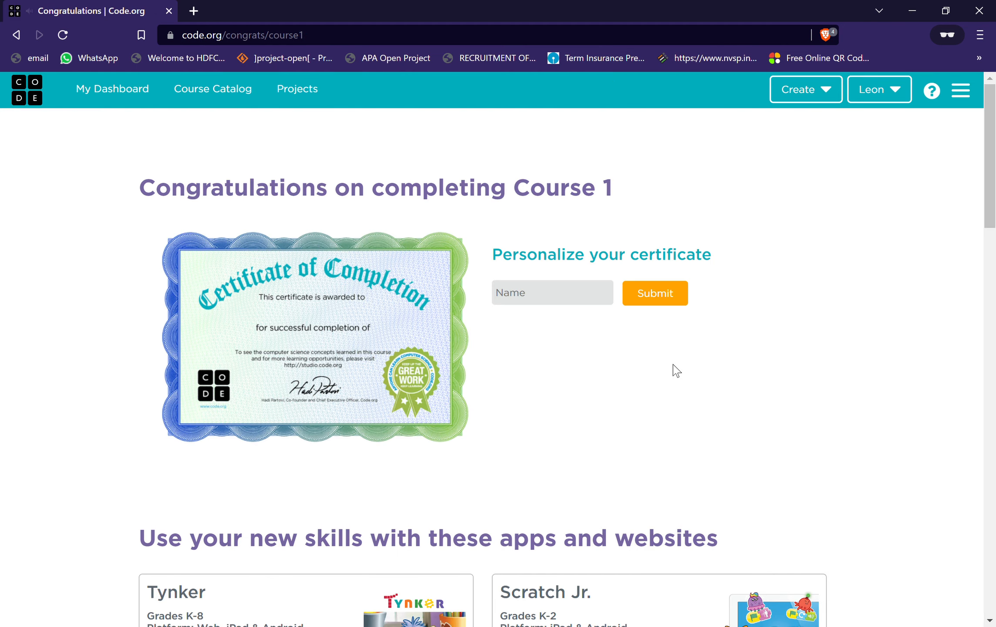
{"action": "mouse_move", "coordinate": [592, 319]}
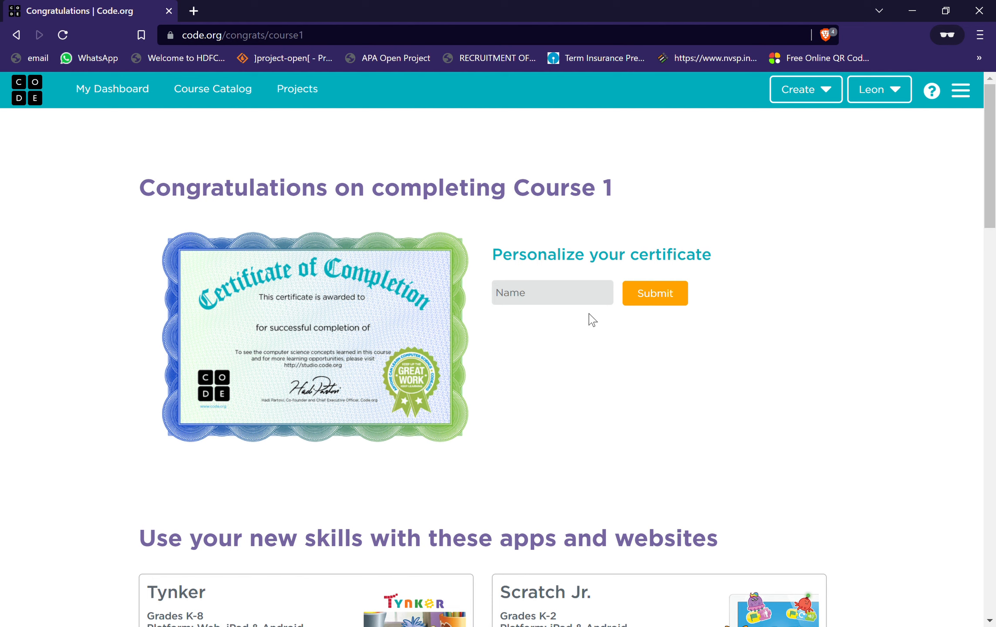
{"action": "type", "text": "Leon Adhikary"}
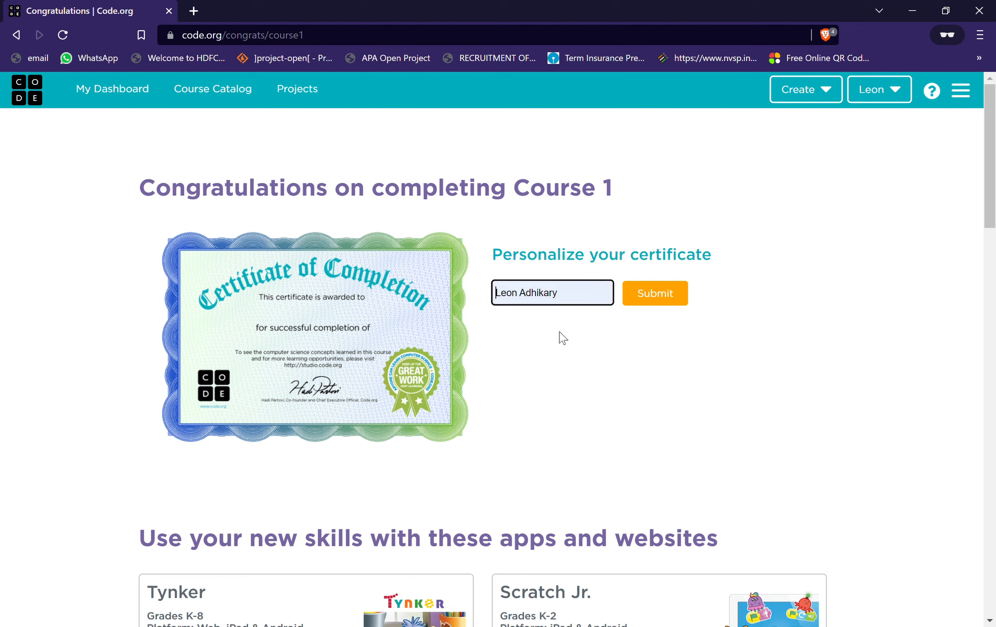
{"action": "left_click", "coordinate": [655, 293]}
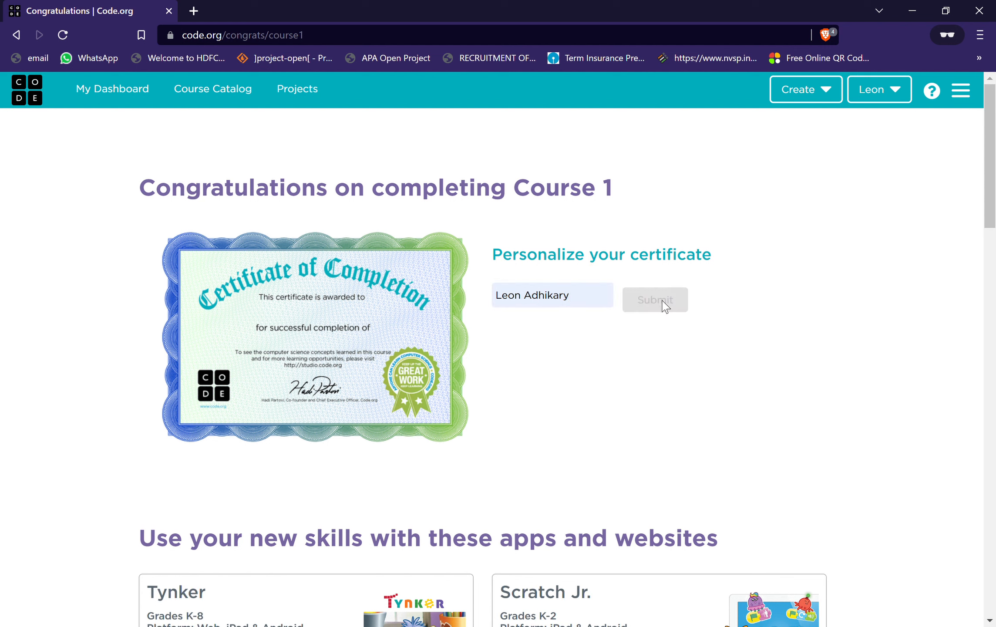
{"action": "left_click", "coordinate": [654, 300]}
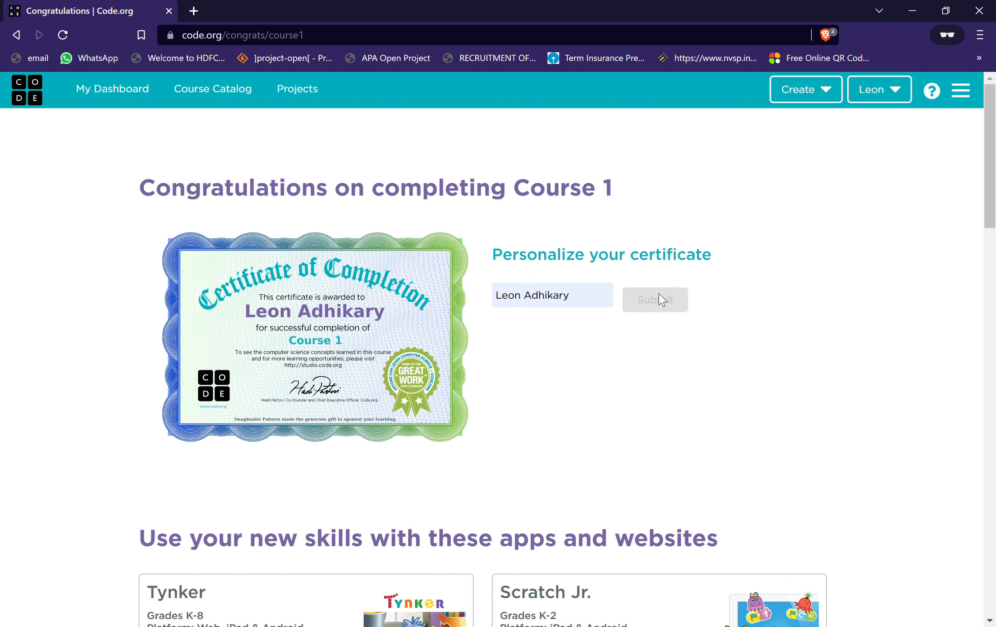
{"action": "mouse_move", "coordinate": [665, 306]}
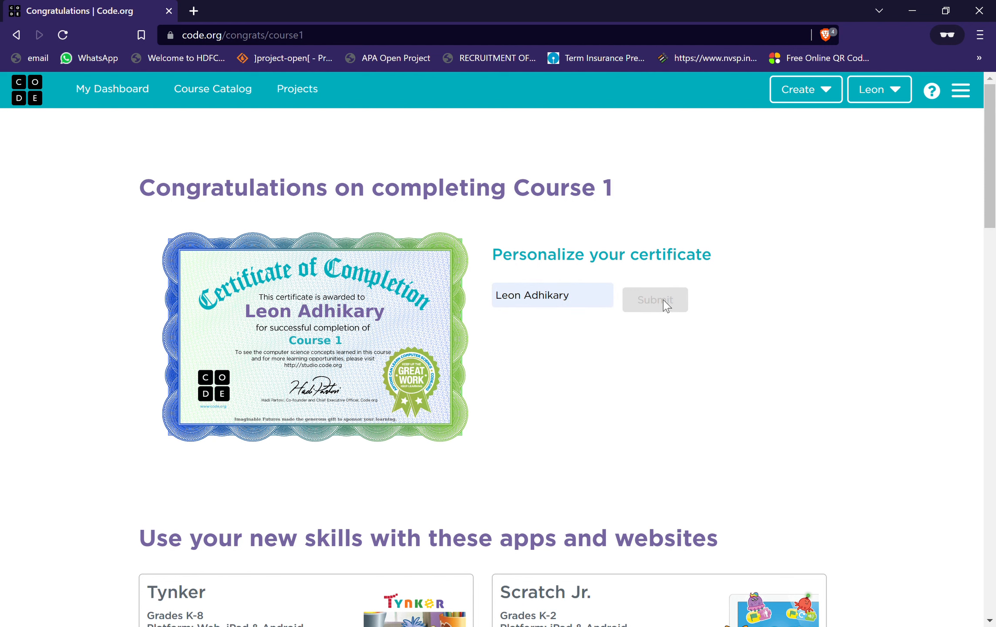
{"action": "mouse_move", "coordinate": [736, 348]}
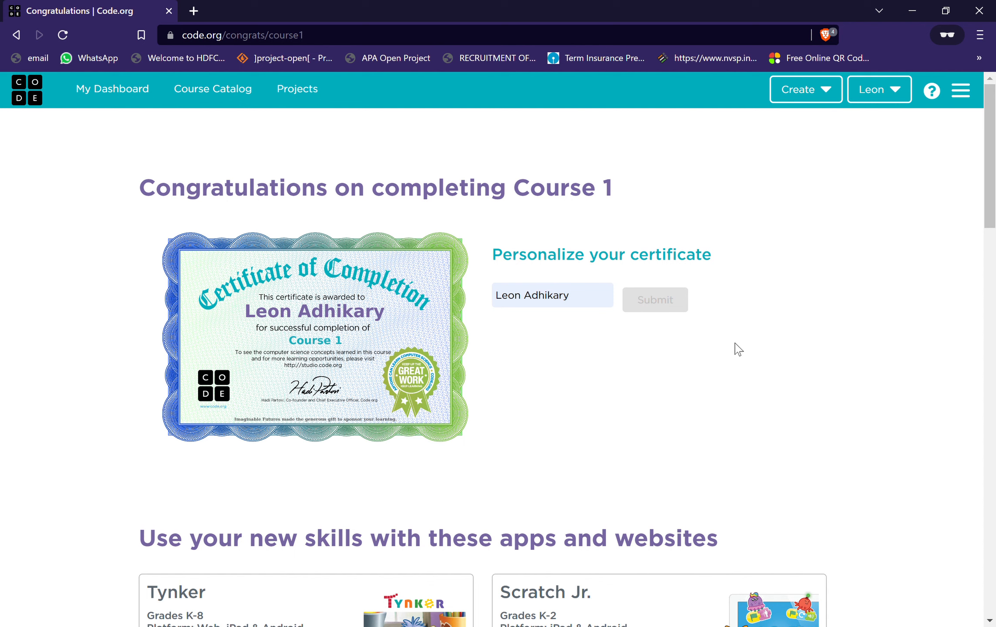
{"action": "mouse_move", "coordinate": [753, 374]}
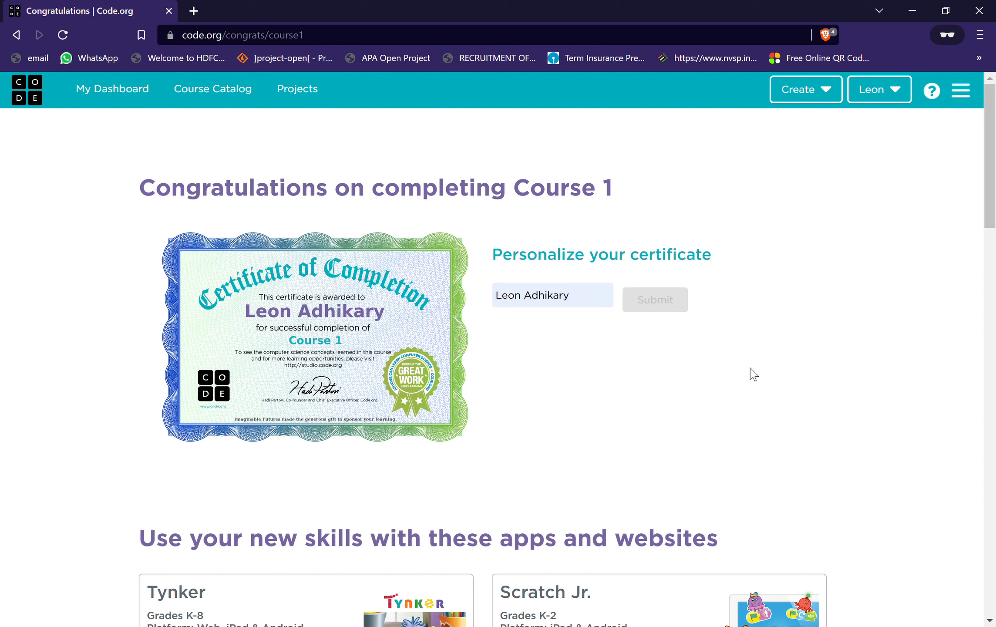
{"action": "mouse_move", "coordinate": [931, 91]}
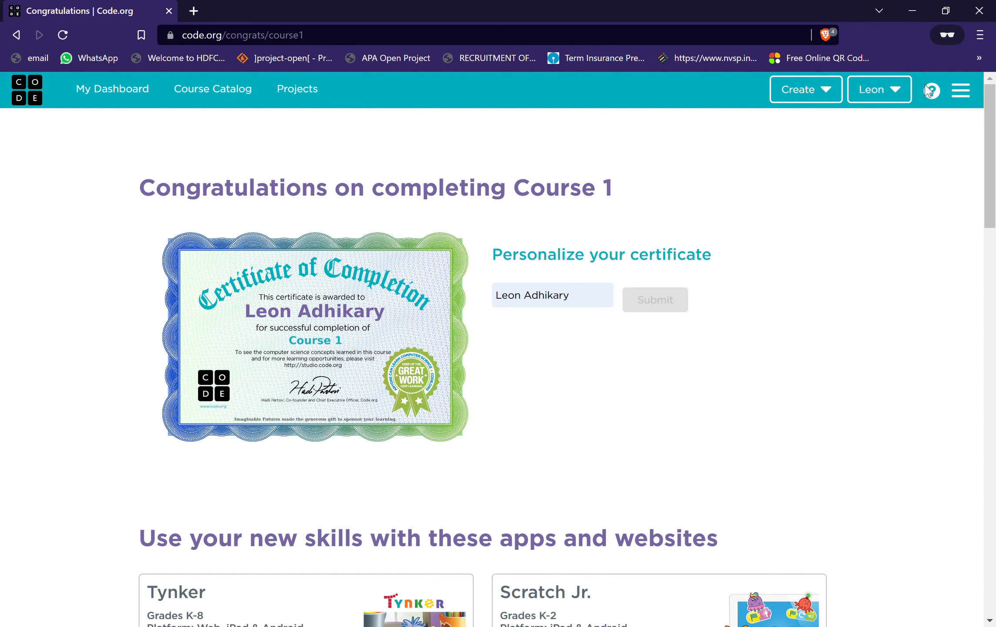
{"action": "mouse_move", "coordinate": [930, 89]}
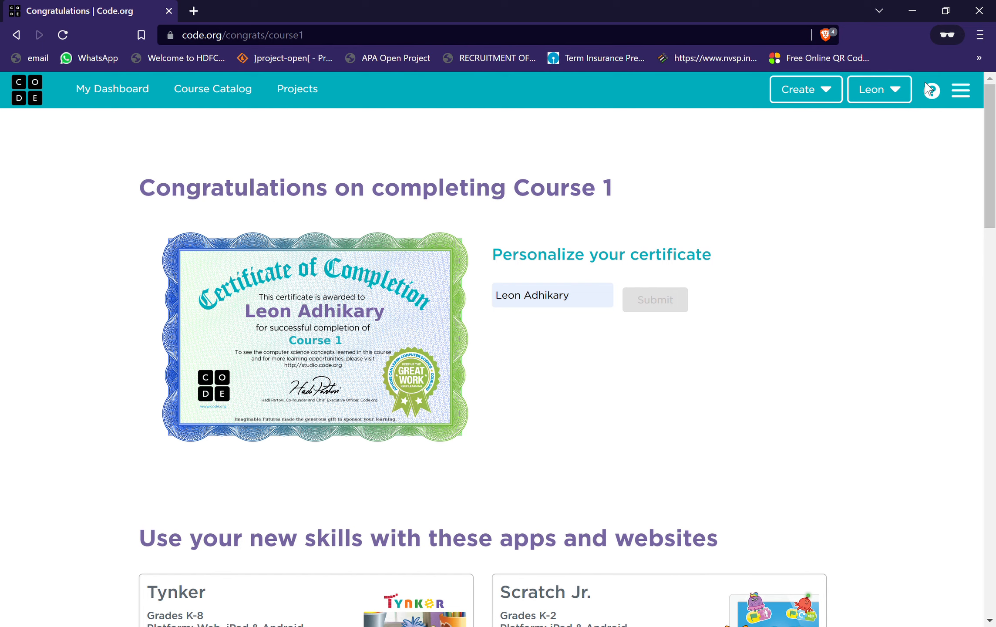